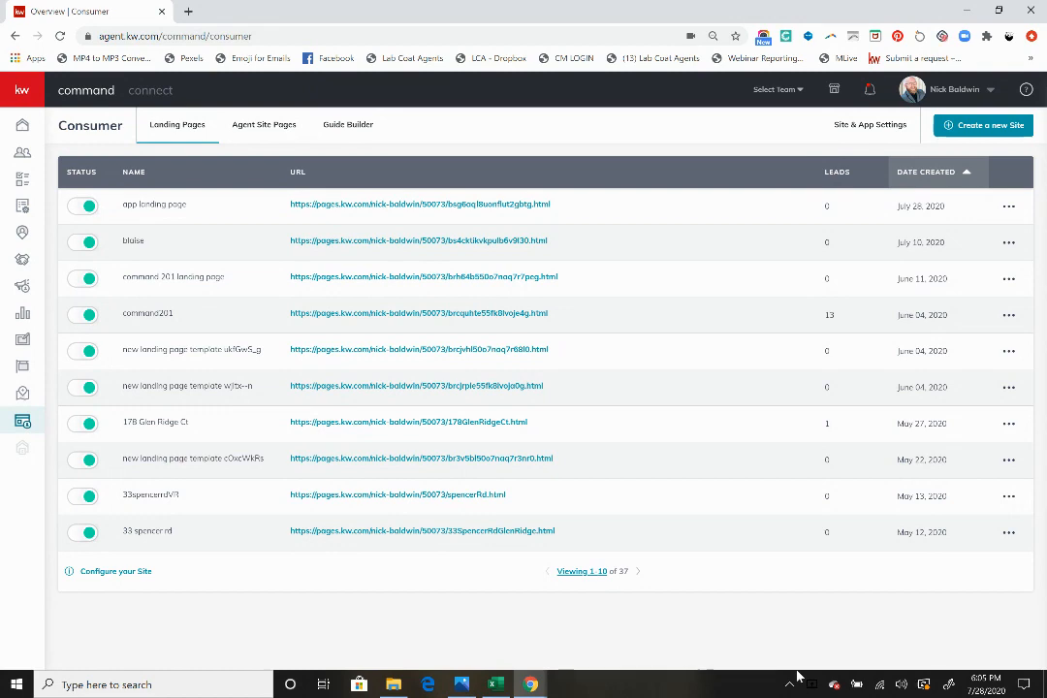
pyautogui.moveTo(981, 125)
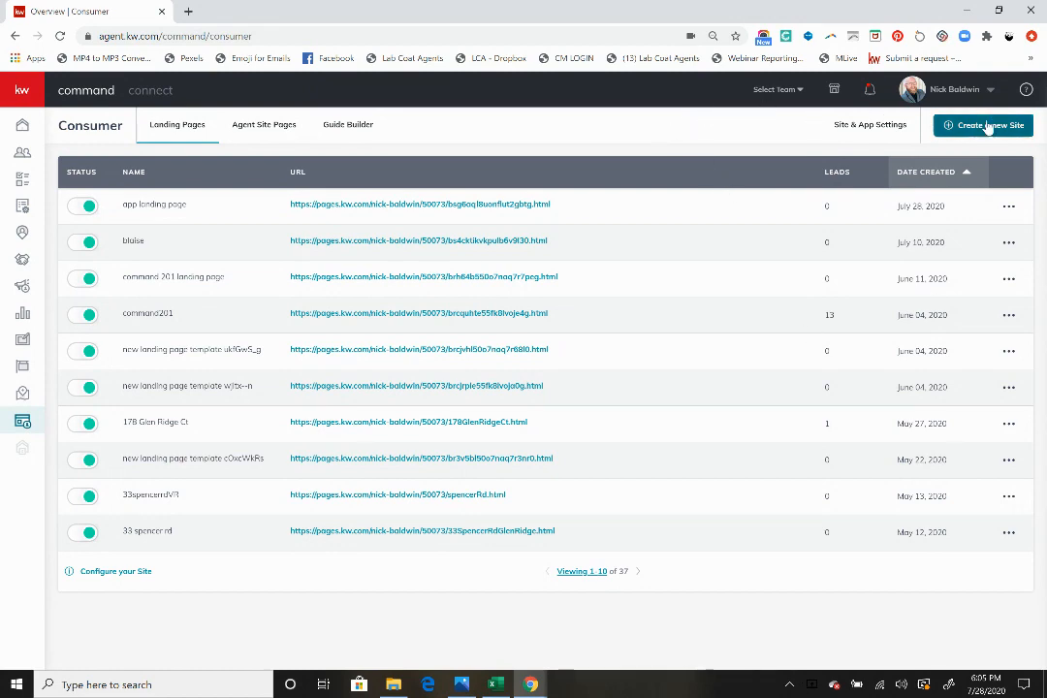
# - Create a new site as a standalone landing page via the Choose Page Type dialog
pyautogui.click(983, 125)
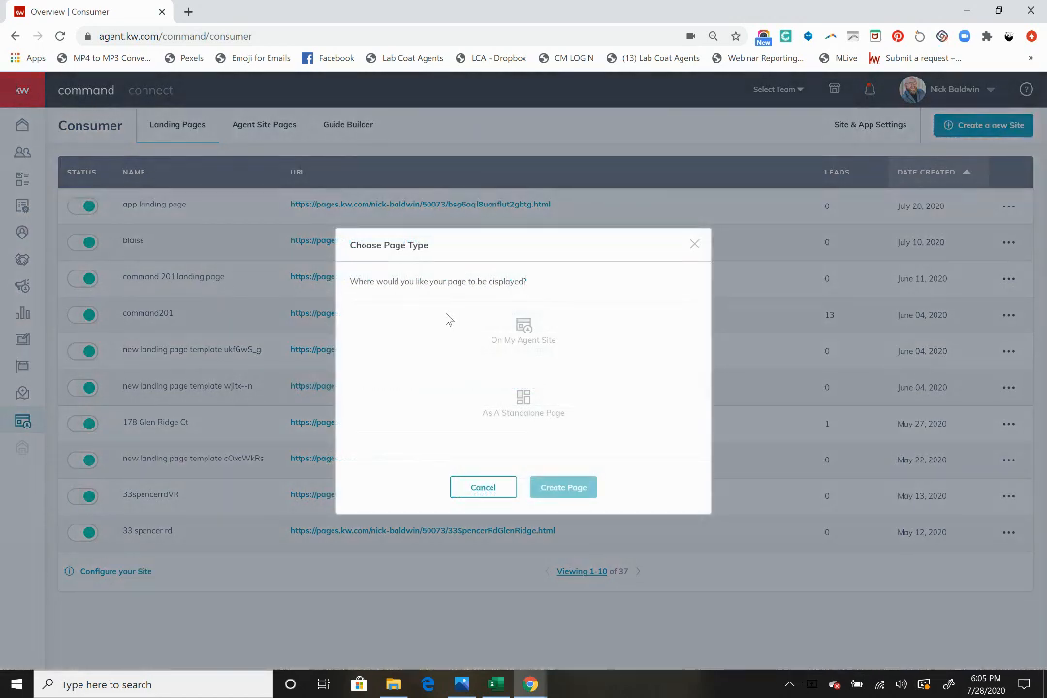
pyautogui.click(523, 403)
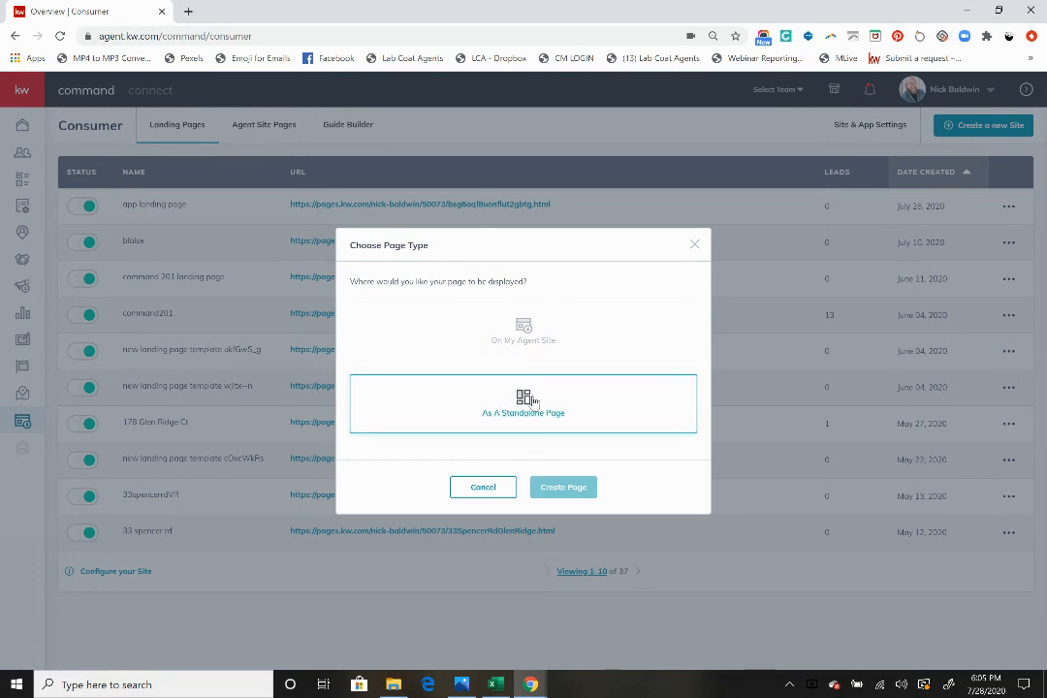
pyautogui.moveTo(587, 415)
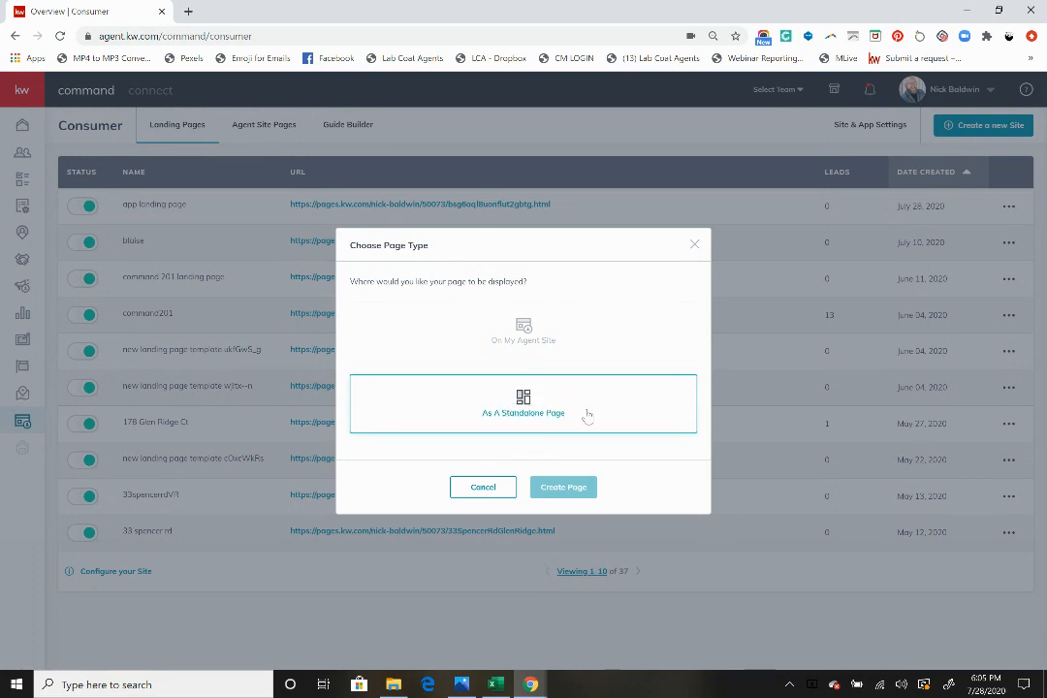
pyautogui.moveTo(562, 487)
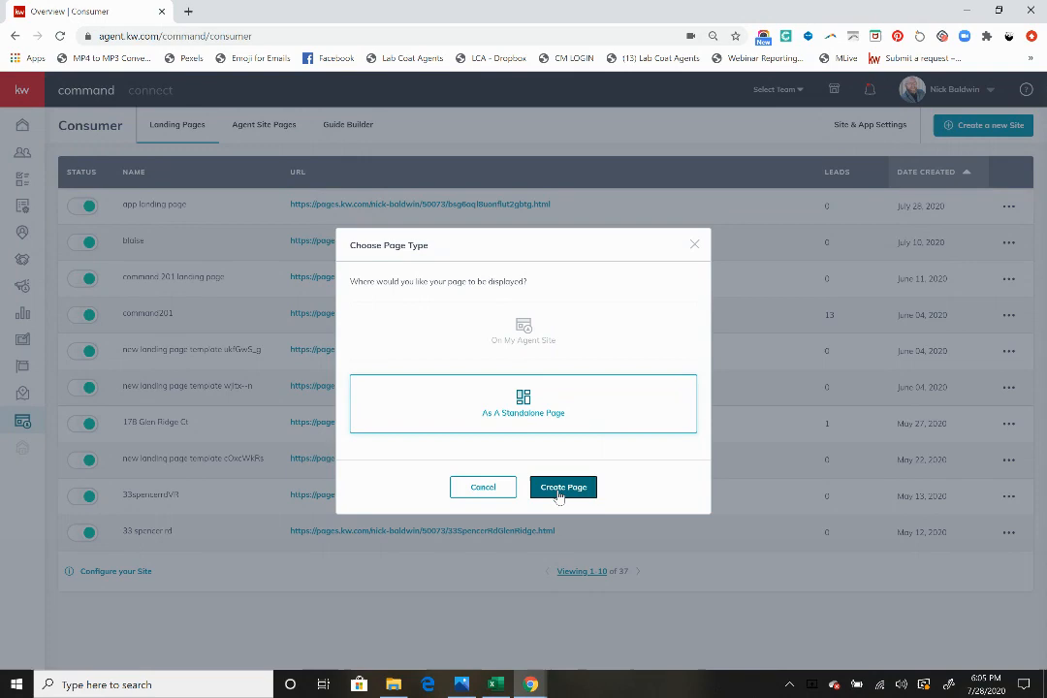
pyautogui.click(562, 487)
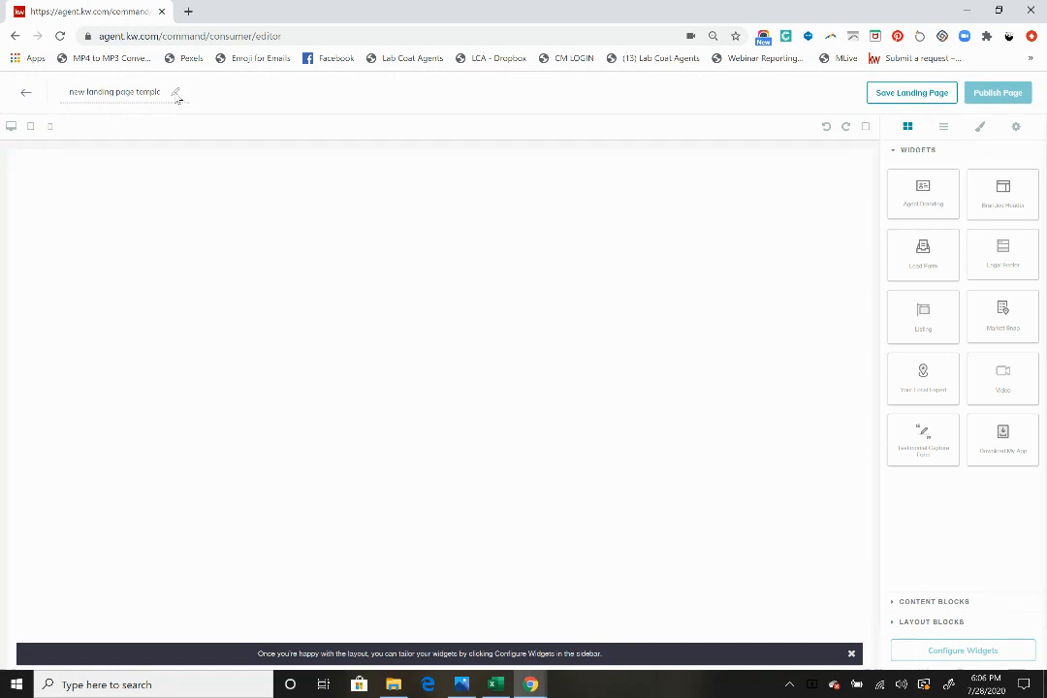
pyautogui.moveTo(533, 187)
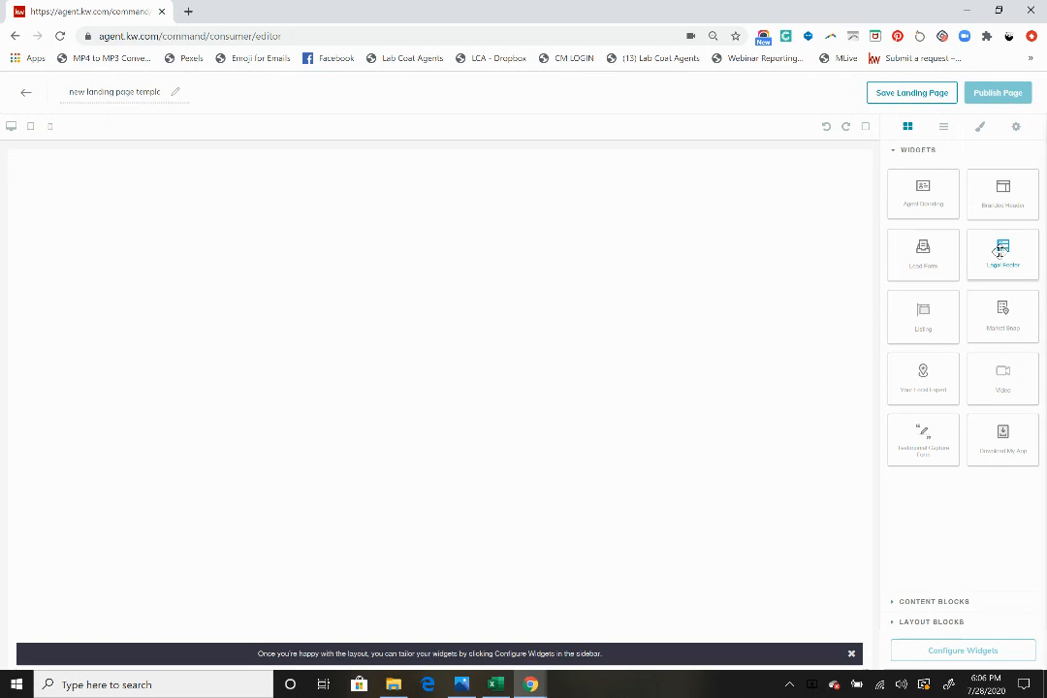
pyautogui.moveTo(1001, 316)
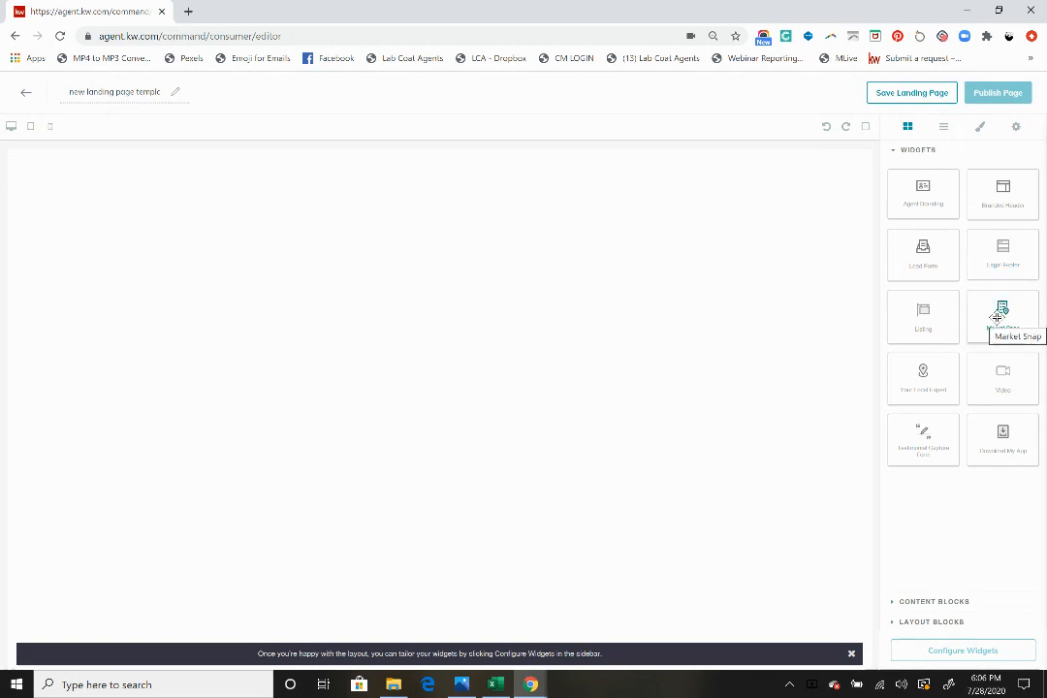
pyautogui.moveTo(923, 376)
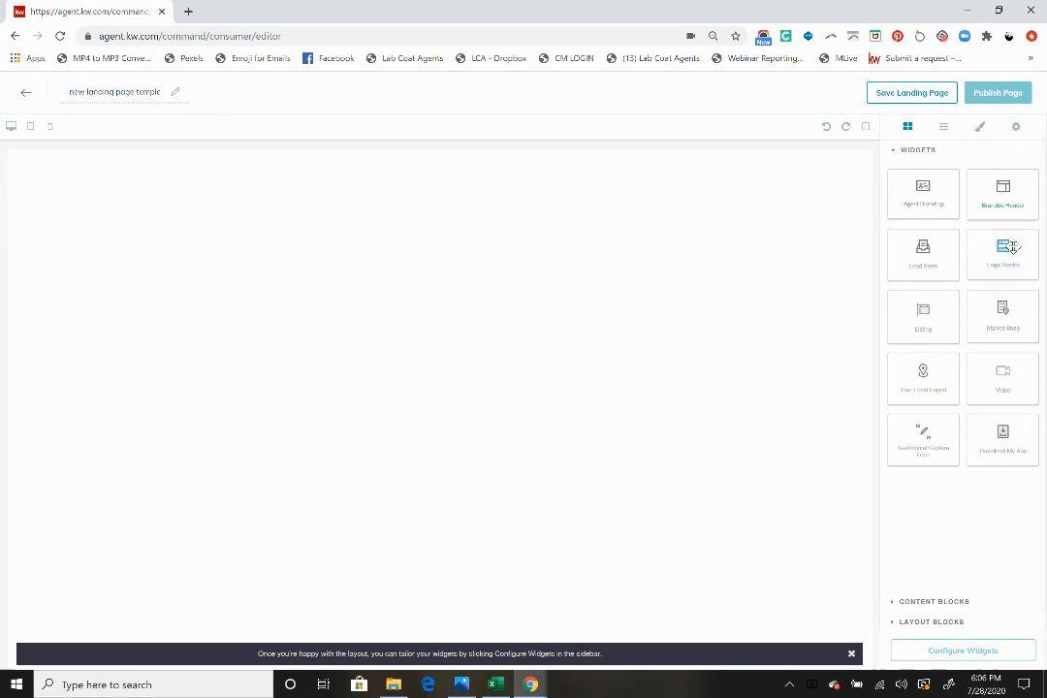
pyautogui.moveTo(930, 319)
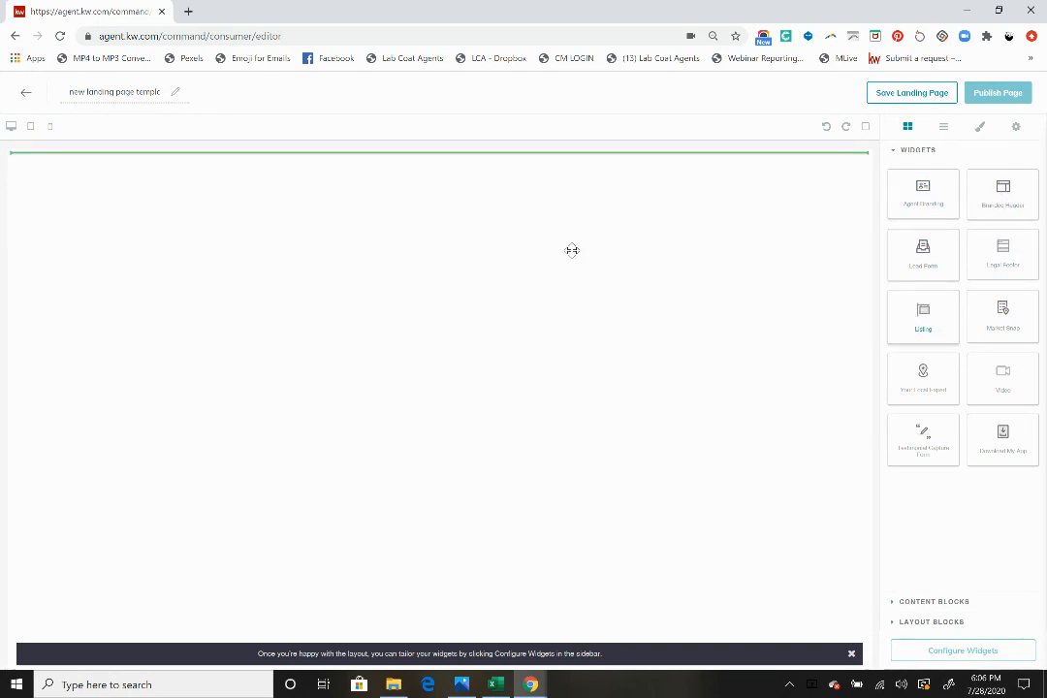
# - Stack the Listing, Download My App and Your Local Expert widgets on the blank page
pyautogui.click(923, 316)
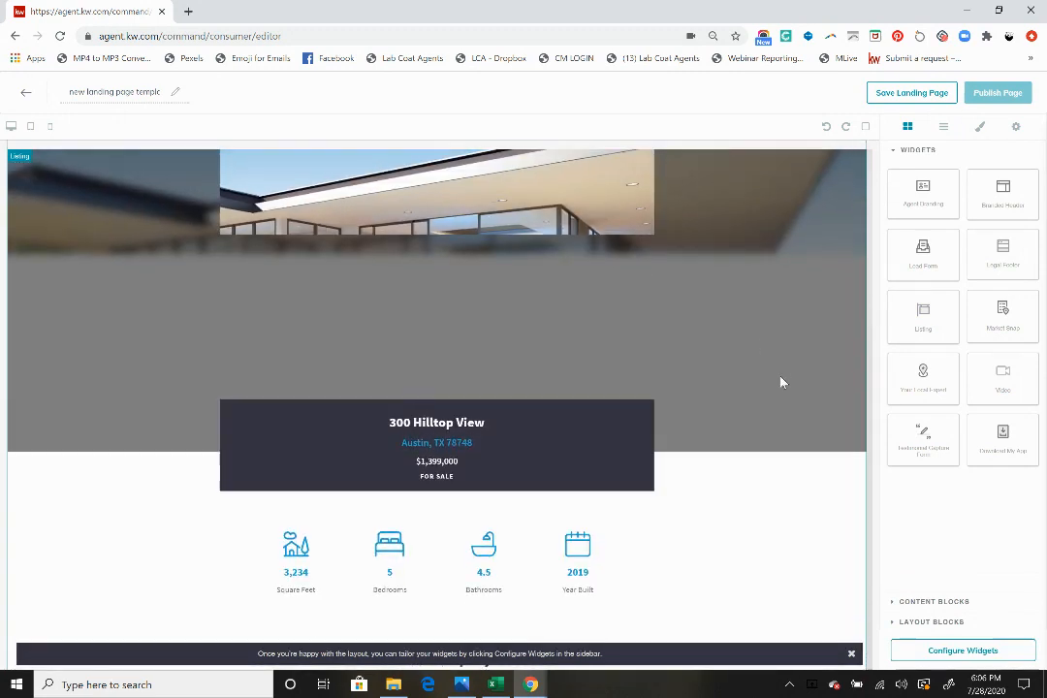
pyautogui.scroll(-3)
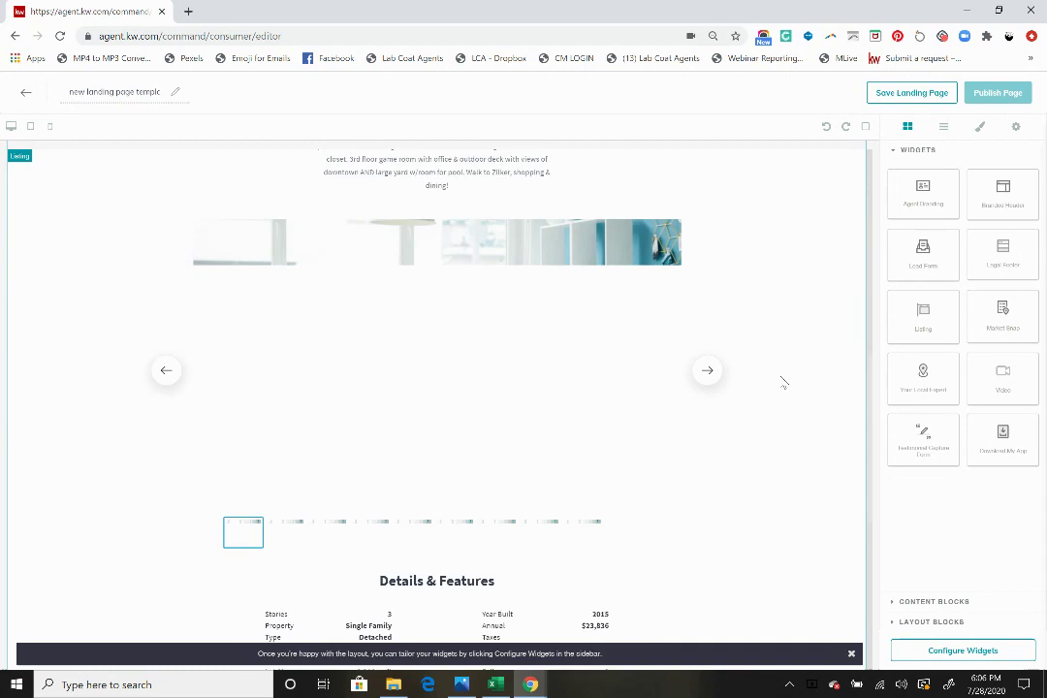
pyautogui.scroll(-3)
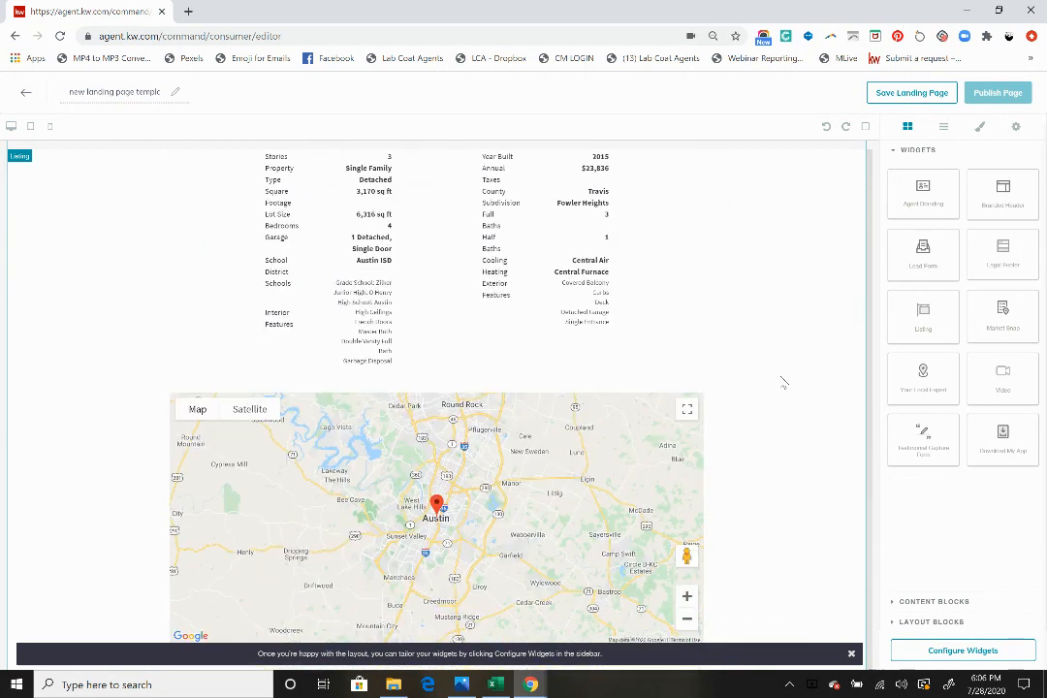
pyautogui.click(851, 652)
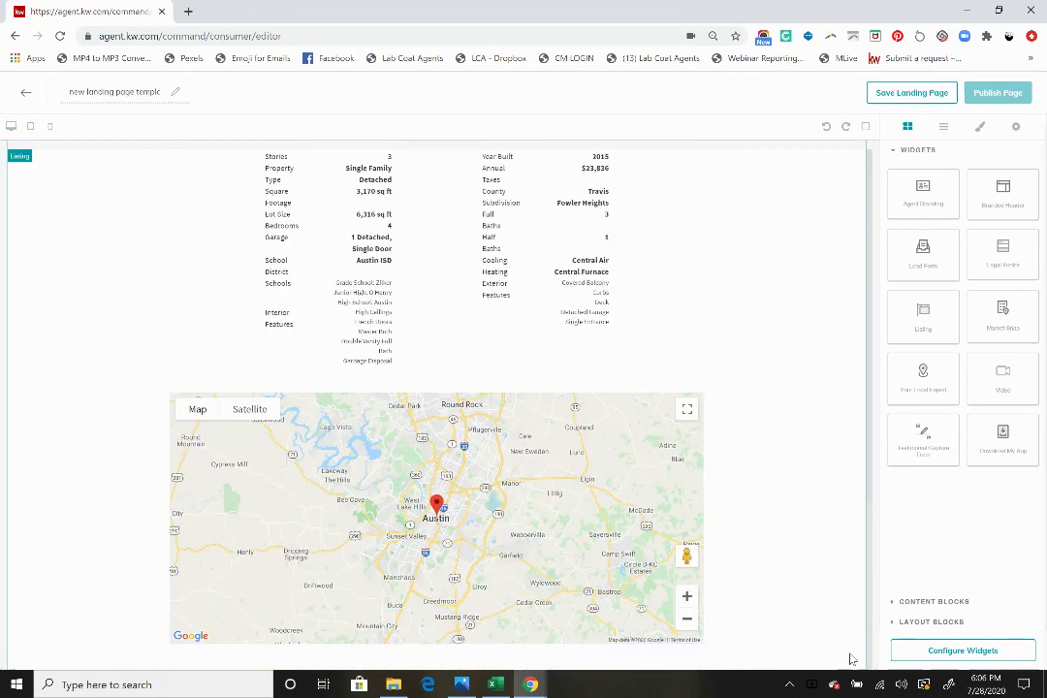
pyautogui.moveTo(1002, 434)
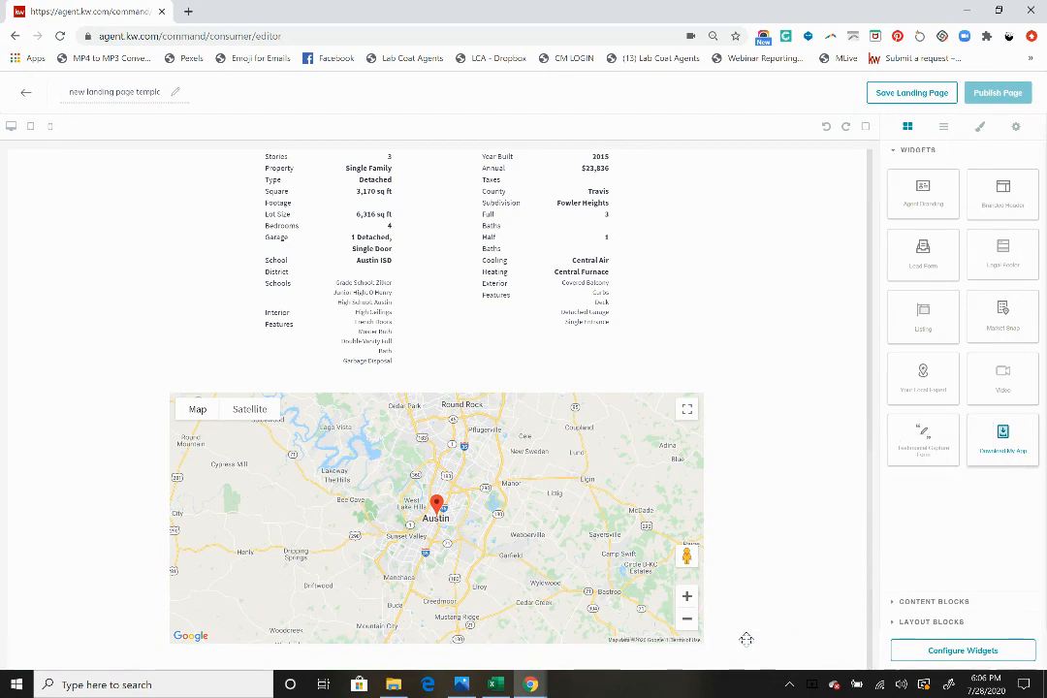
pyautogui.click(1002, 436)
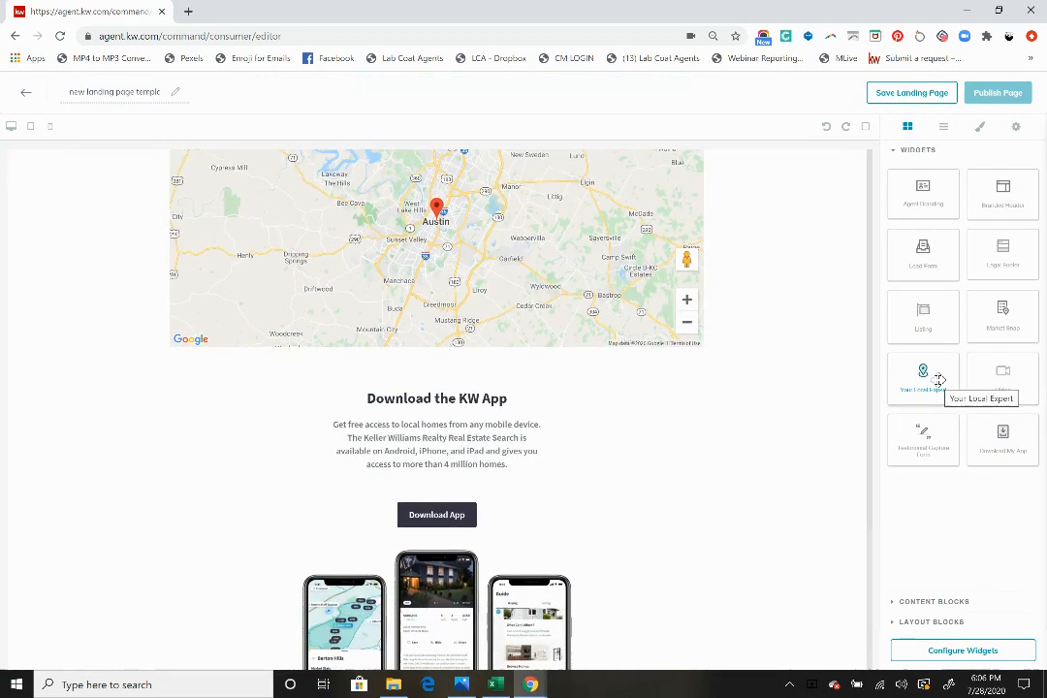
pyautogui.click(922, 375)
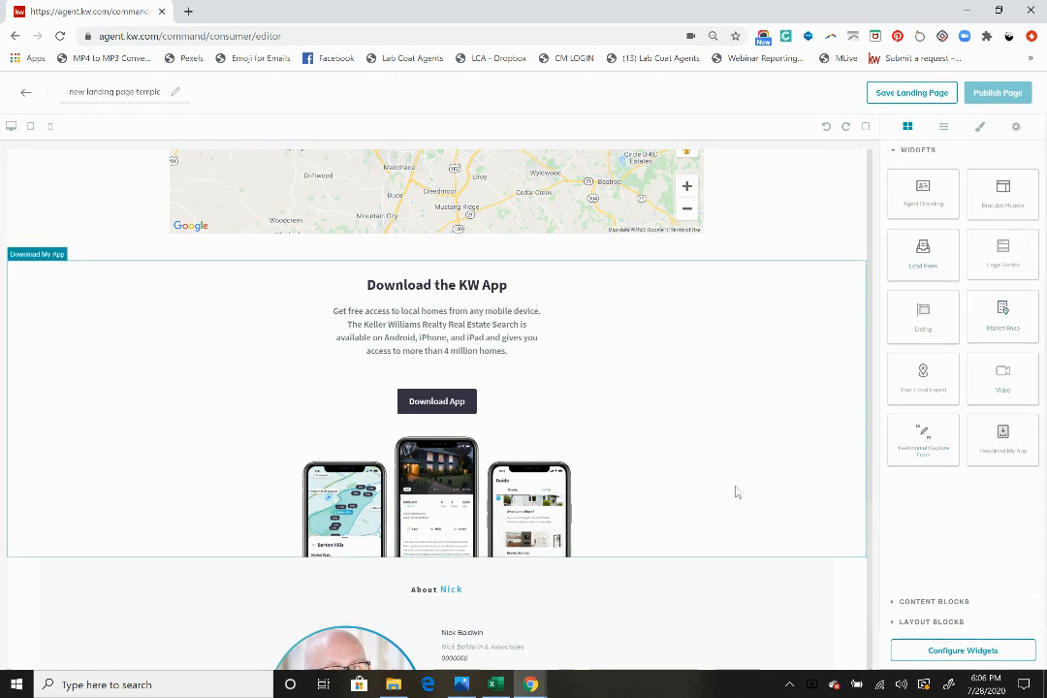
pyautogui.scroll(-3)
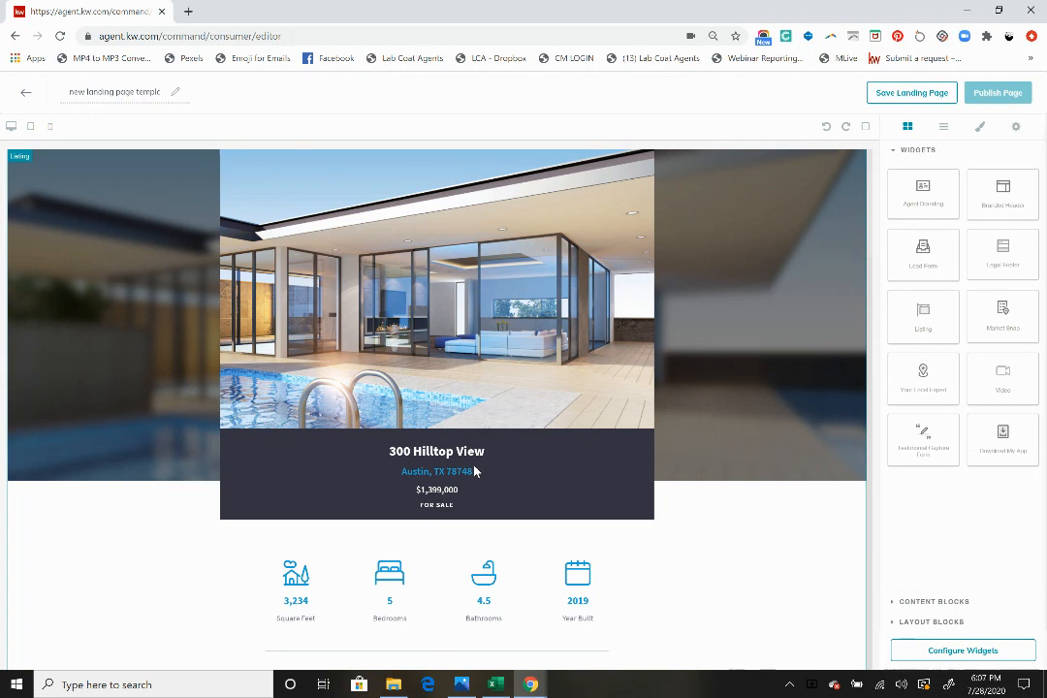
pyautogui.moveTo(919, 657)
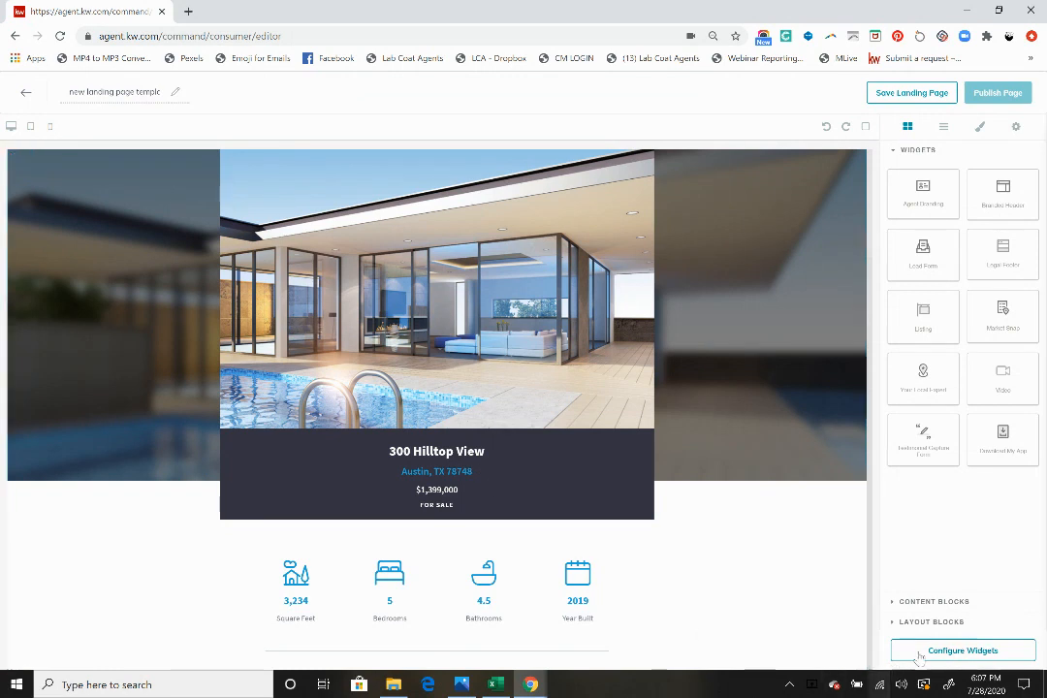
pyautogui.click(962, 650)
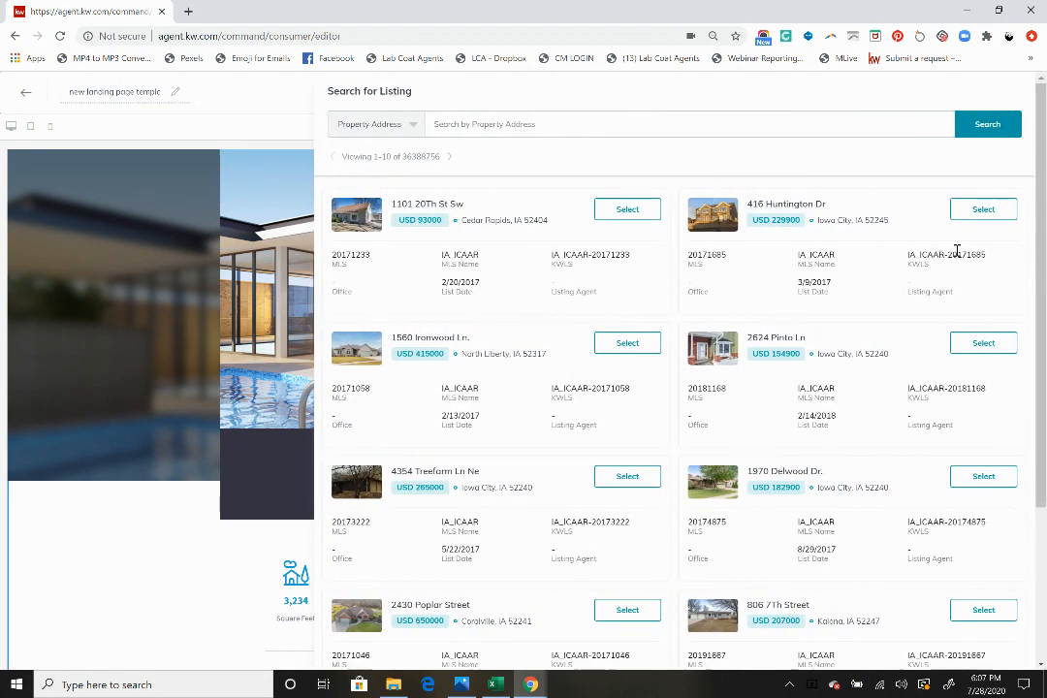
pyautogui.moveTo(982, 342)
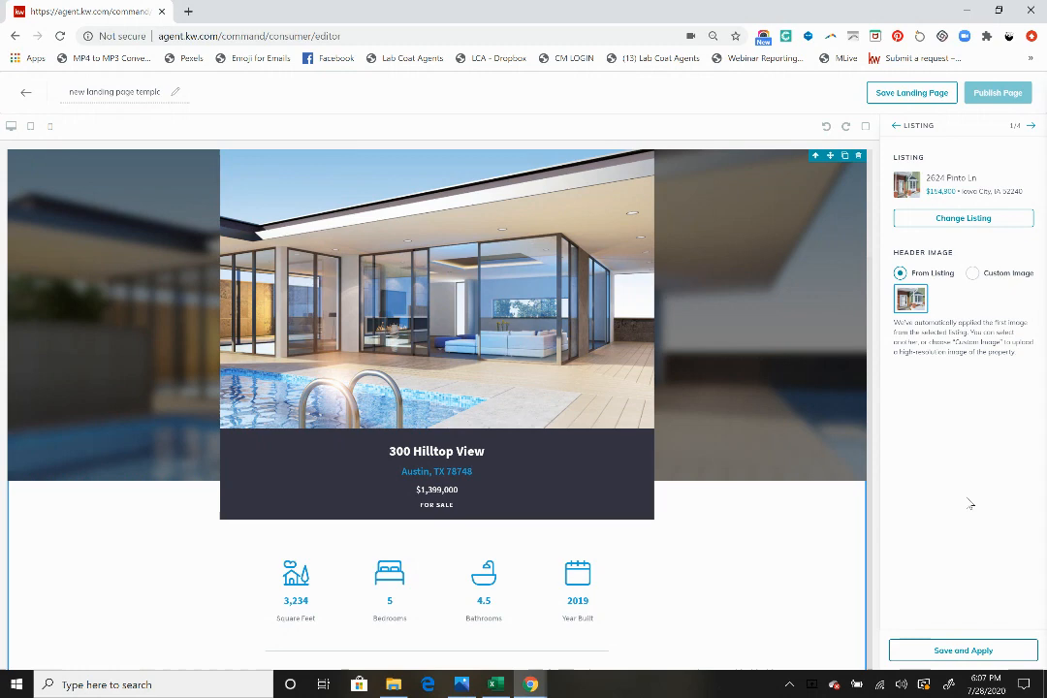
pyautogui.click(963, 217)
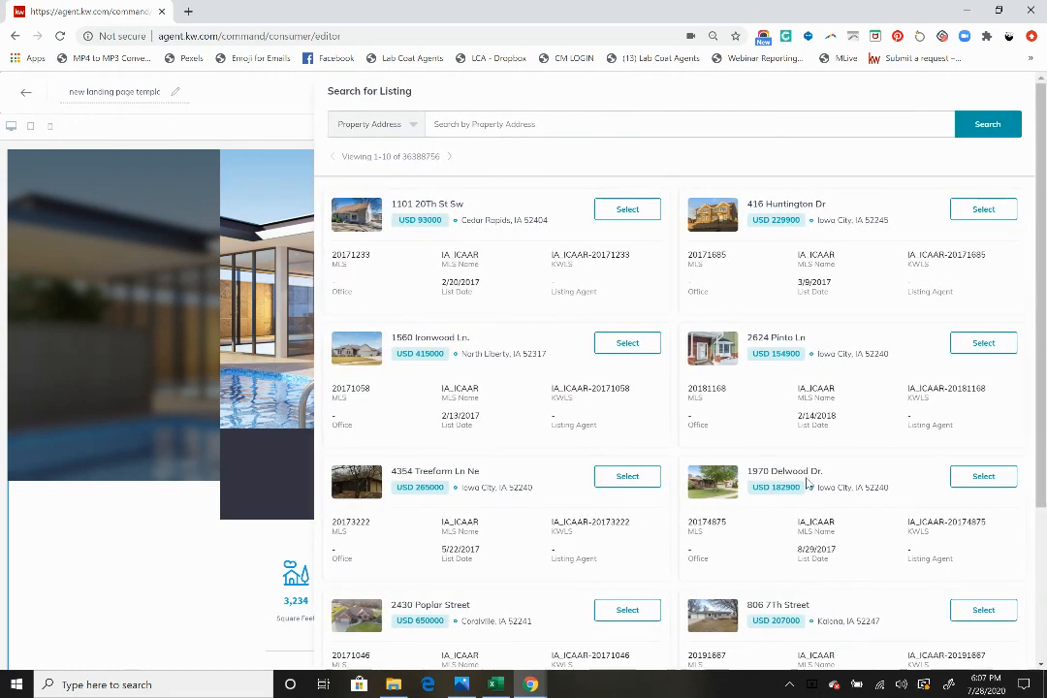
pyautogui.scroll(-3)
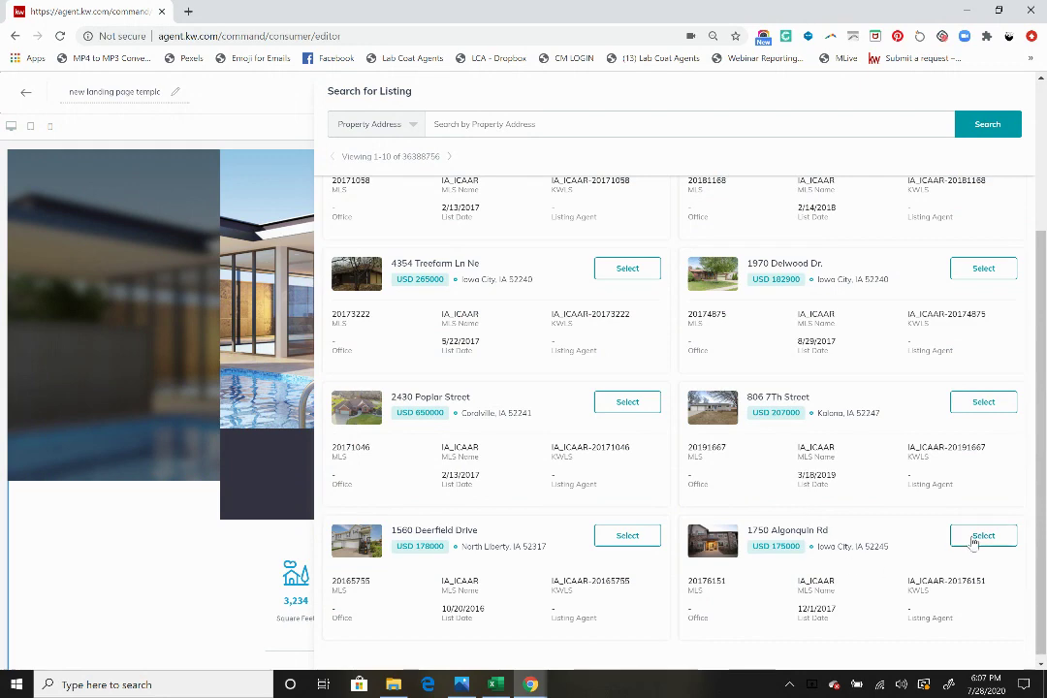
pyautogui.click(982, 536)
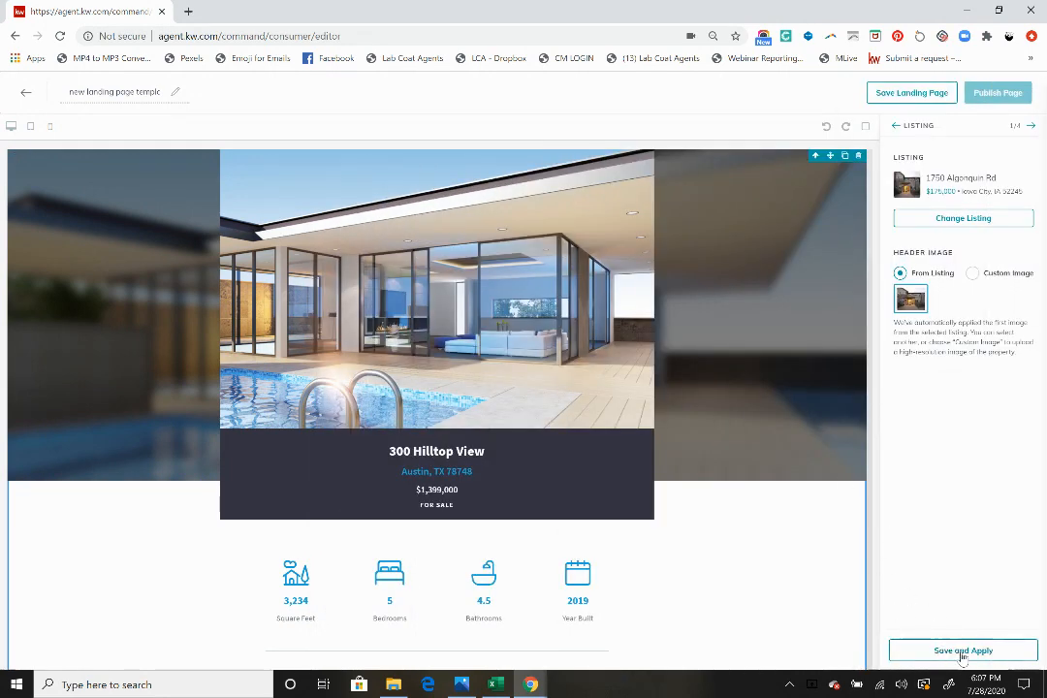
pyautogui.click(962, 649)
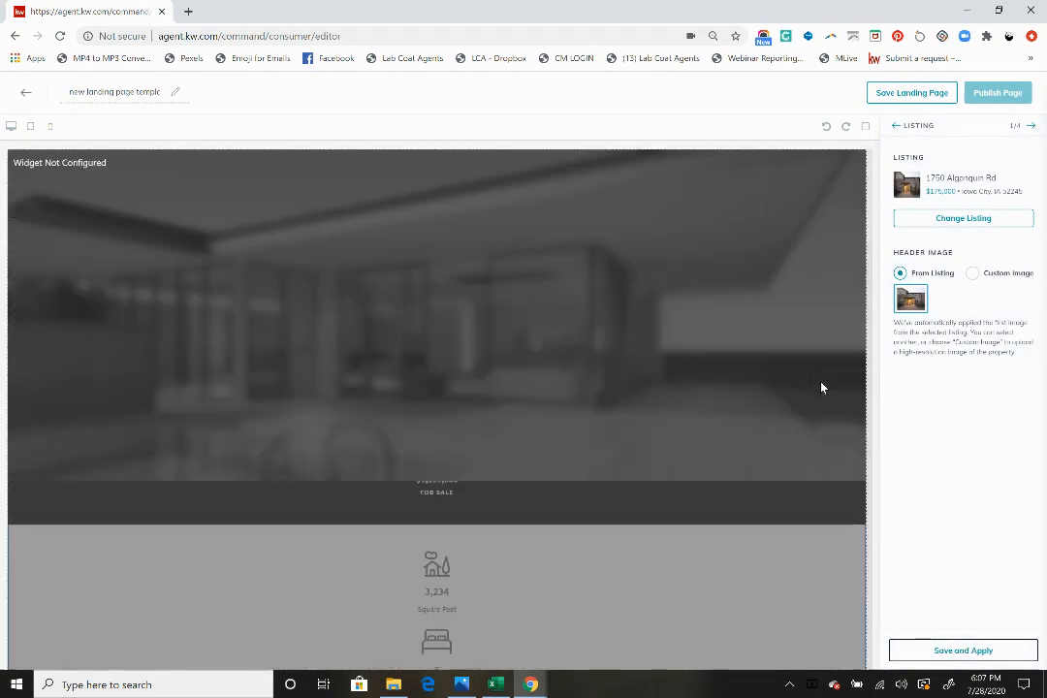
pyautogui.scroll(-3)
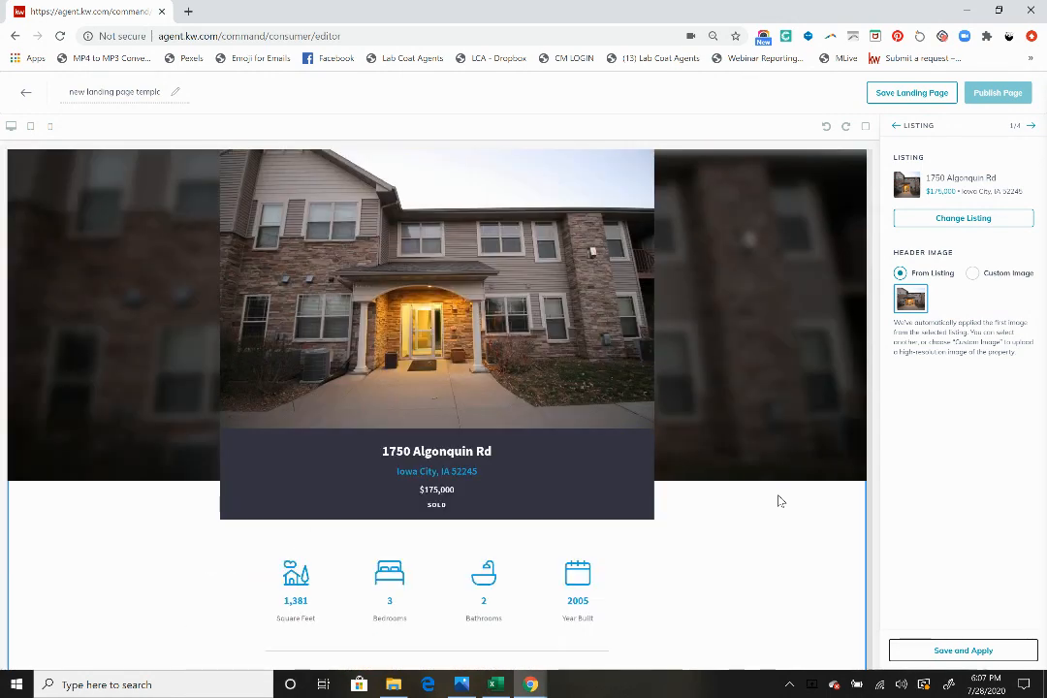
pyautogui.scroll(-3)
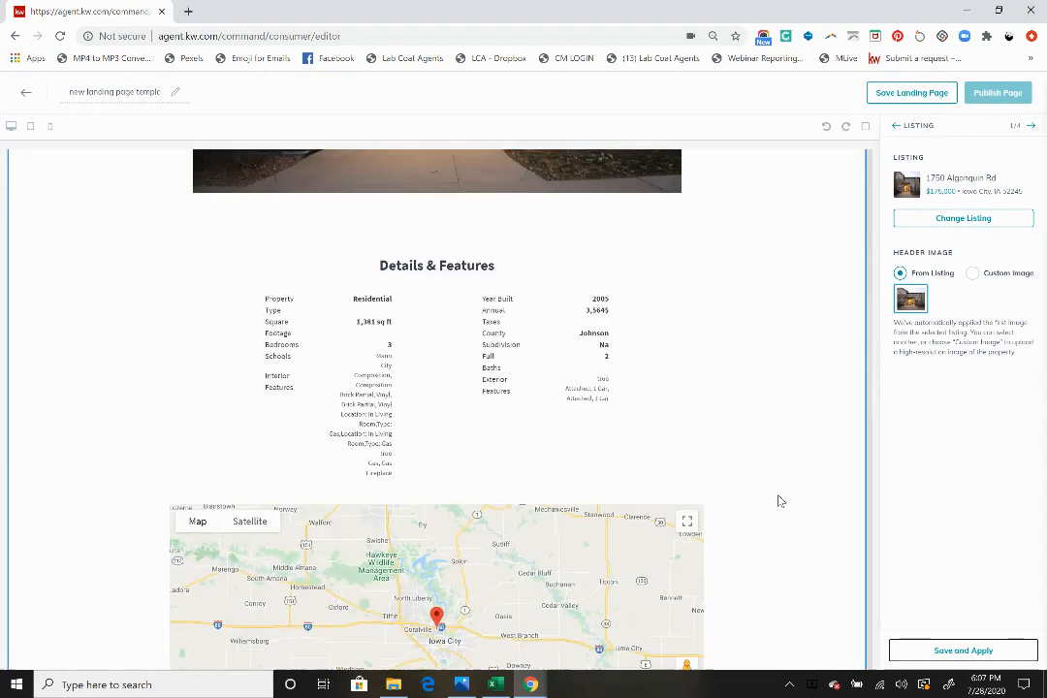
pyautogui.scroll(-3)
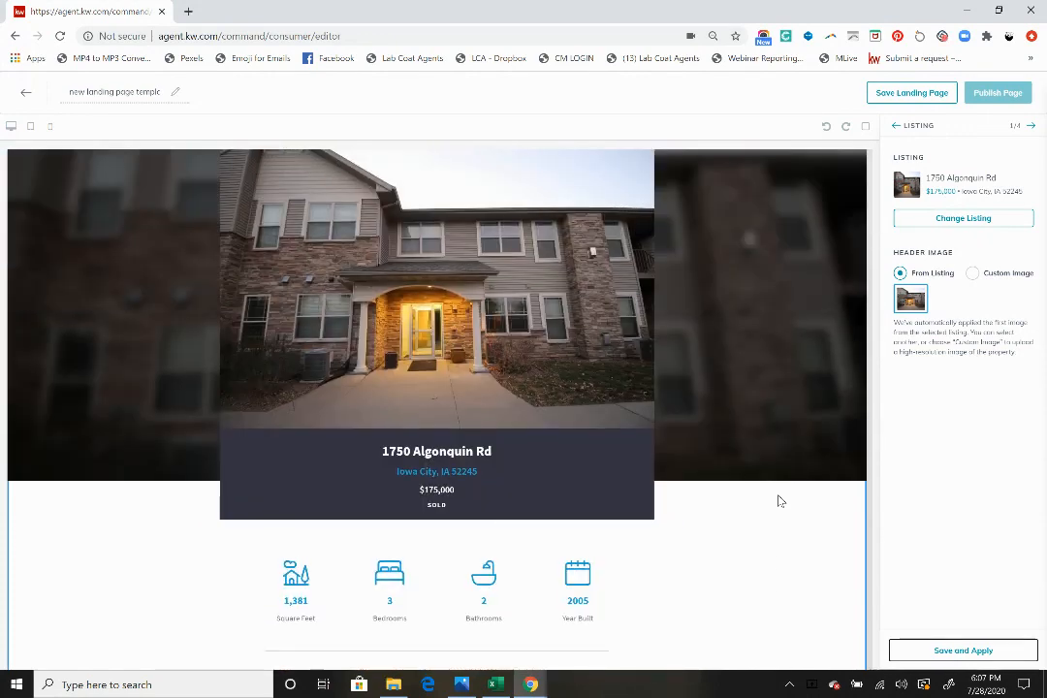
pyautogui.scroll(-3)
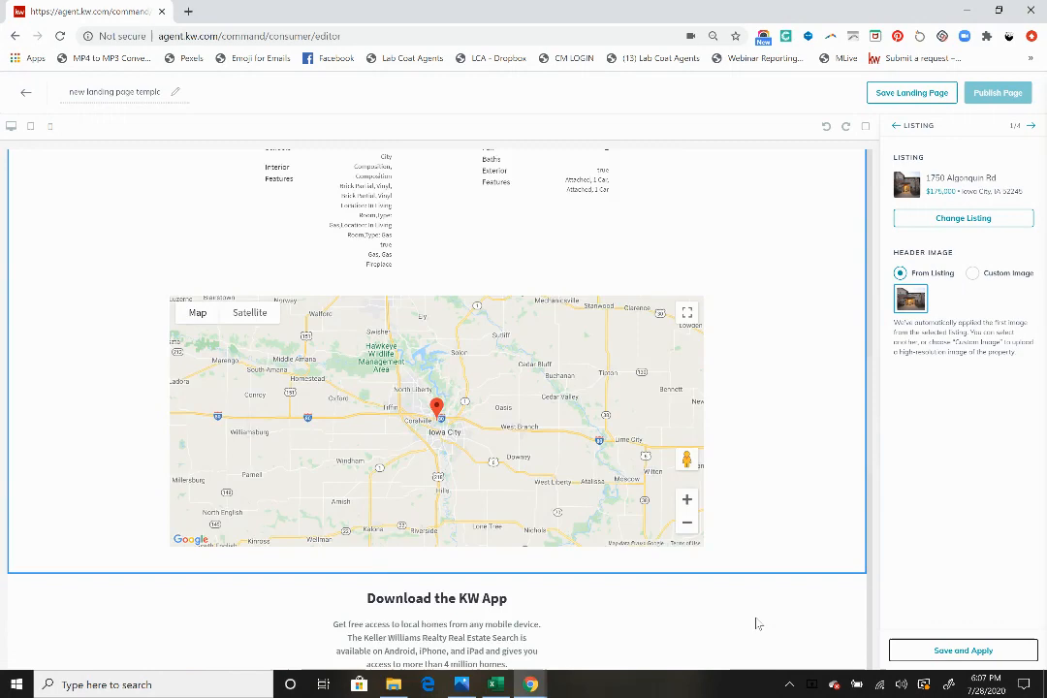
pyautogui.scroll(-3)
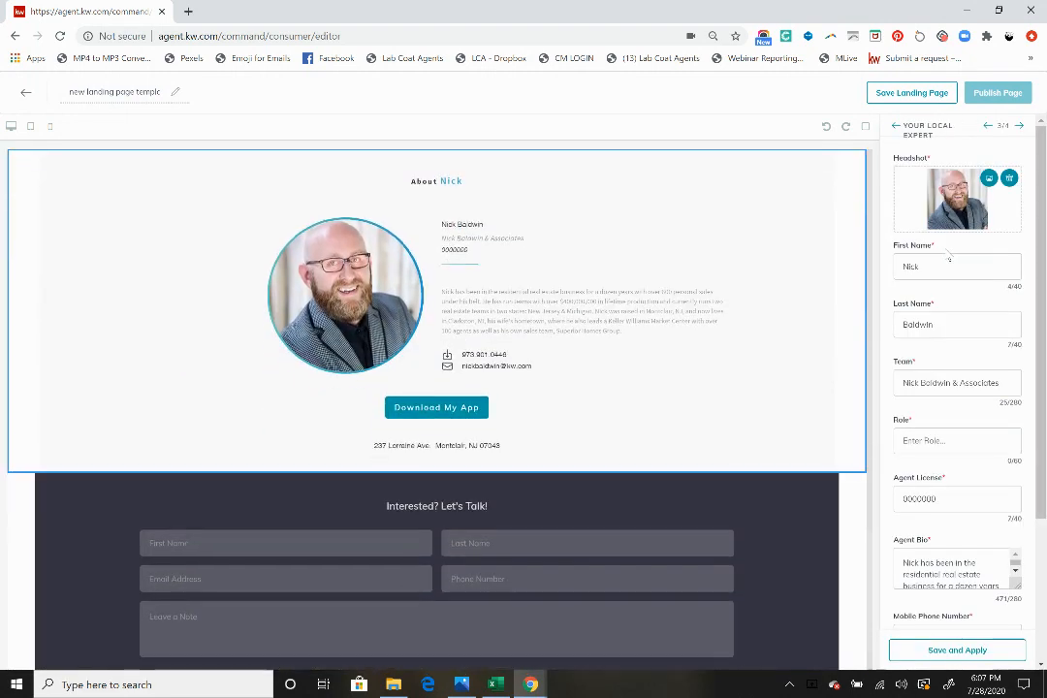
# - Give the local expert the Tech Trainer role and reach the empty app download link field
pyautogui.click(957, 650)
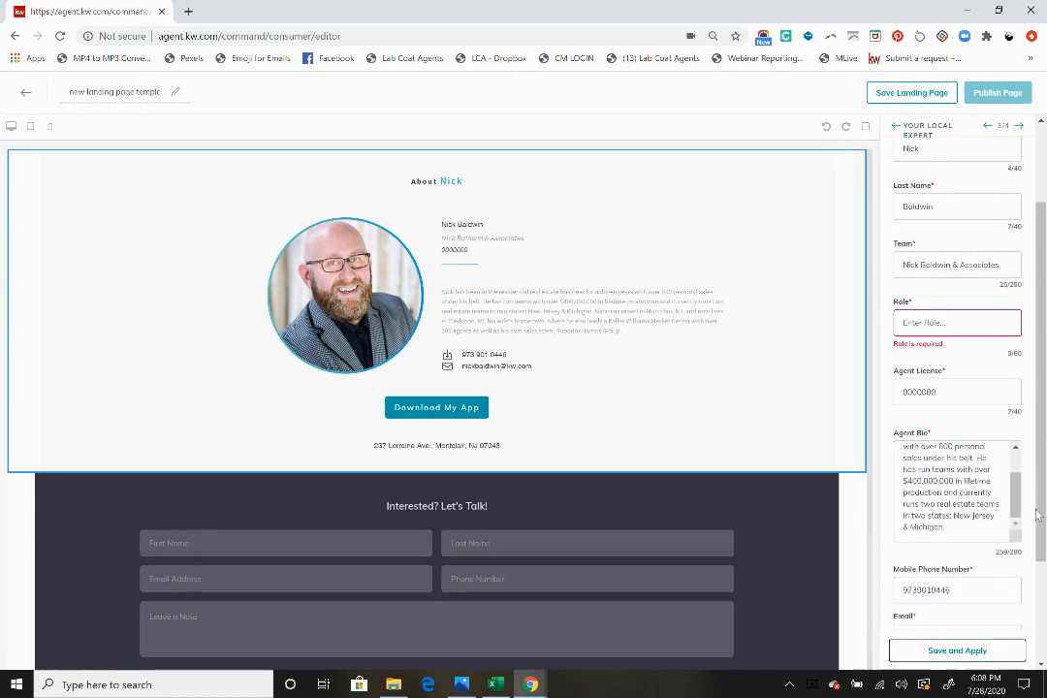
pyautogui.click(947, 321)
pyautogui.write('Tech Trainer')
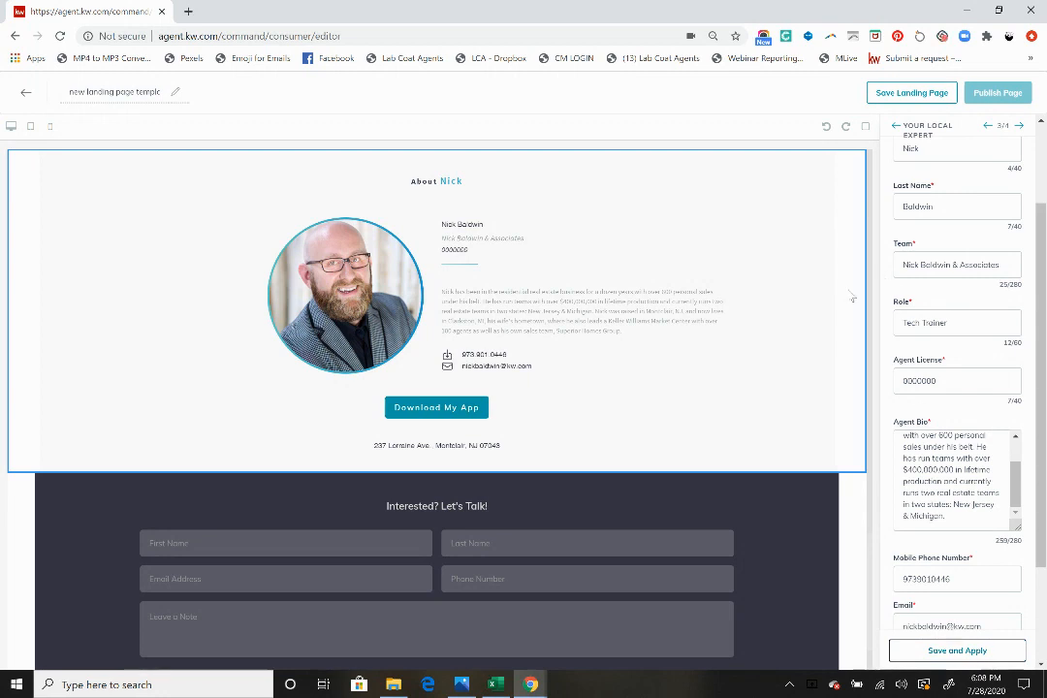
pyautogui.moveTo(961, 418)
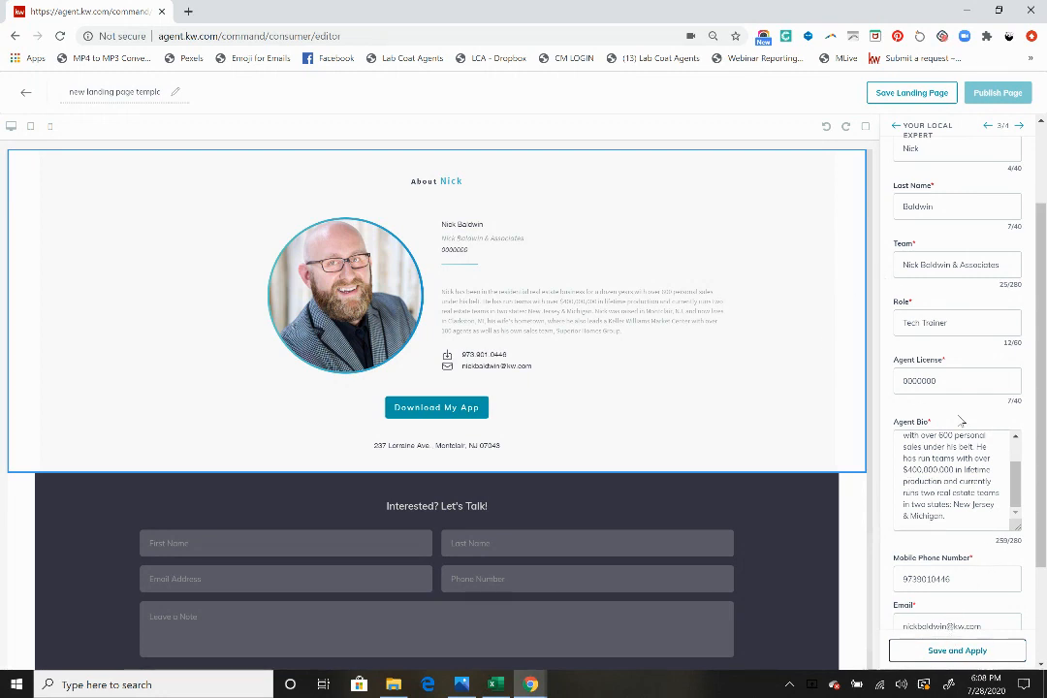
pyautogui.scroll(-3)
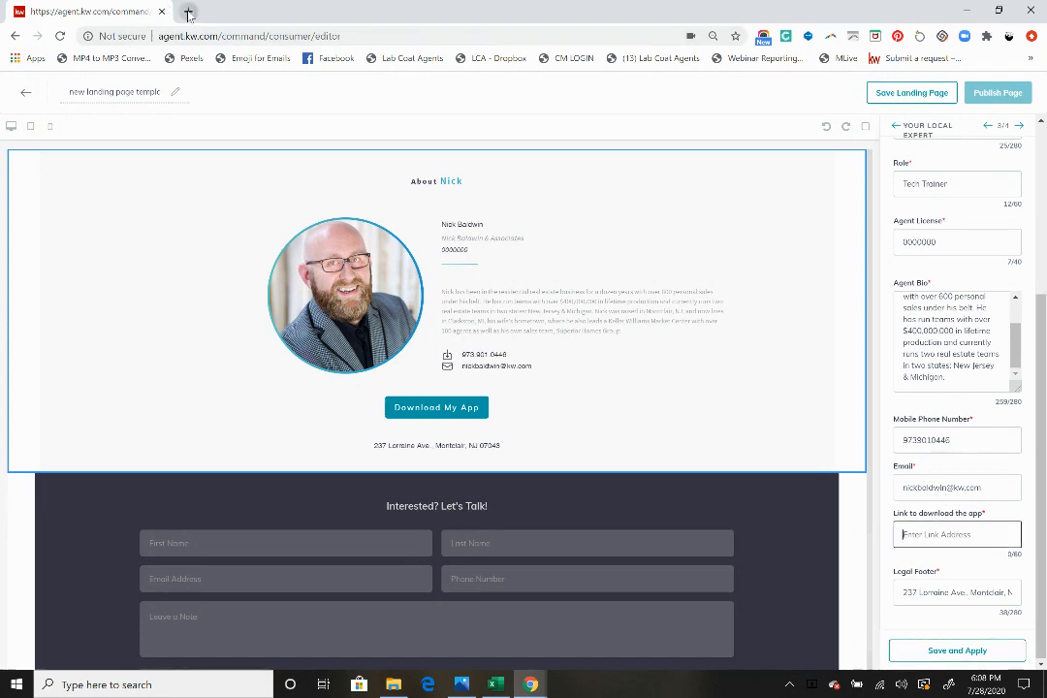
# - In a new tab, copy the App URL from Consumer > Site & App Settings > URLs
pyautogui.click(185, 12)
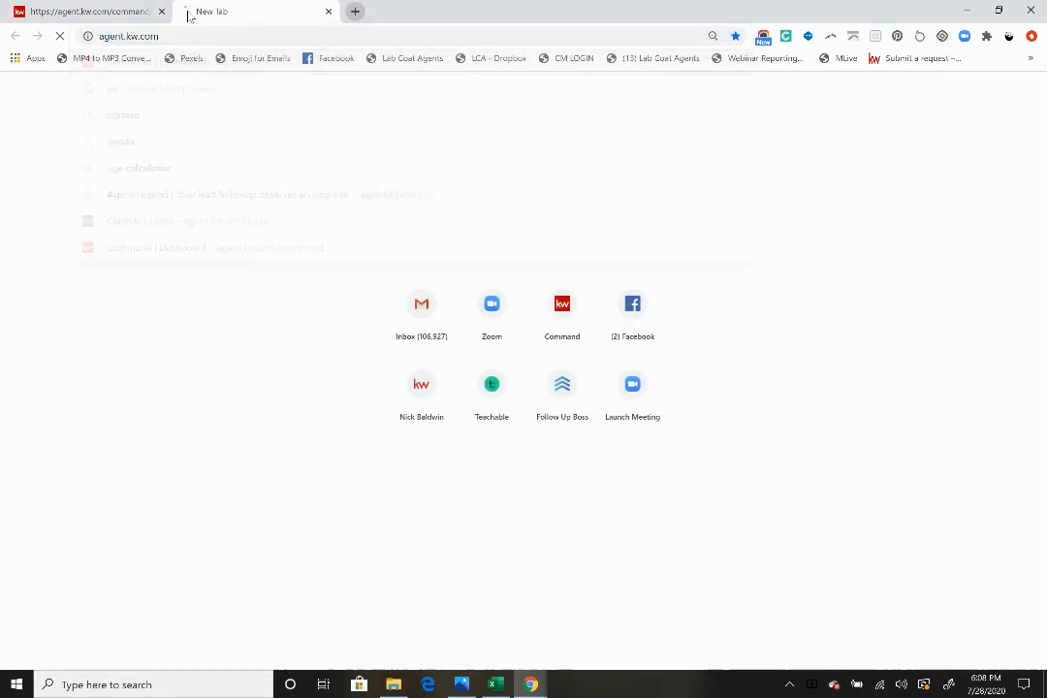
pyautogui.click(562, 304)
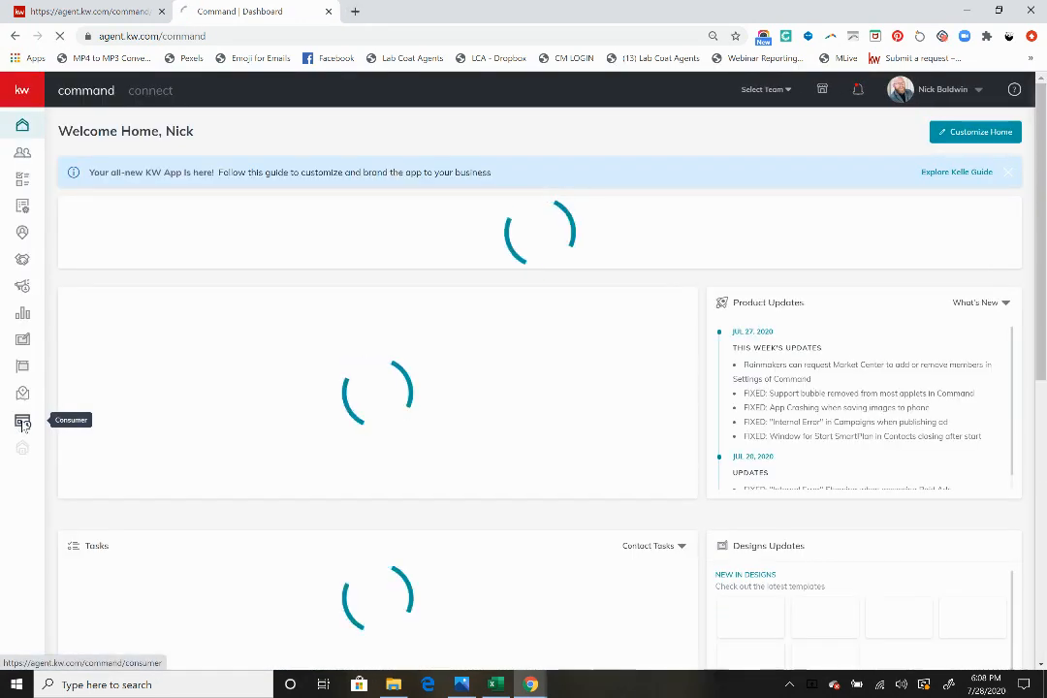
pyautogui.click(21, 418)
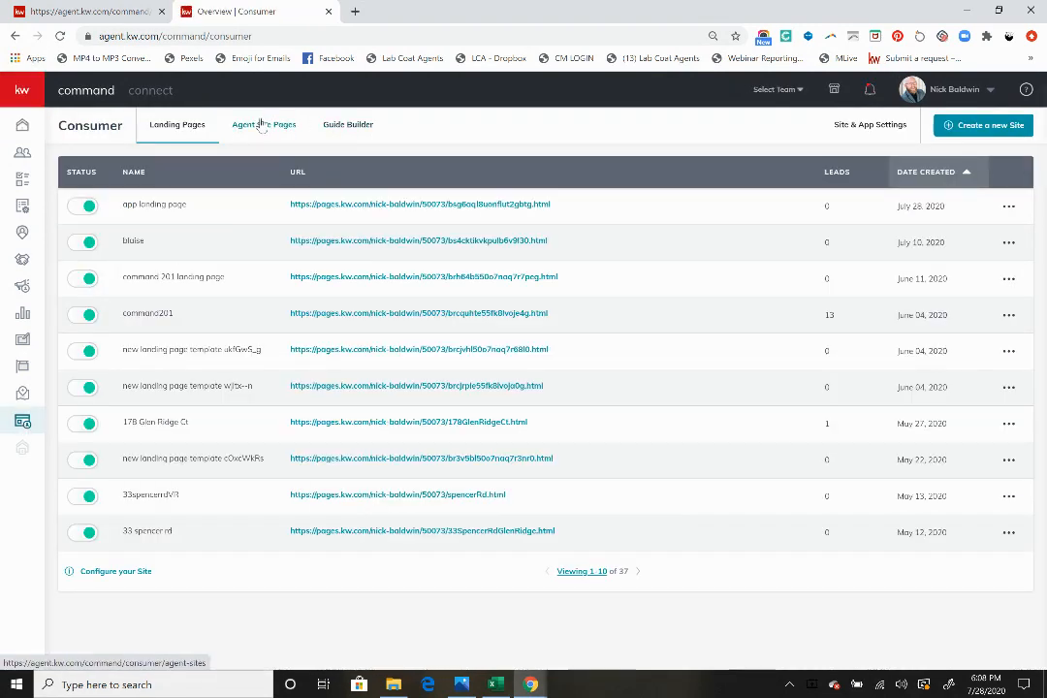
pyautogui.click(264, 124)
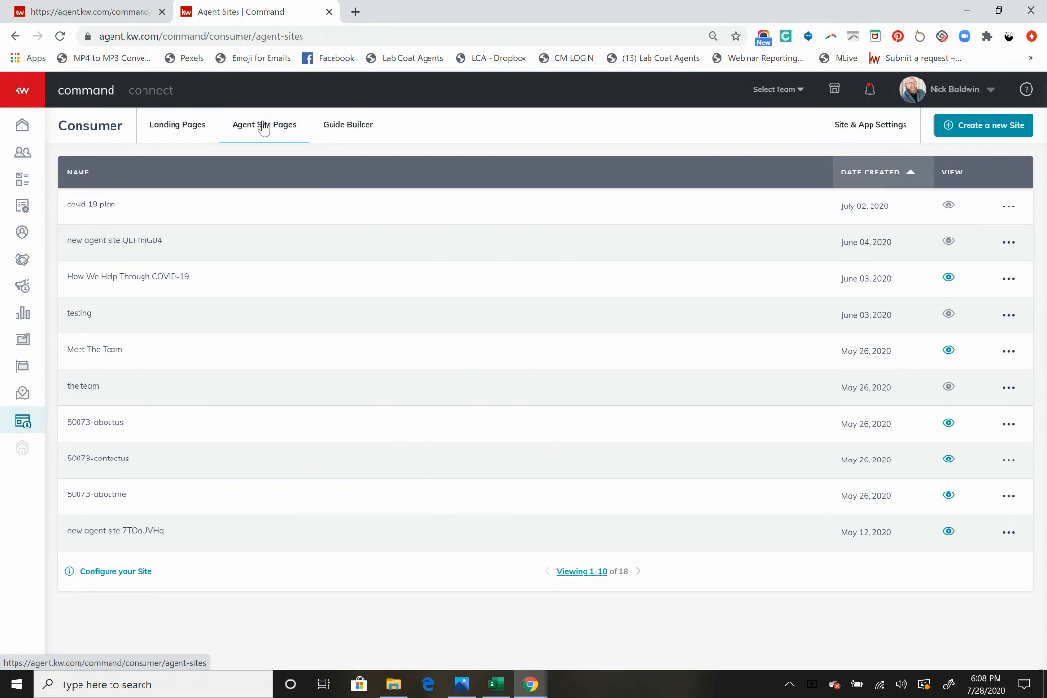
pyautogui.click(869, 124)
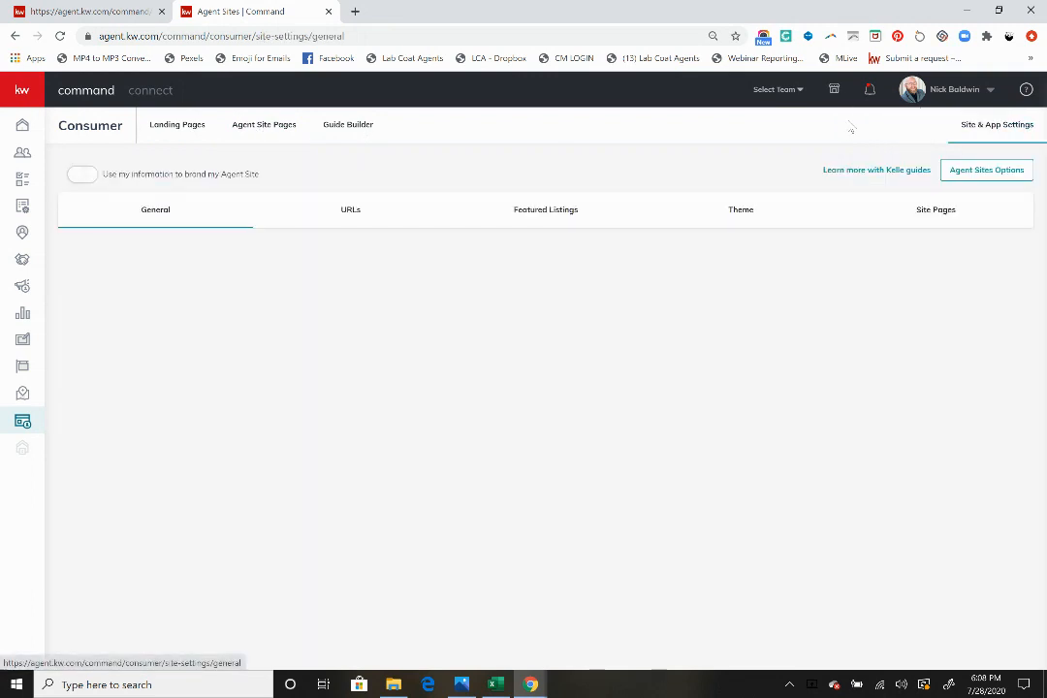
pyautogui.click(350, 210)
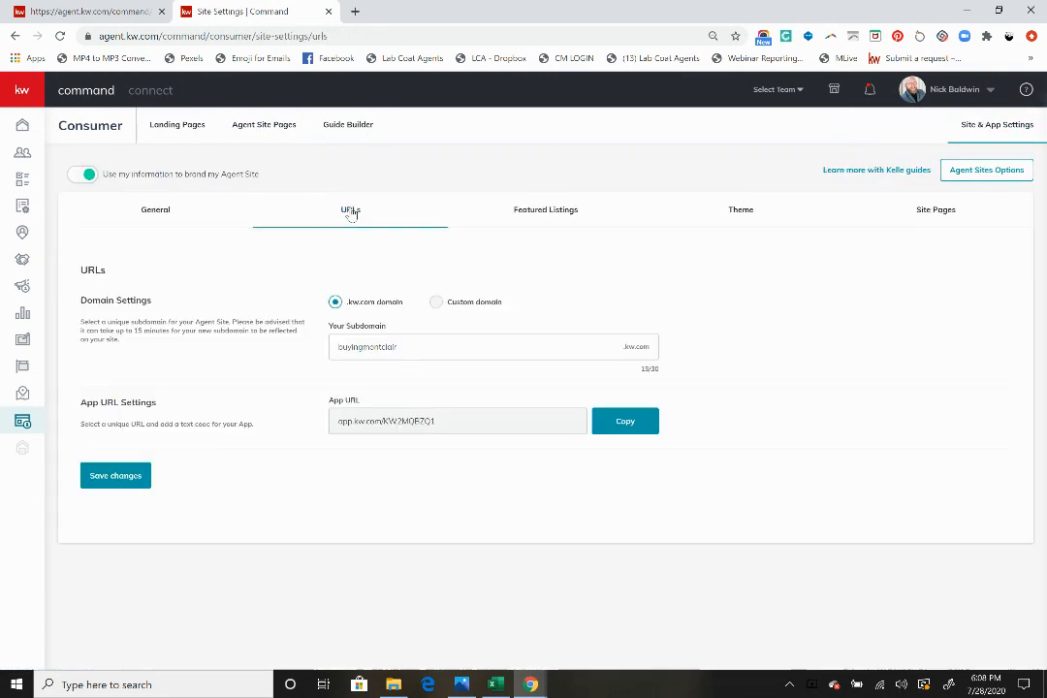
pyautogui.click(624, 421)
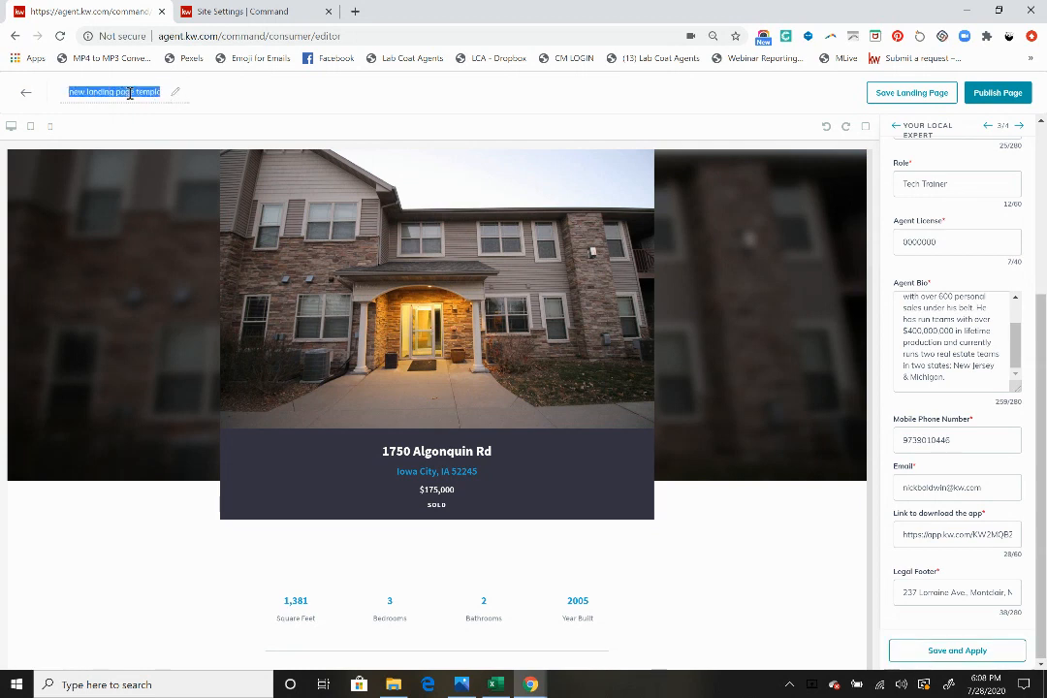
# - Rename the landing page to 'download my kw app'
pyautogui.write('download my kw app')
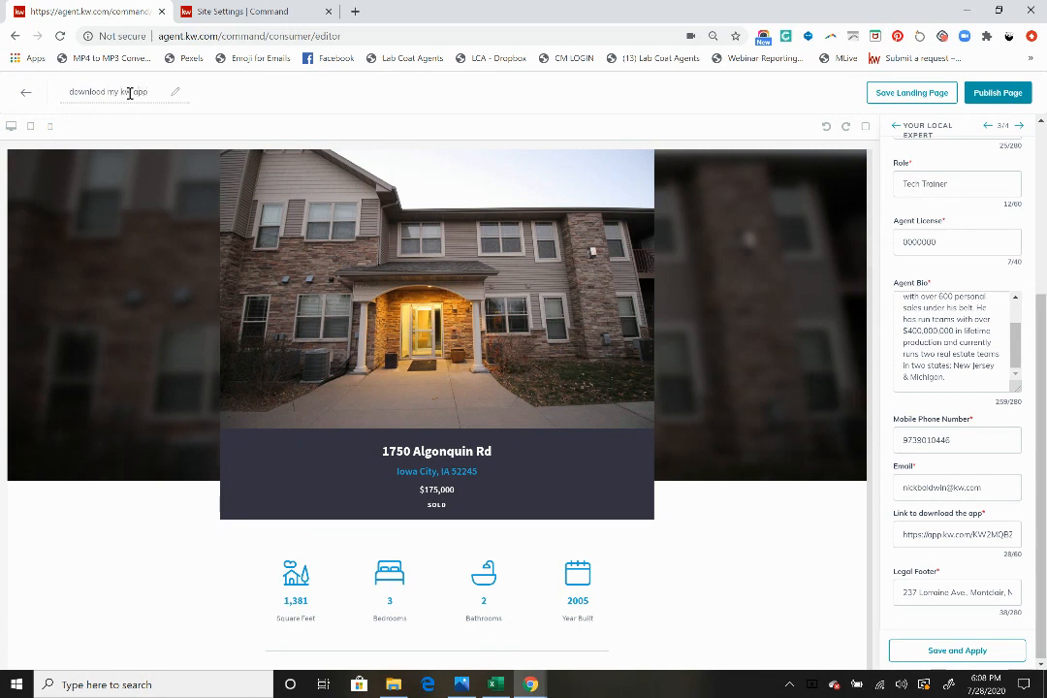
pyautogui.moveTo(997, 92)
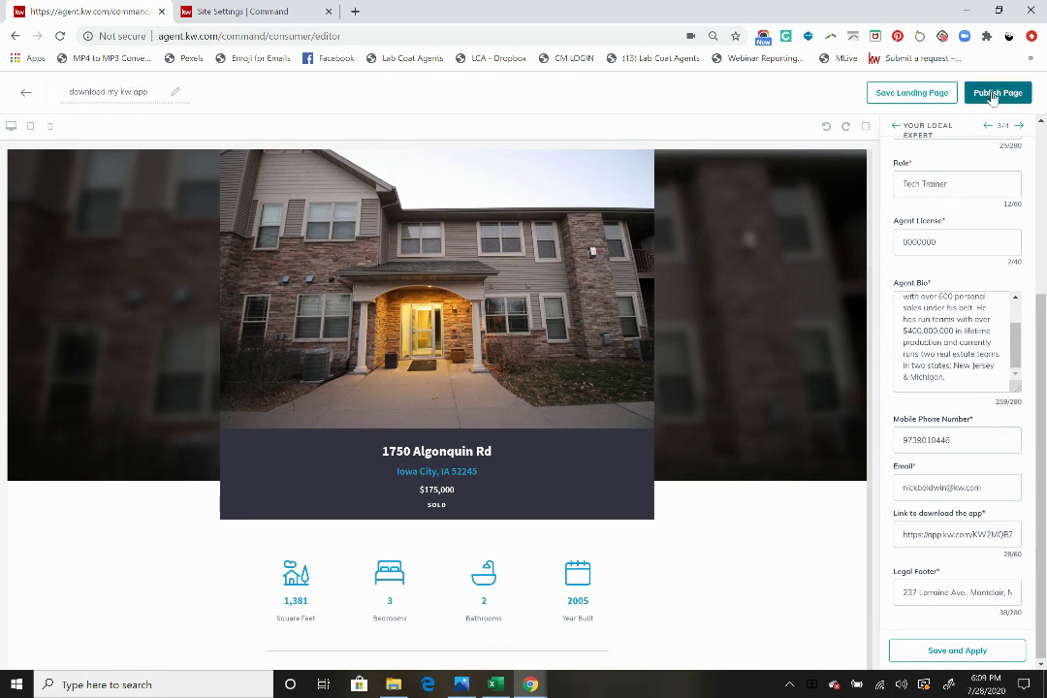
# - Publish the 'download my kw app' page and confirm with Yes
pyautogui.click(998, 92)
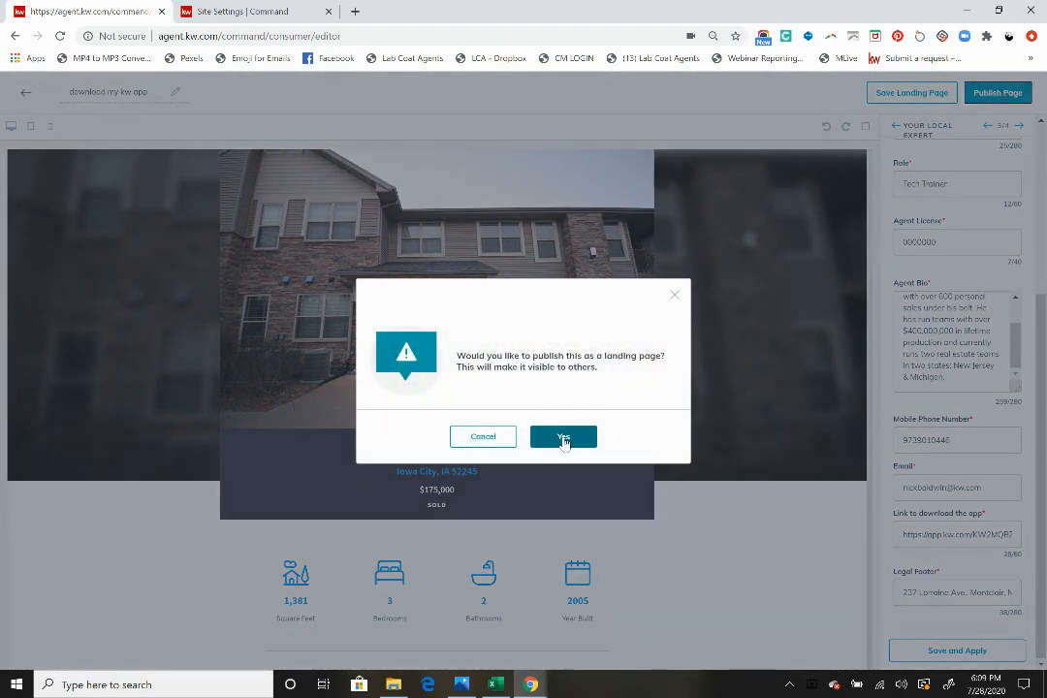
pyautogui.click(562, 436)
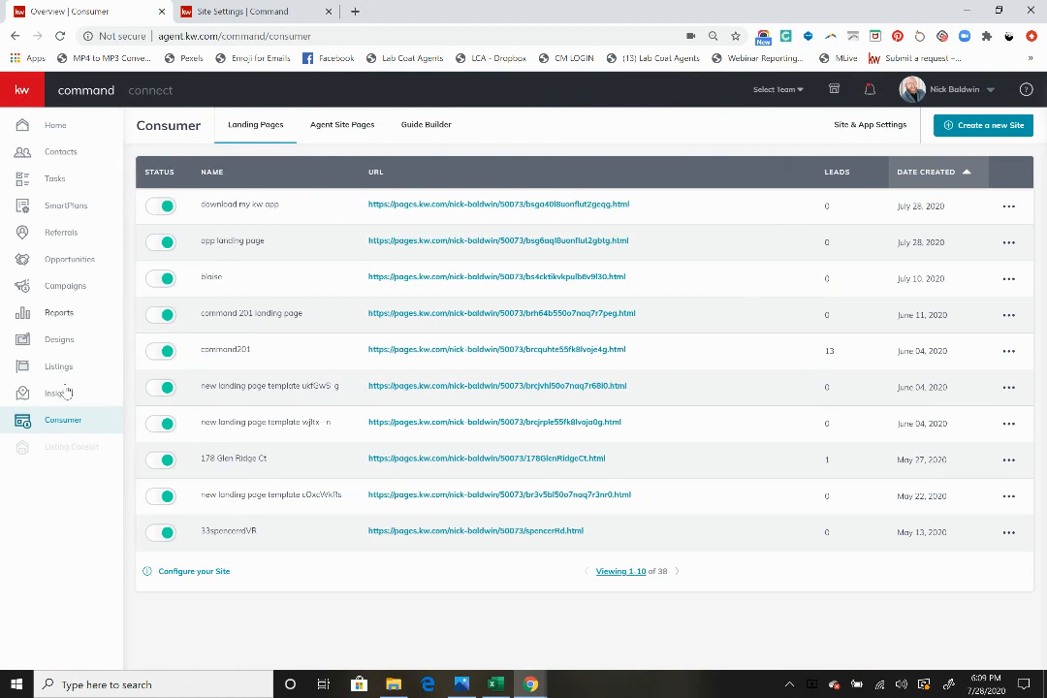
pyautogui.moveTo(69, 259)
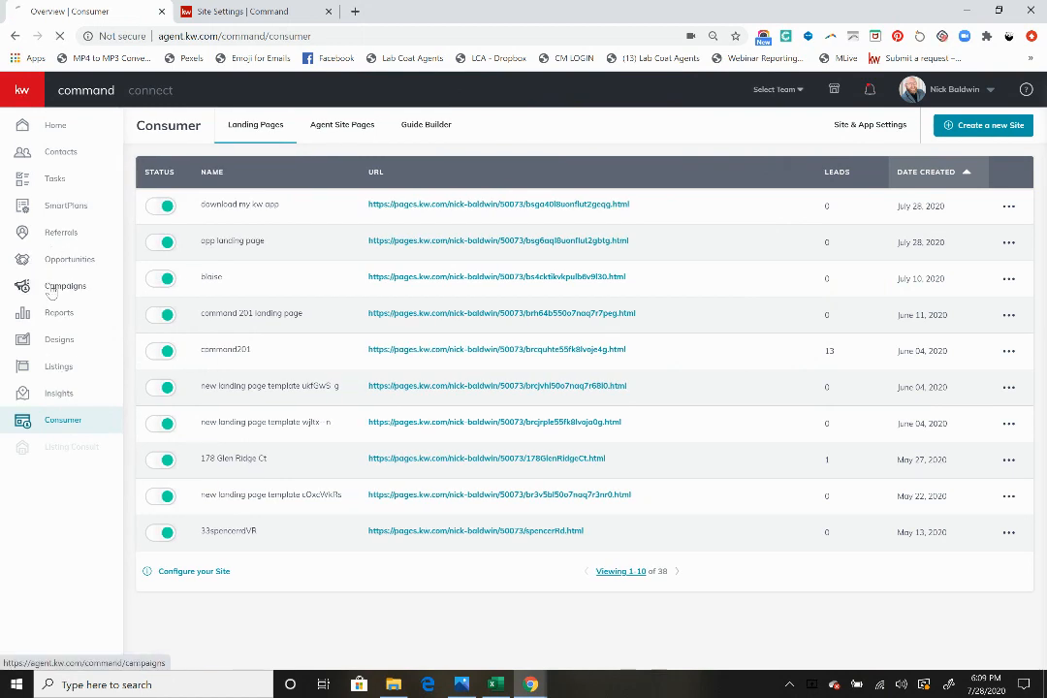
# - Go to Campaigns and show the Direct Mail campaign list
pyautogui.click(22, 286)
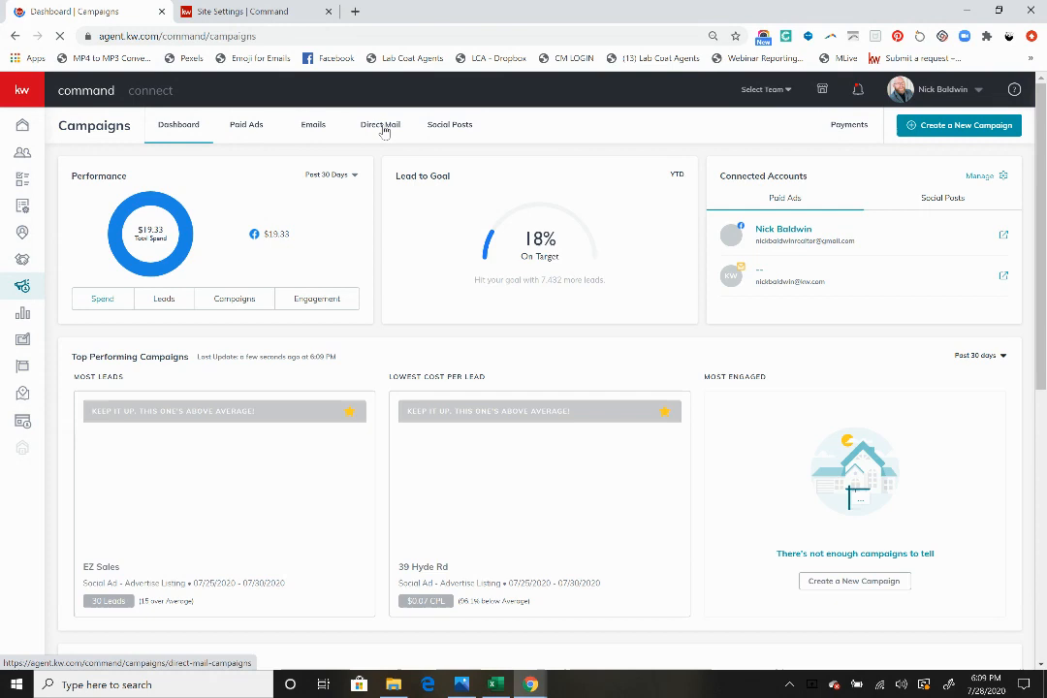
pyautogui.click(379, 124)
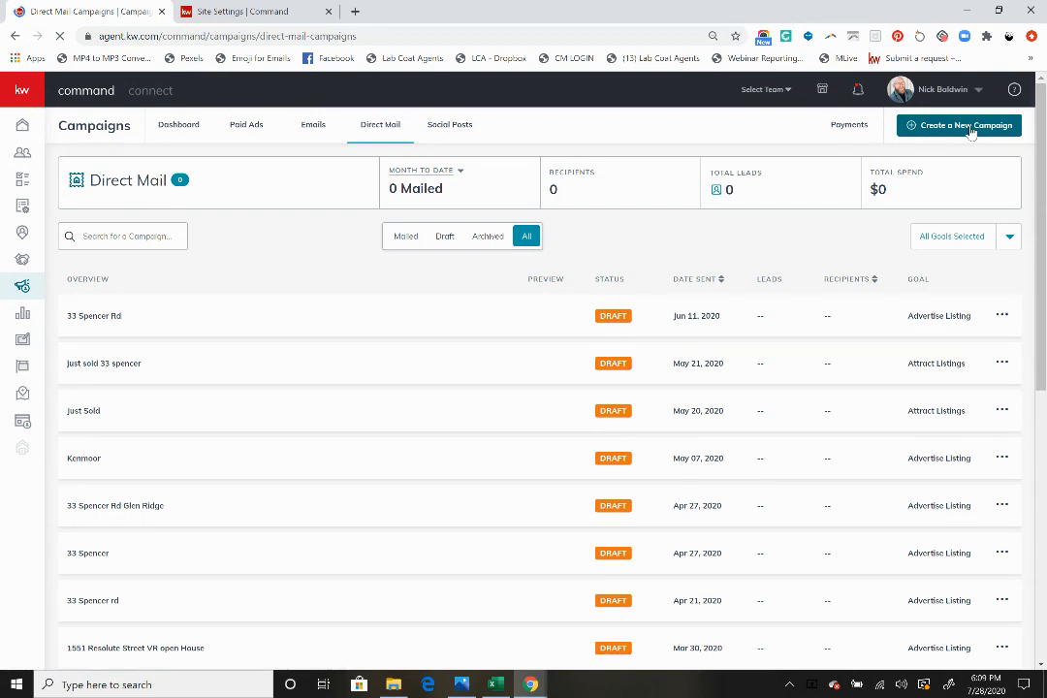
# - Set up a Direct Mail campaign 'qr code' with the Advertise Listing goal and default templates
pyautogui.click(958, 125)
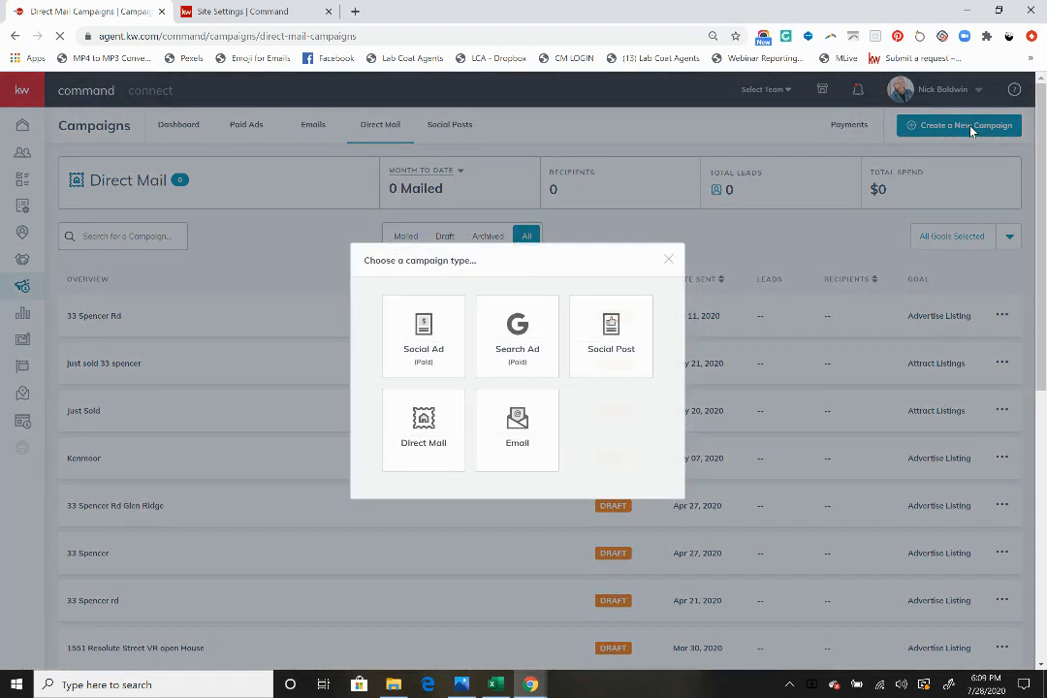
pyautogui.click(423, 429)
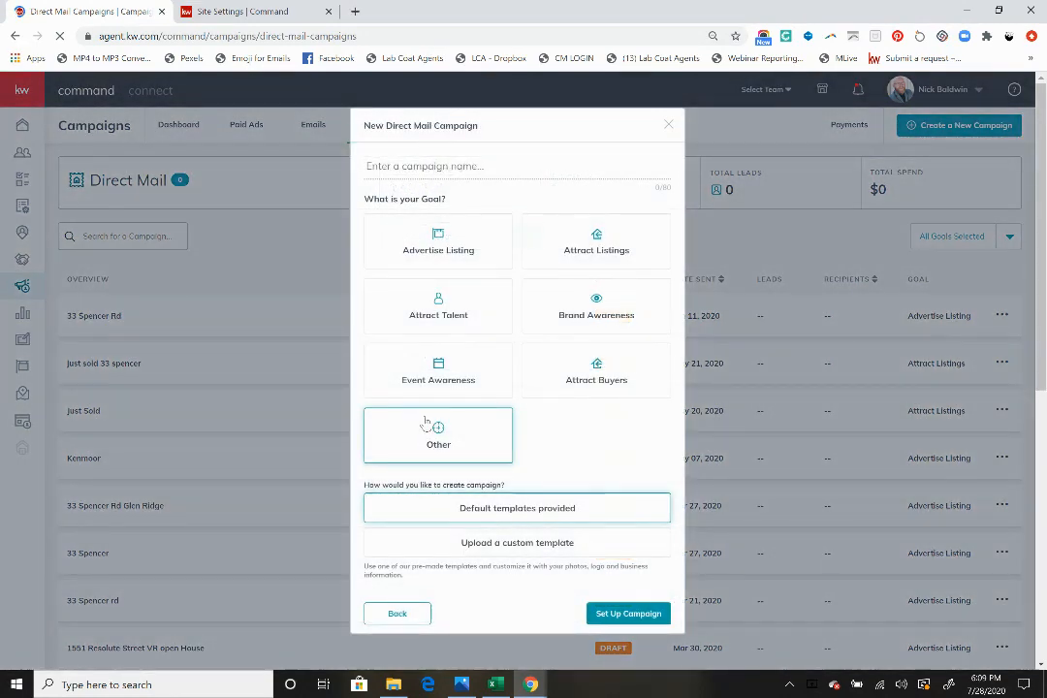
pyautogui.write('4')
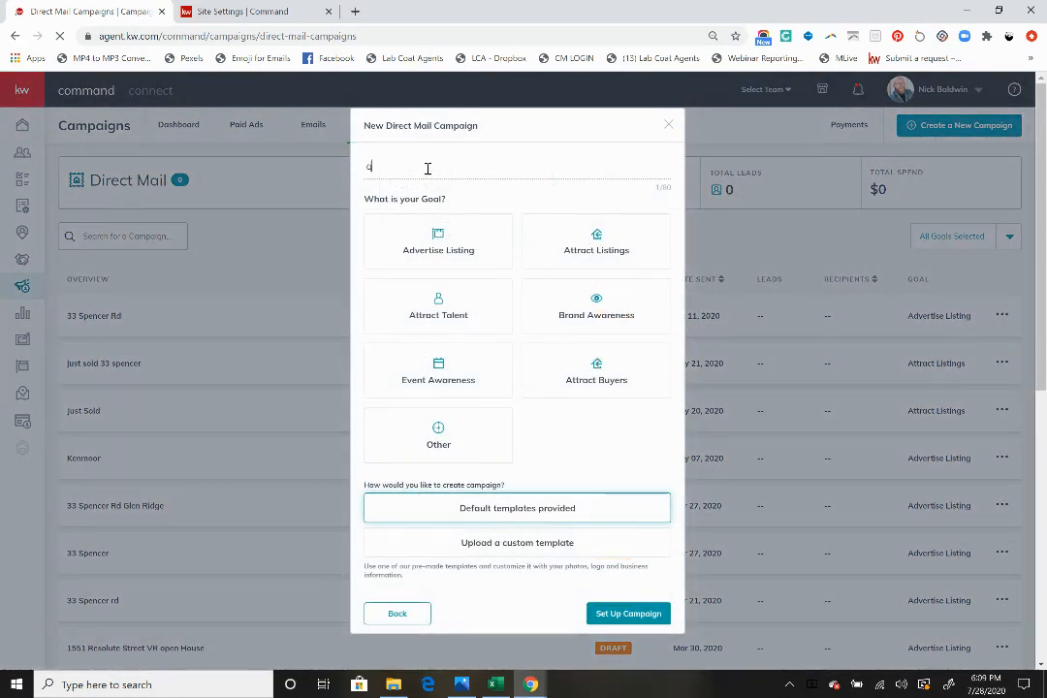
pyautogui.write('r code')
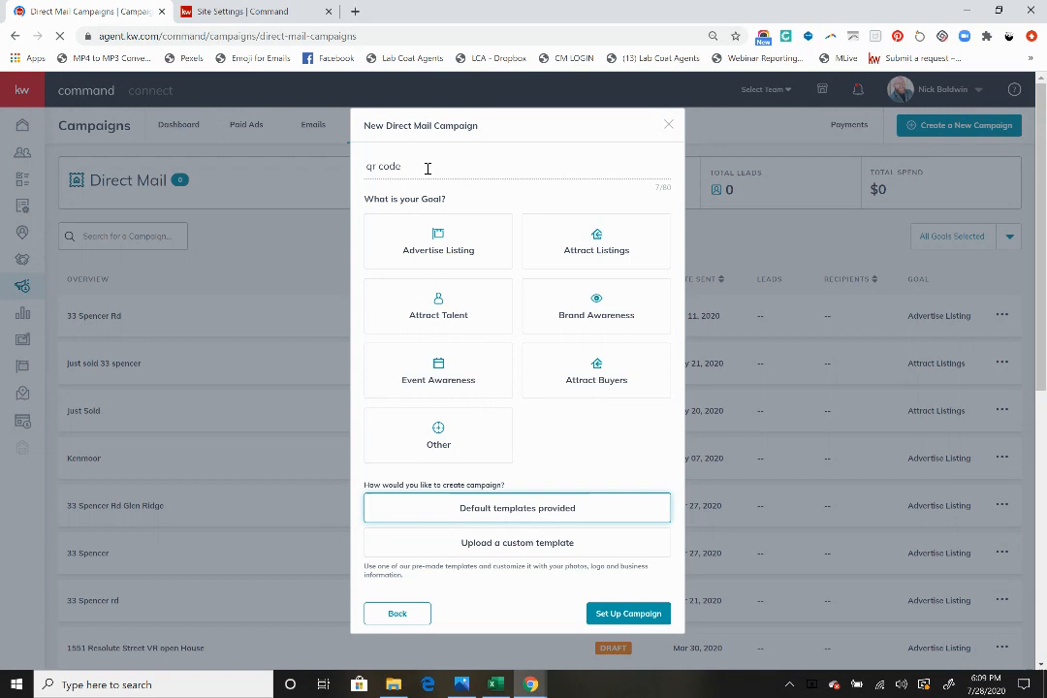
pyautogui.click(437, 241)
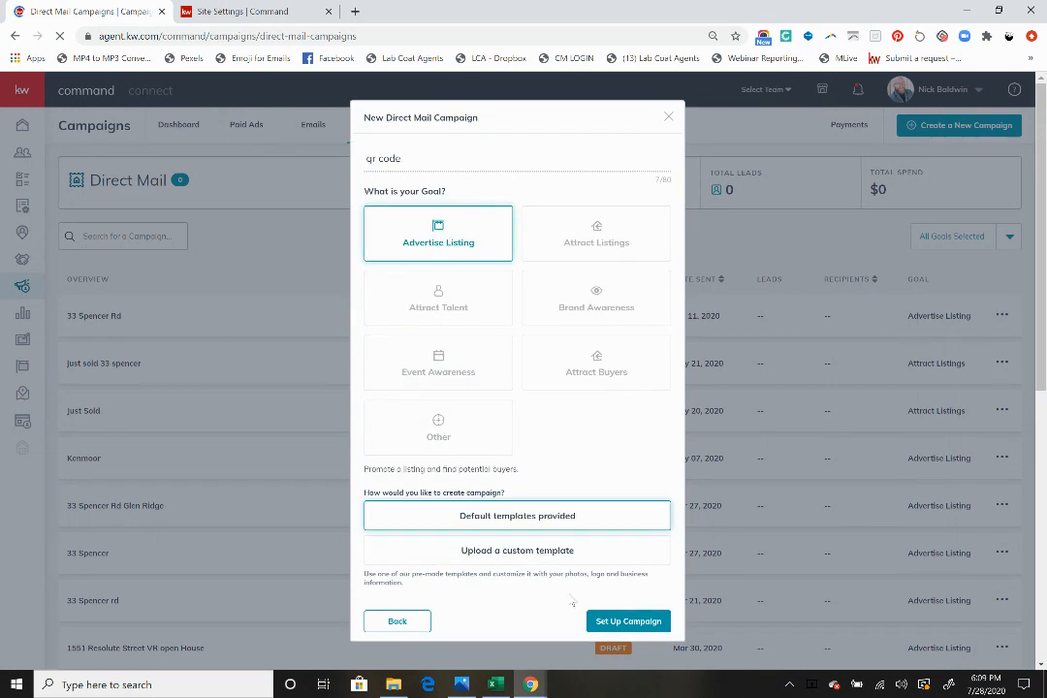
pyautogui.click(628, 620)
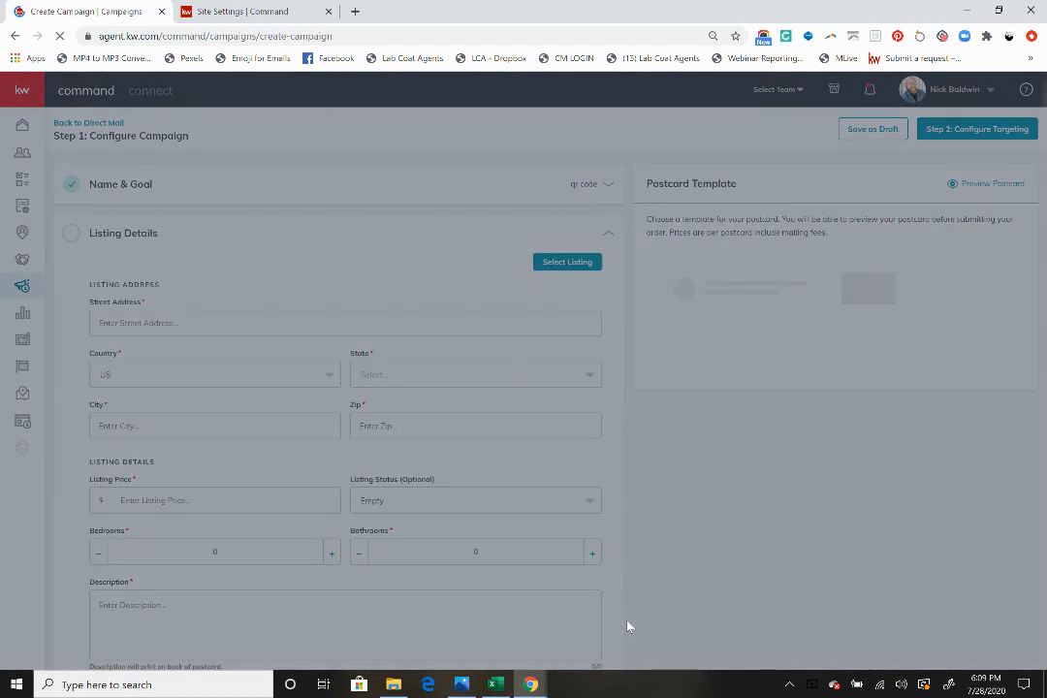
# - Close the listing search without choosing a listing and select KW Modern Template (6x11)
pyautogui.click(566, 262)
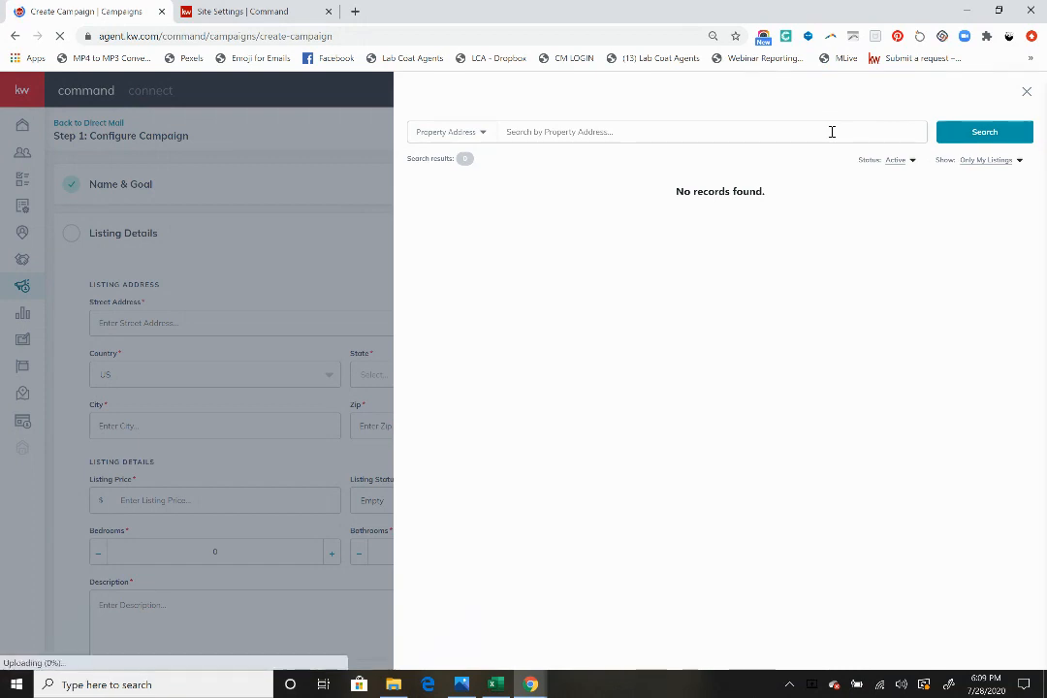
pyautogui.click(707, 131)
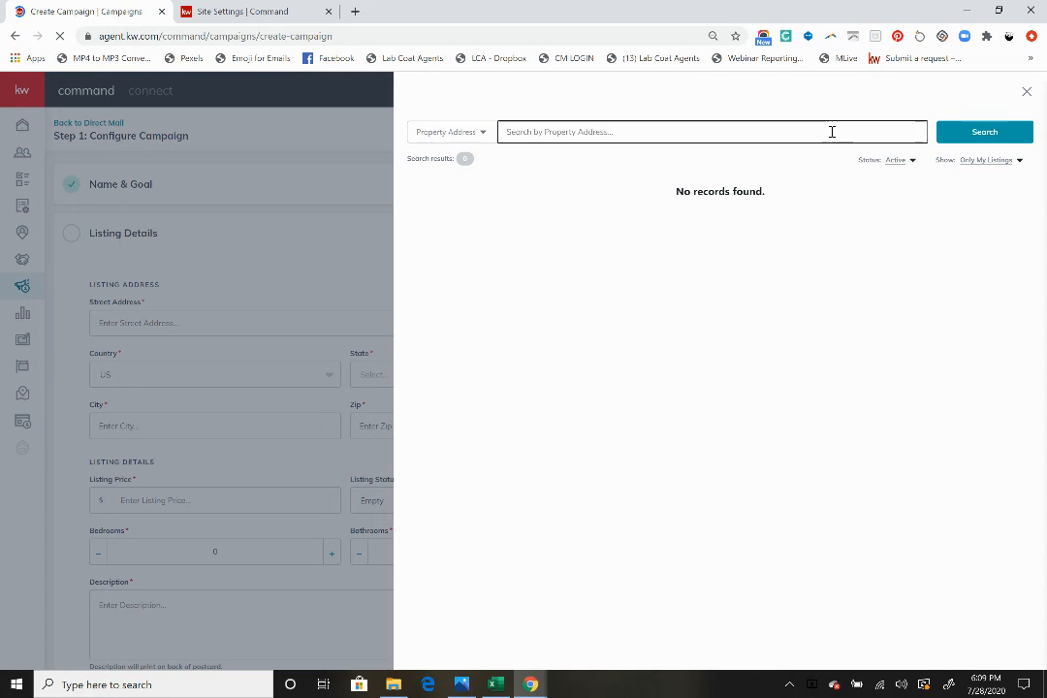
pyautogui.write('kw')
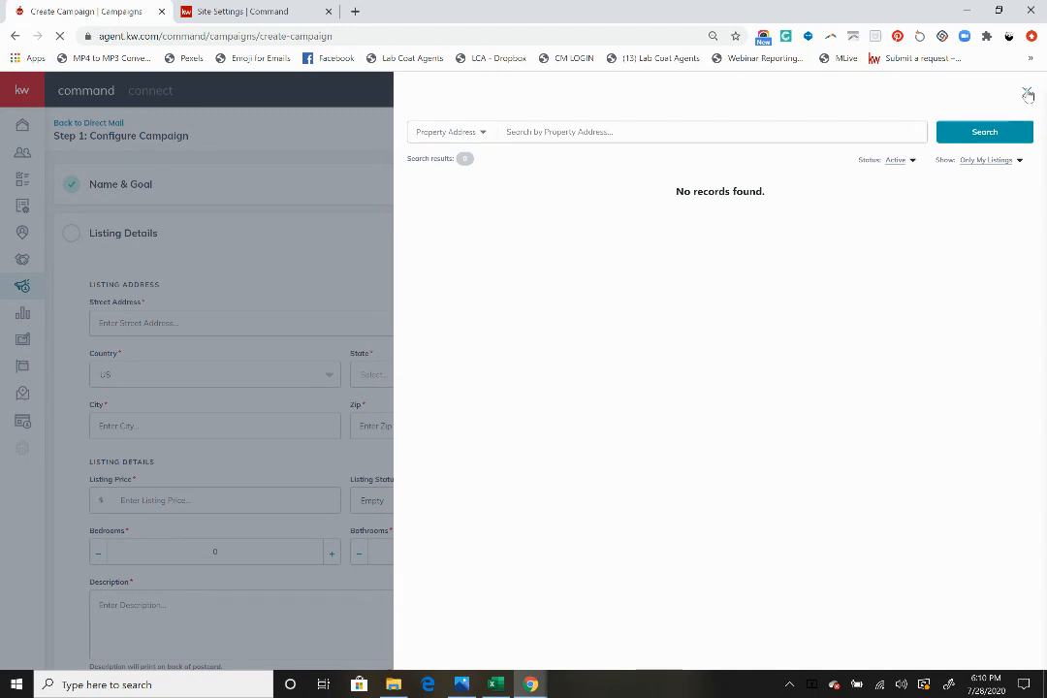
pyautogui.click(1027, 95)
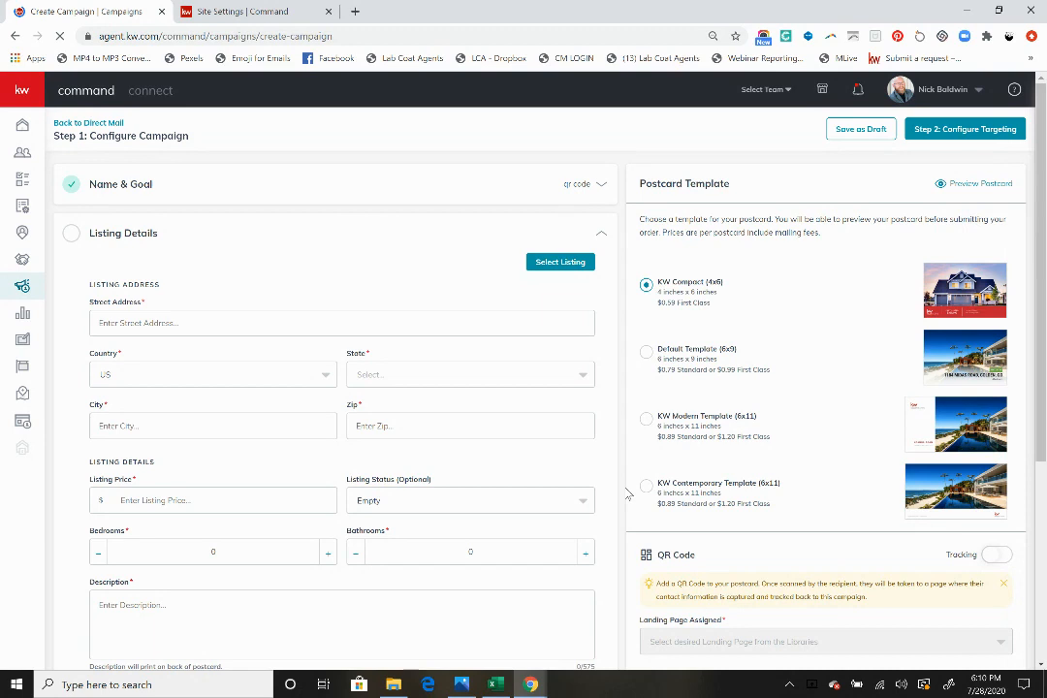
pyautogui.moveTo(646, 418)
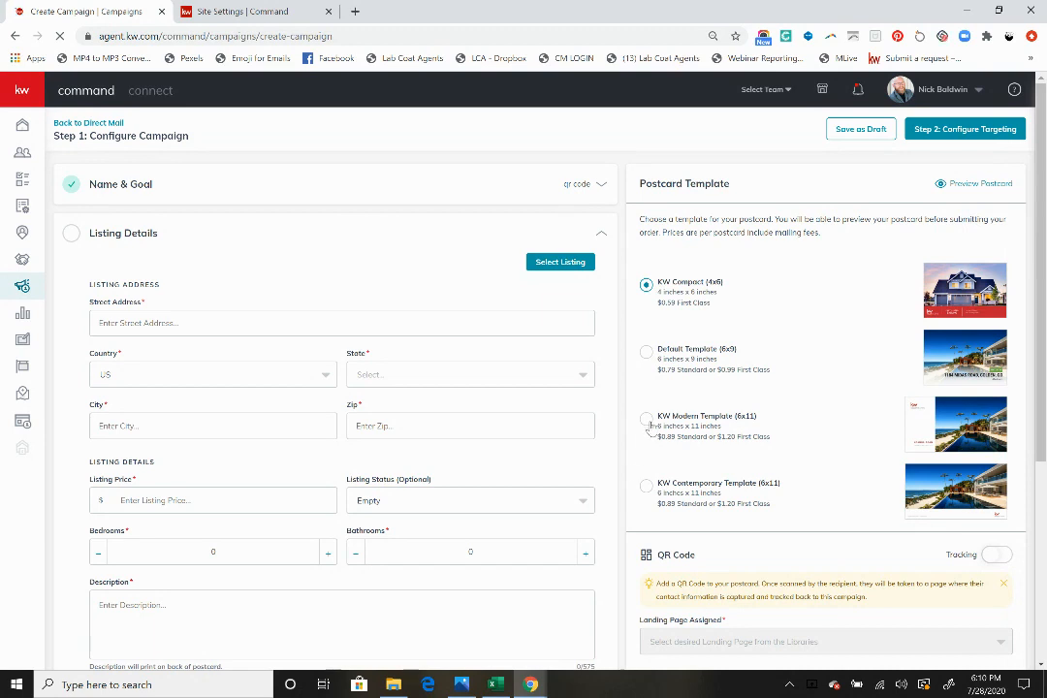
pyautogui.click(646, 418)
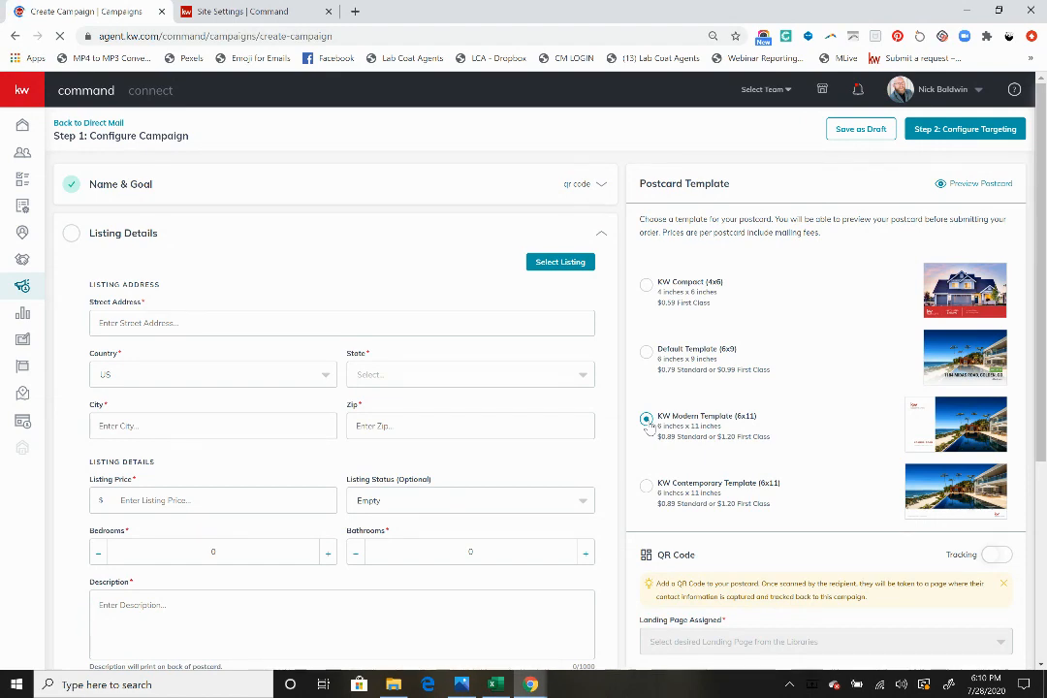
# - Turn on QR code tracking and assign the 'download my kw app' landing page
pyautogui.scroll(-3)
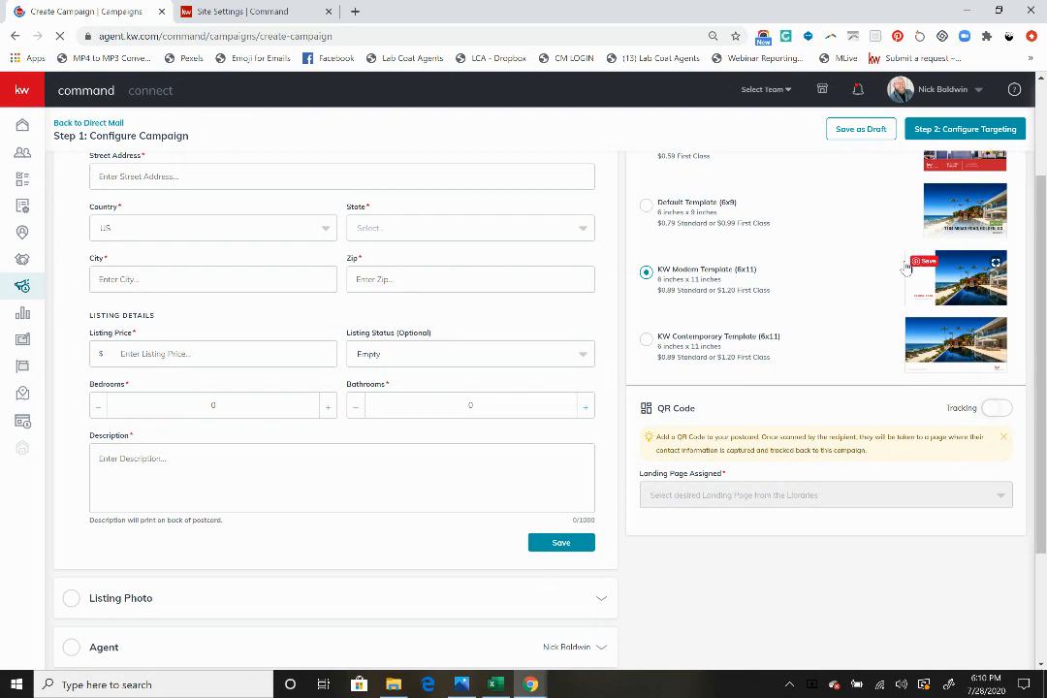
pyautogui.click(997, 407)
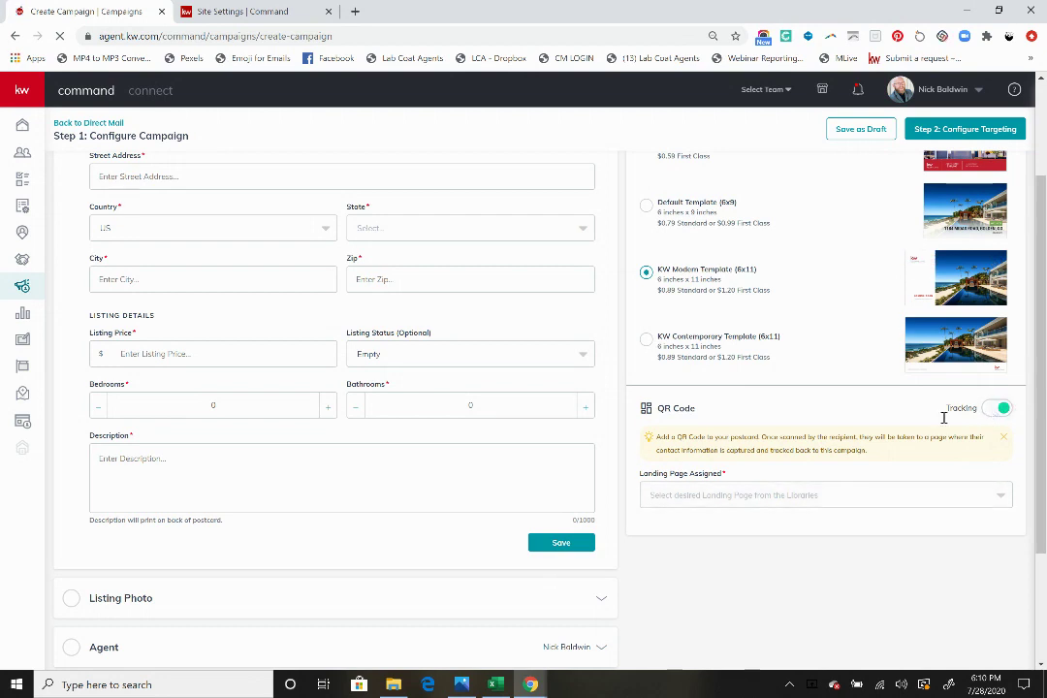
pyautogui.click(825, 494)
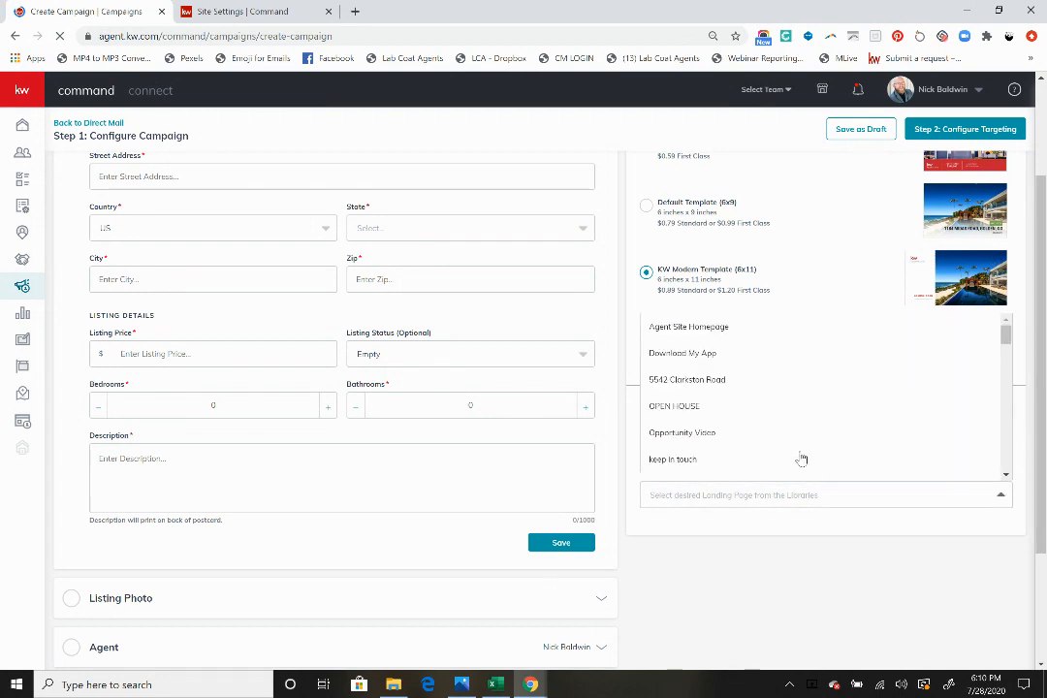
pyautogui.scroll(-3)
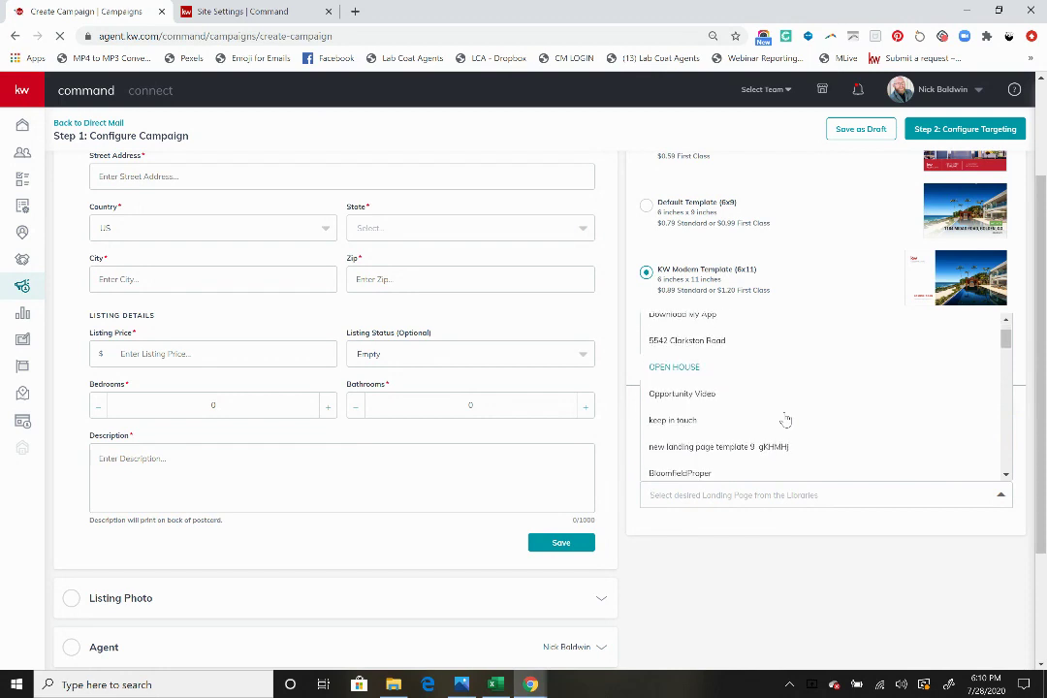
pyautogui.scroll(-3)
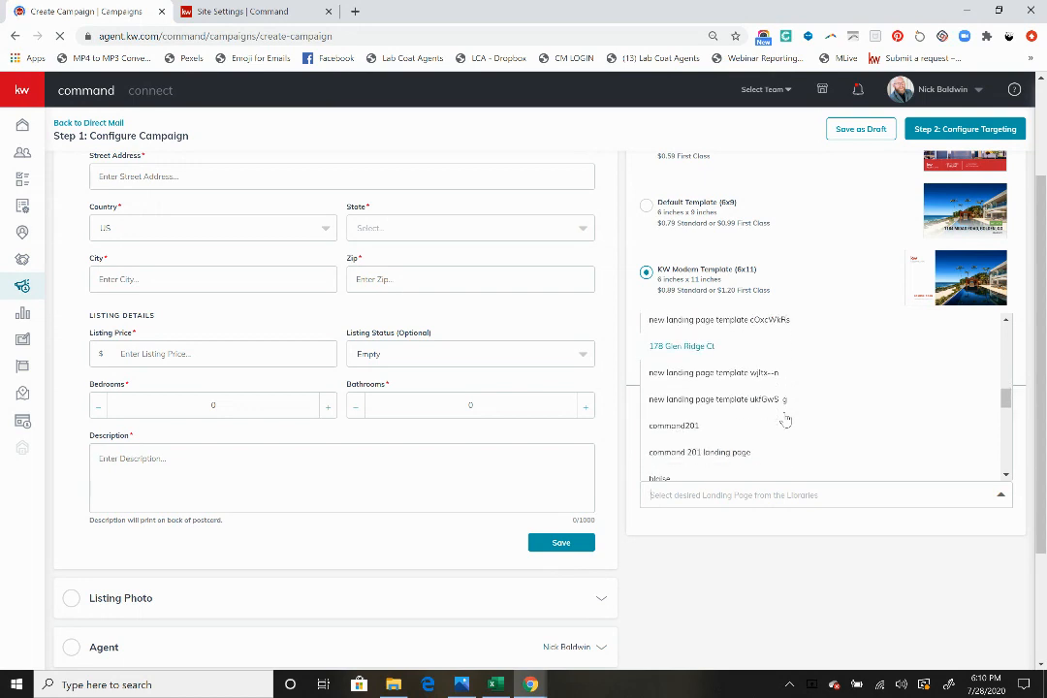
pyautogui.scroll(-3)
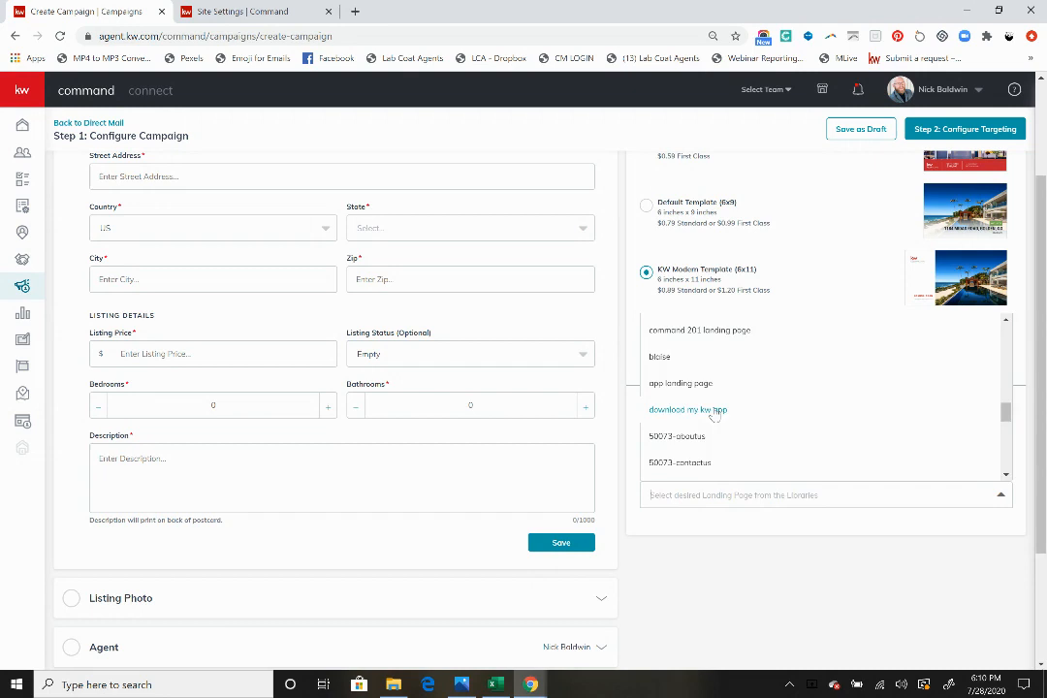
pyautogui.click(687, 409)
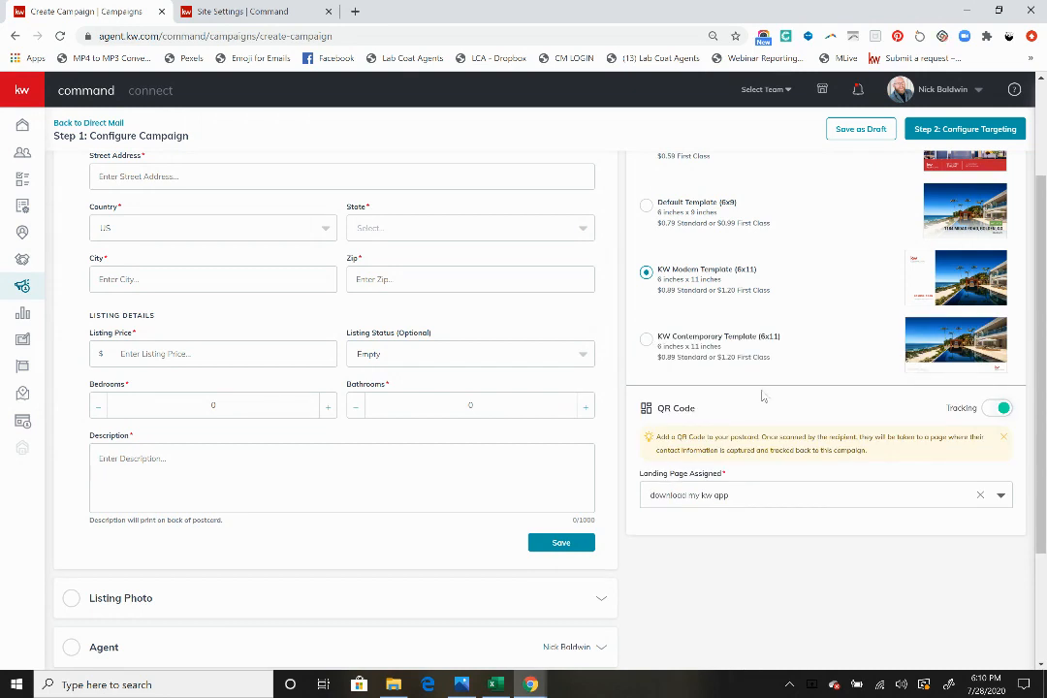
pyautogui.moveTo(781, 500)
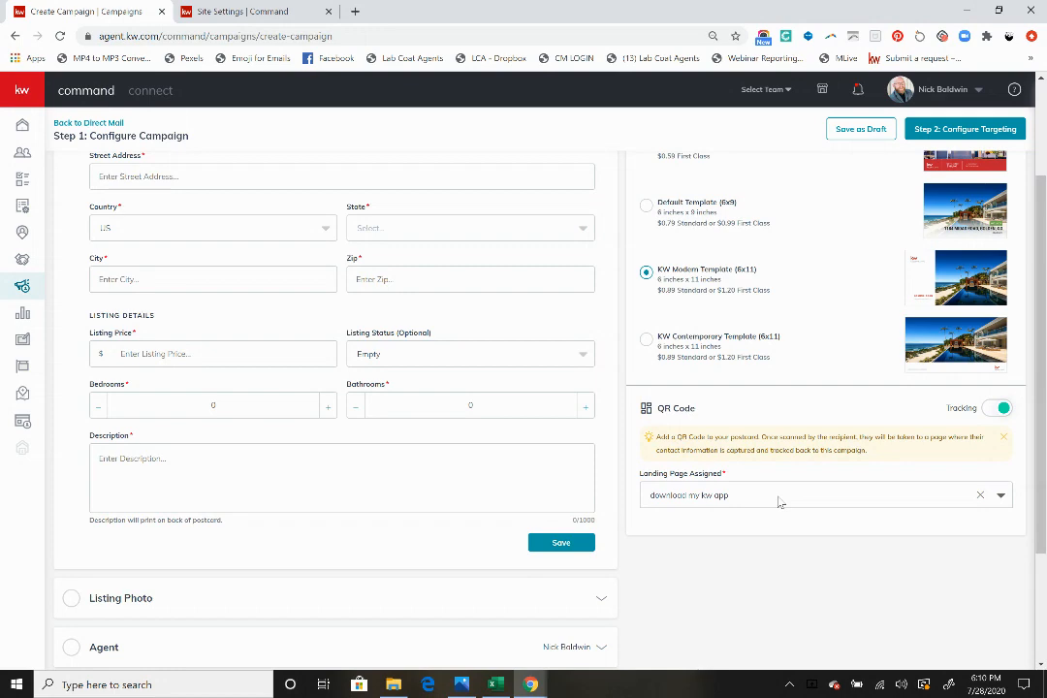
pyautogui.click(998, 407)
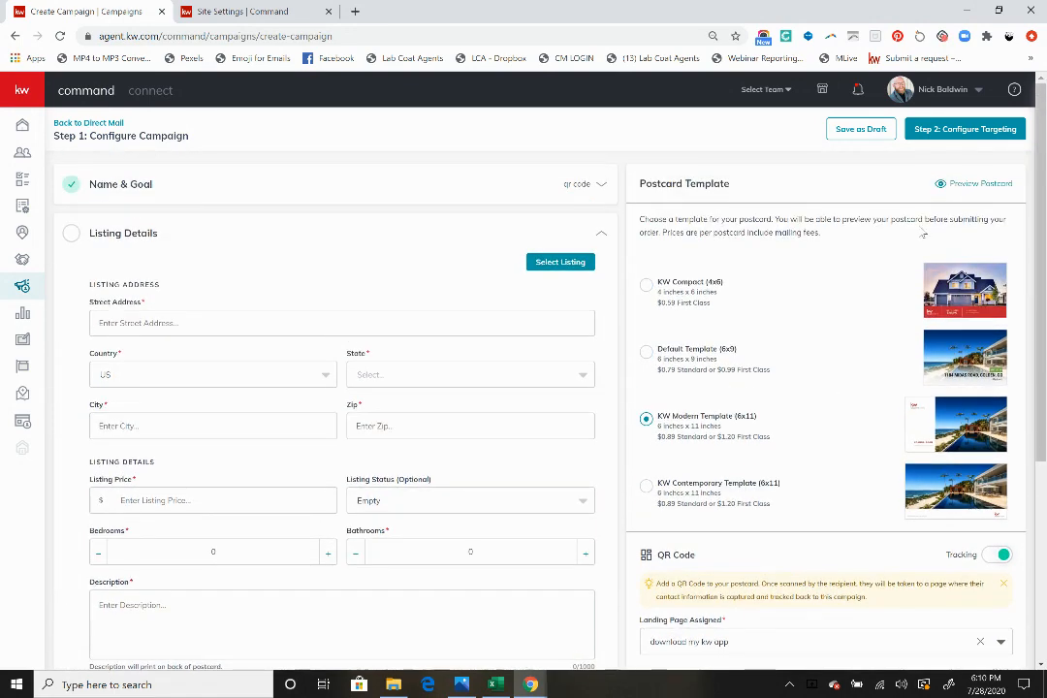
# - Preview the postcard back and capture its QR code as a downloaded PNG
pyautogui.click(980, 183)
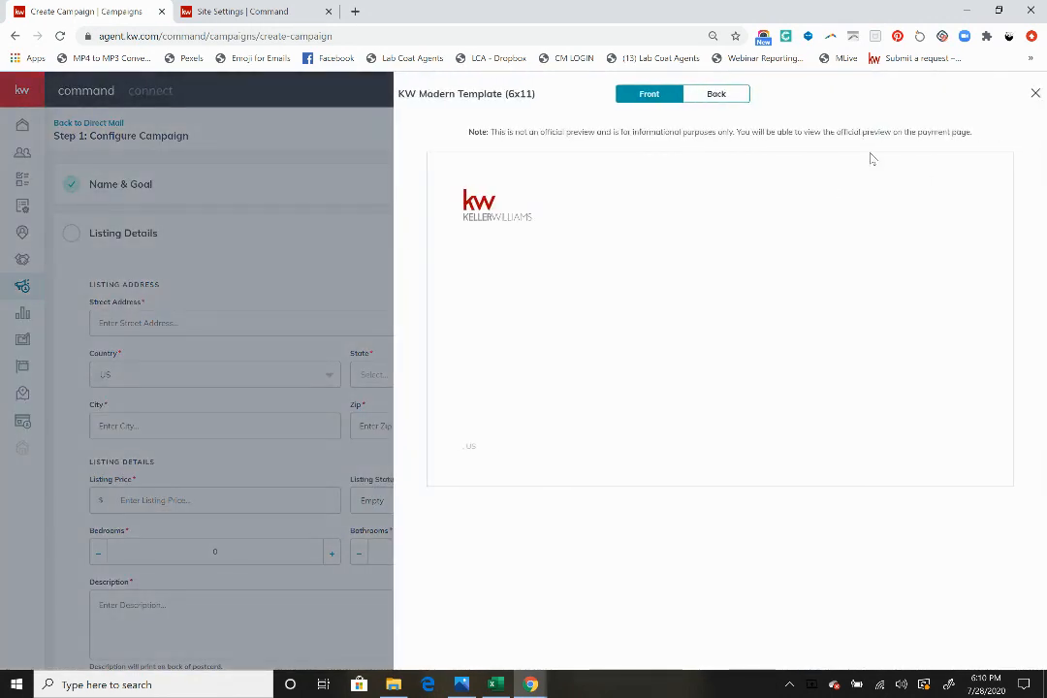
pyautogui.moveTo(839, 376)
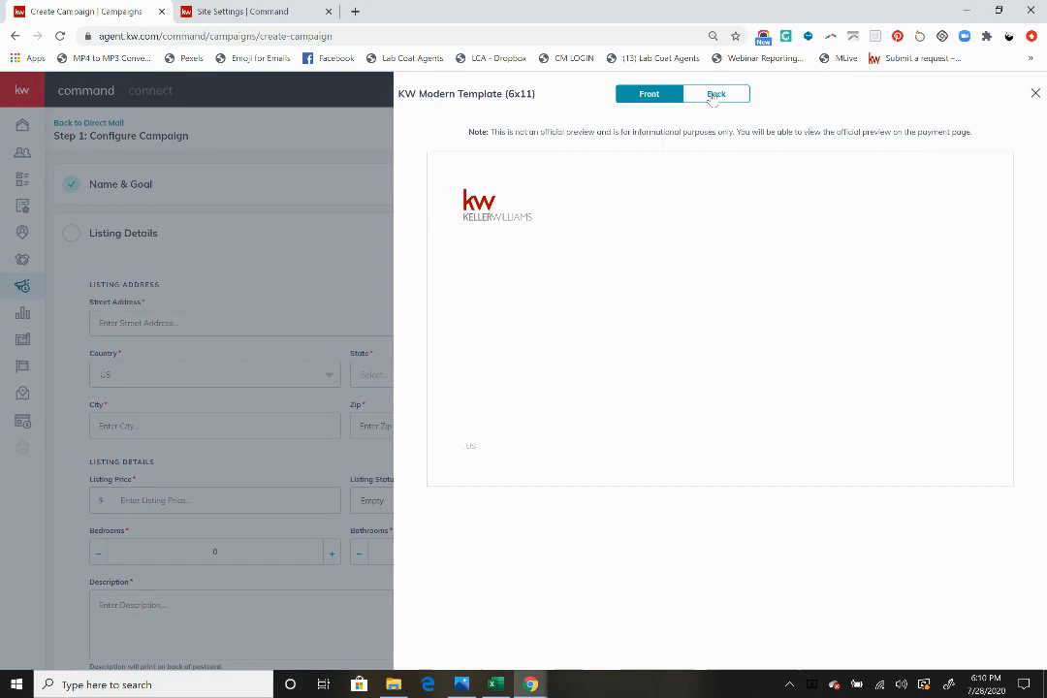
pyautogui.click(715, 94)
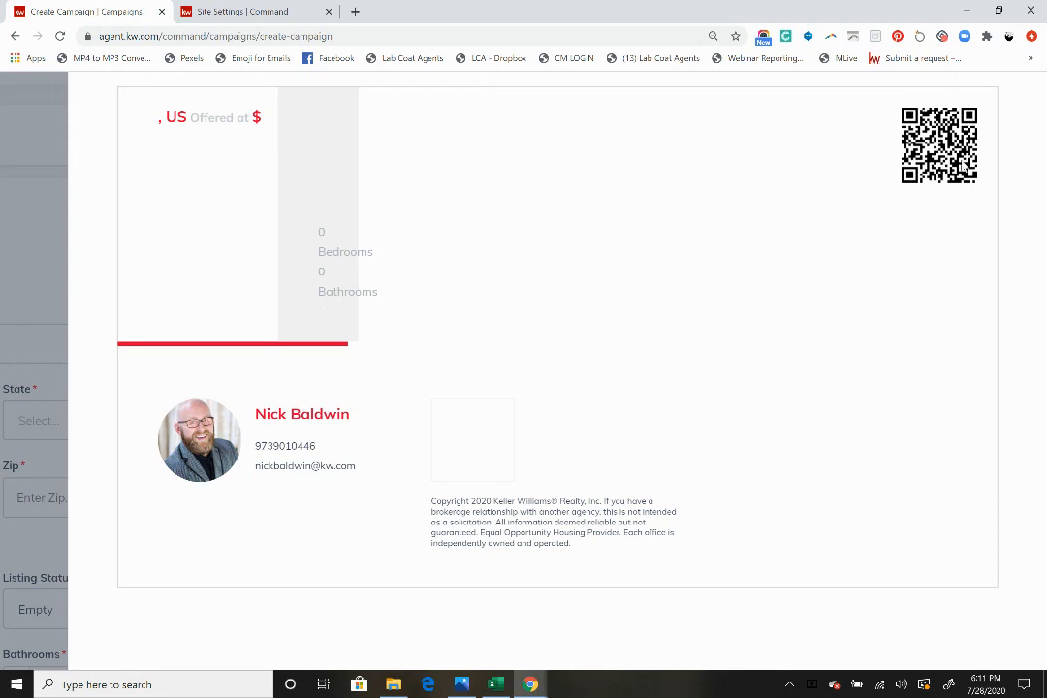
pyautogui.moveTo(845, 87)
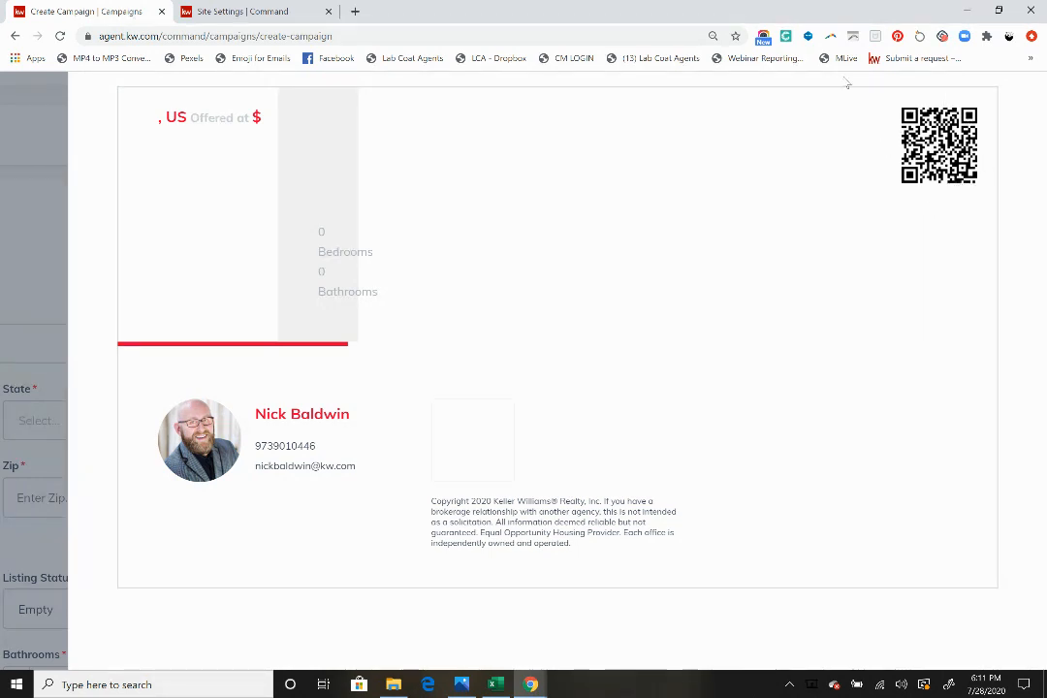
pyautogui.moveTo(783, 35)
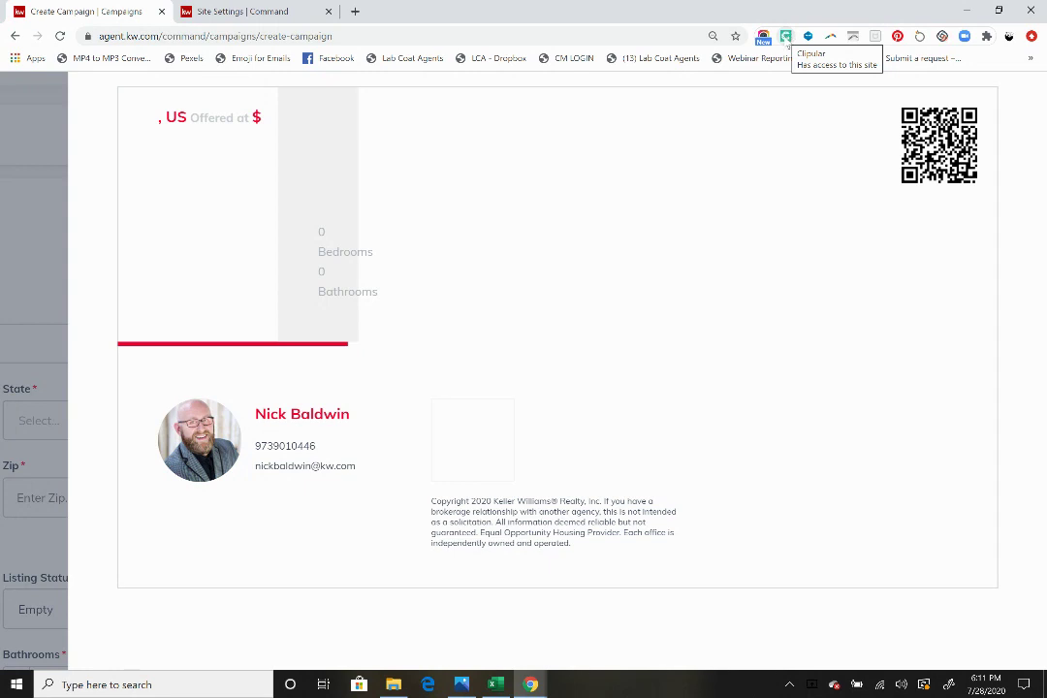
pyautogui.click(776, 32)
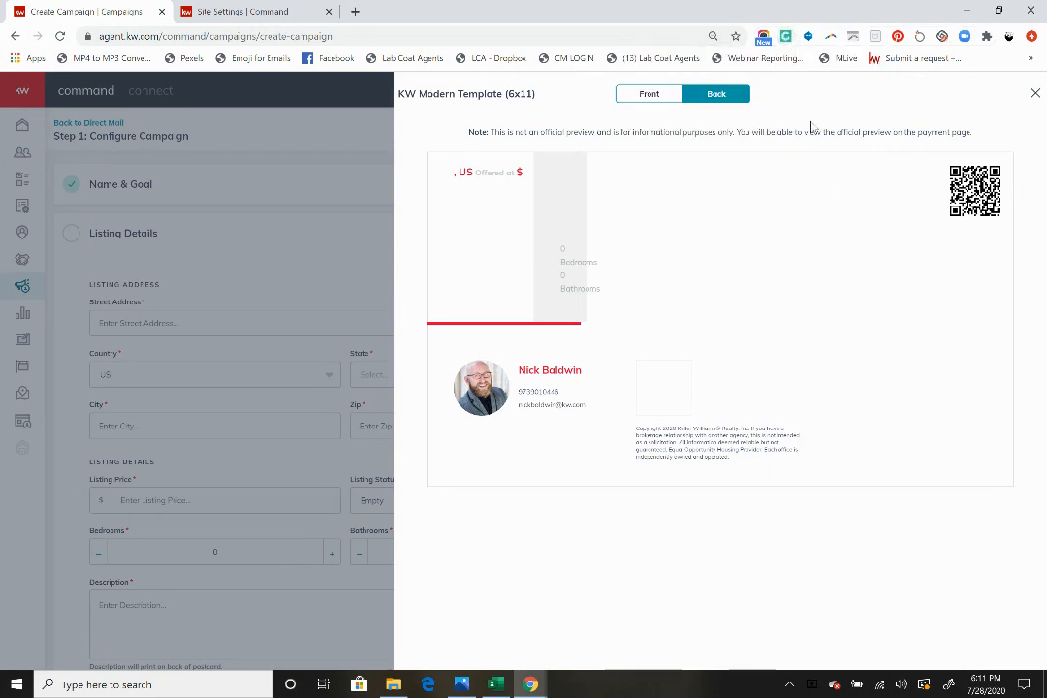
pyautogui.moveTo(665, 92)
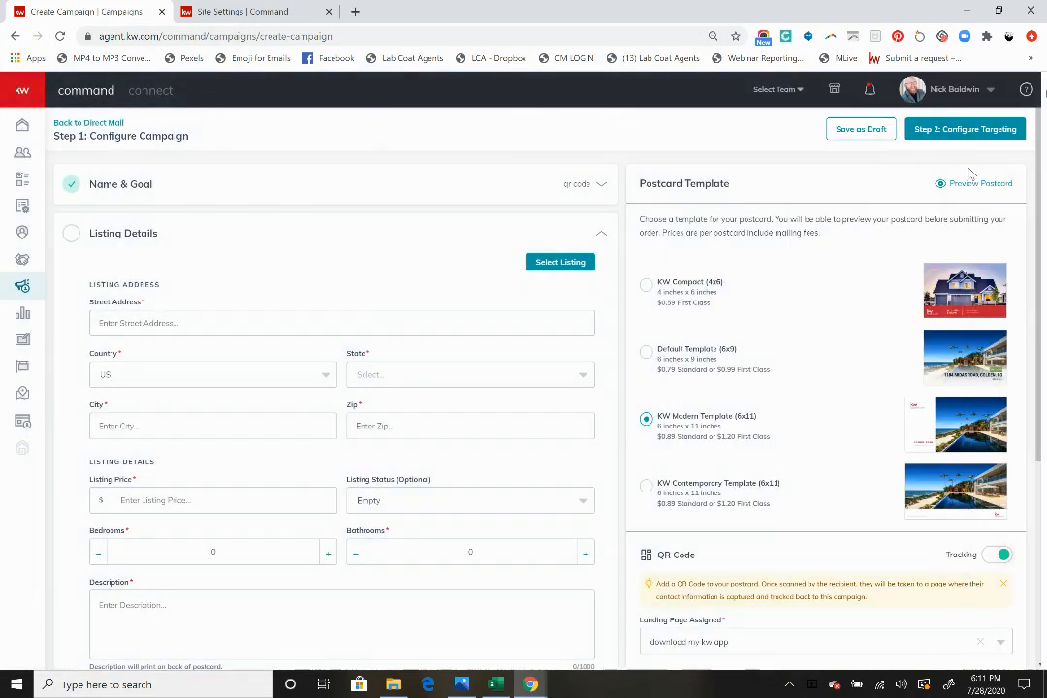
pyautogui.click(981, 183)
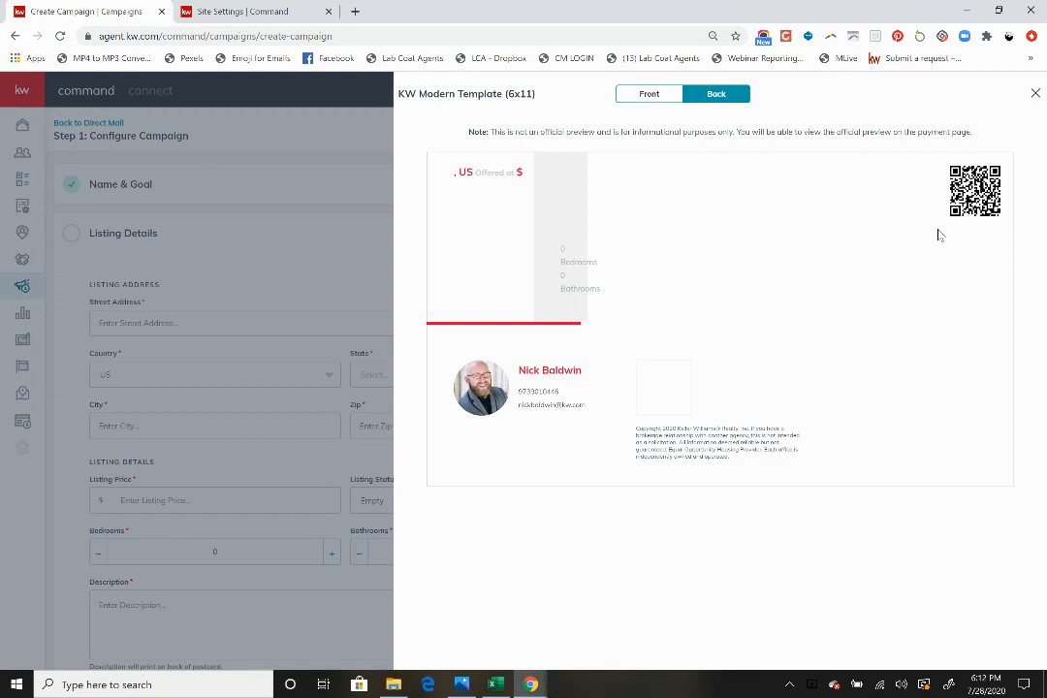
pyautogui.moveTo(785, 36)
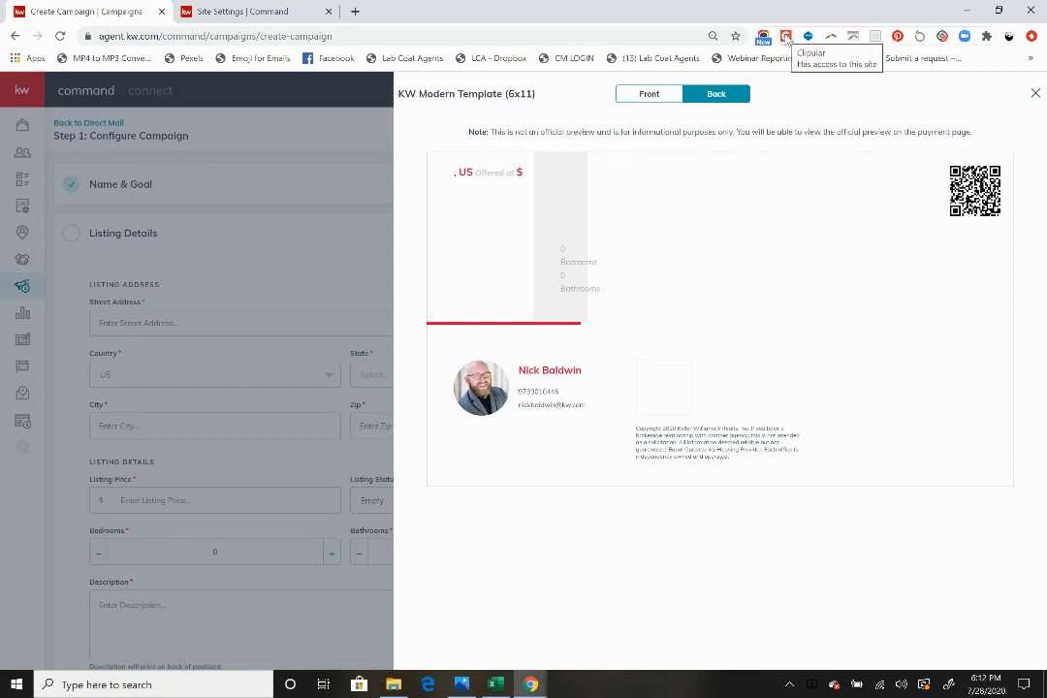
pyautogui.click(786, 36)
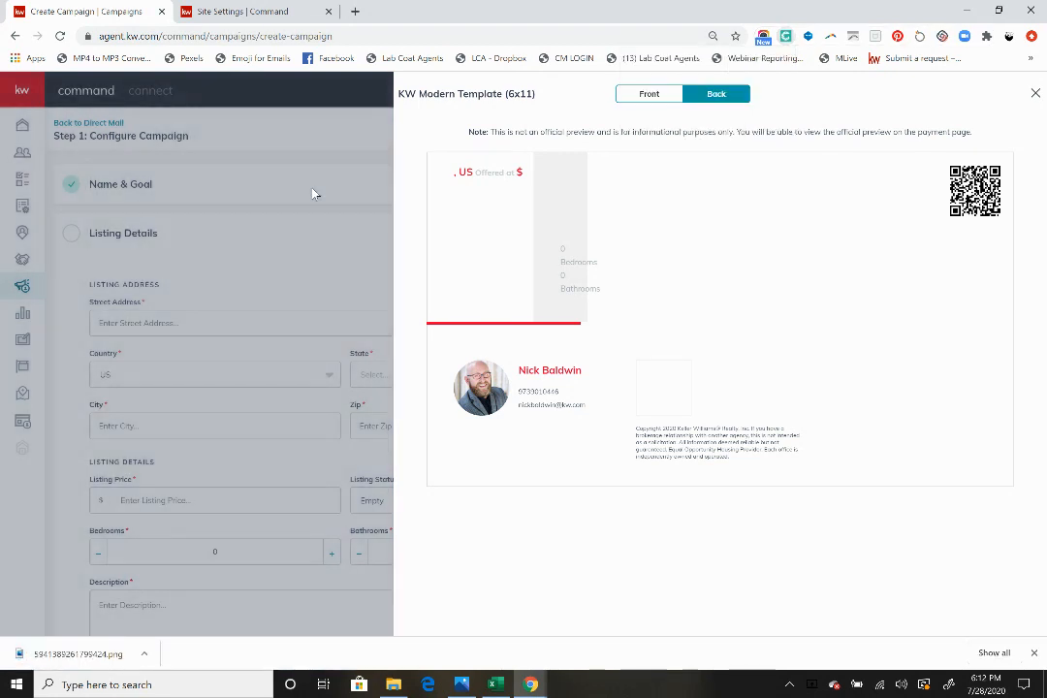
# - Close the preview and create a new Print design
pyautogui.click(1031, 92)
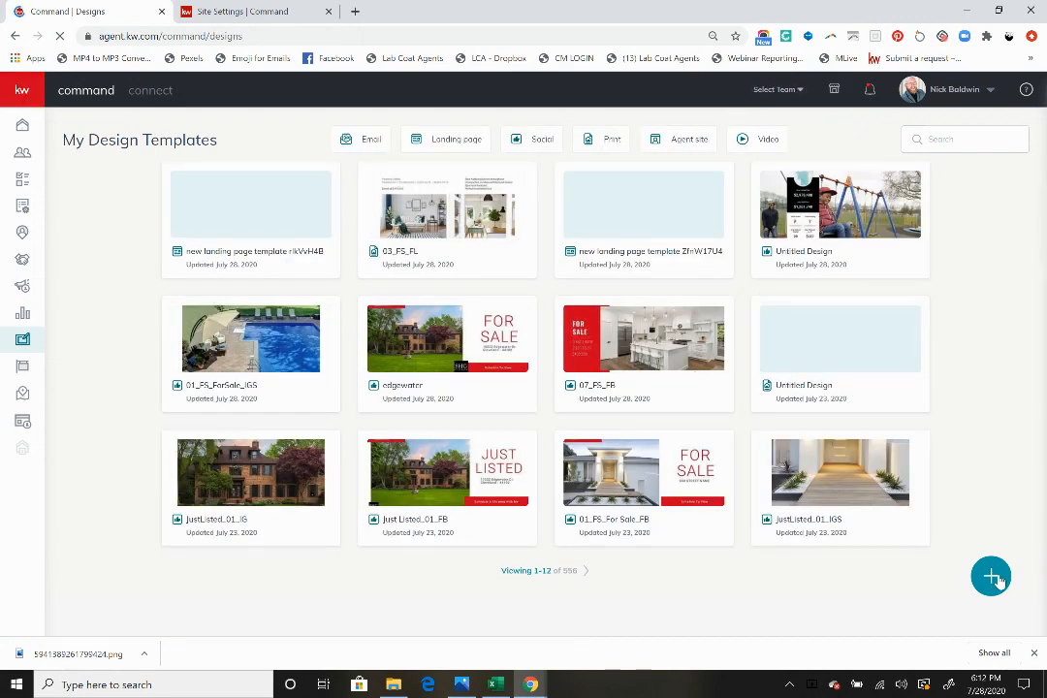
pyautogui.click(991, 576)
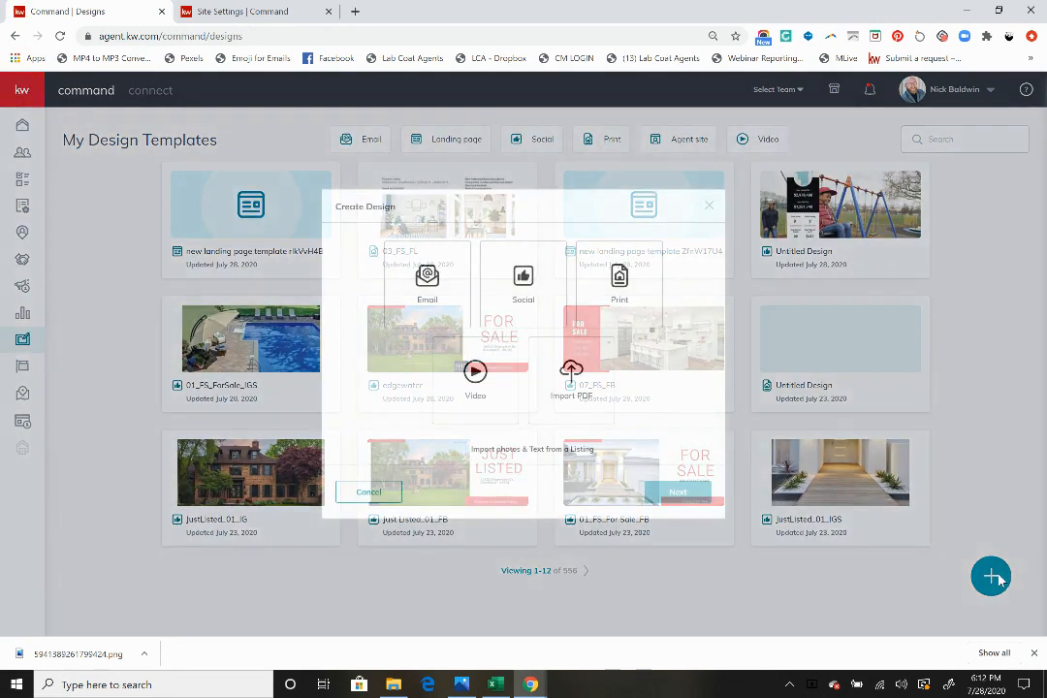
pyautogui.click(619, 283)
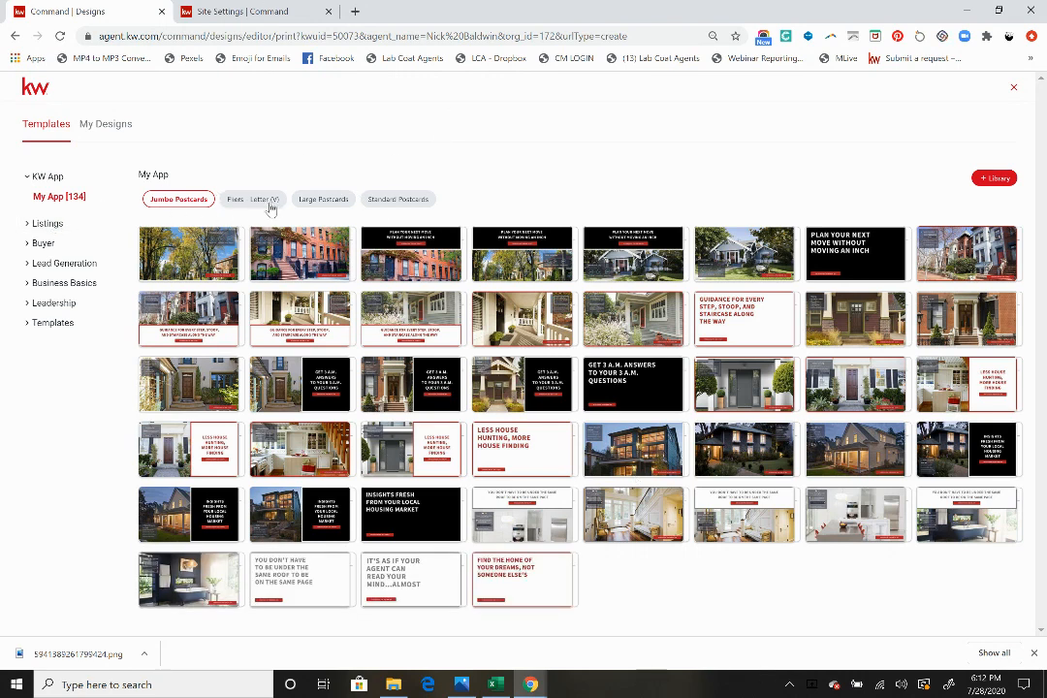
# - Browse the Listings, Buyer, Large and Standard Postcards categories, returning to Jumbo Postcards
pyautogui.click(47, 223)
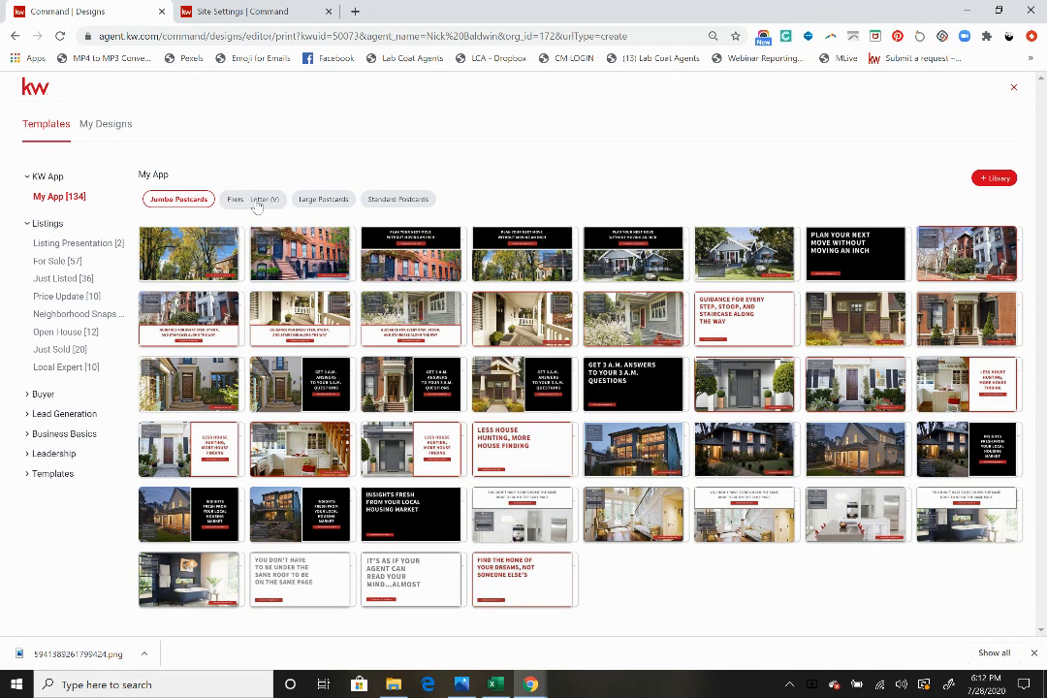
pyautogui.click(43, 394)
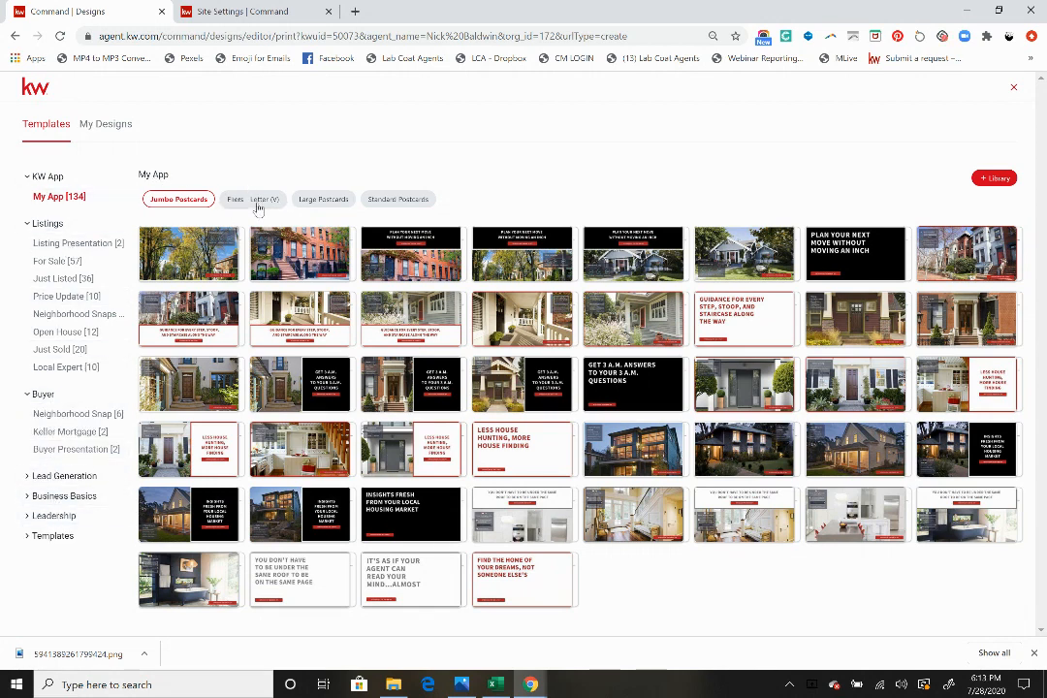
pyautogui.click(321, 199)
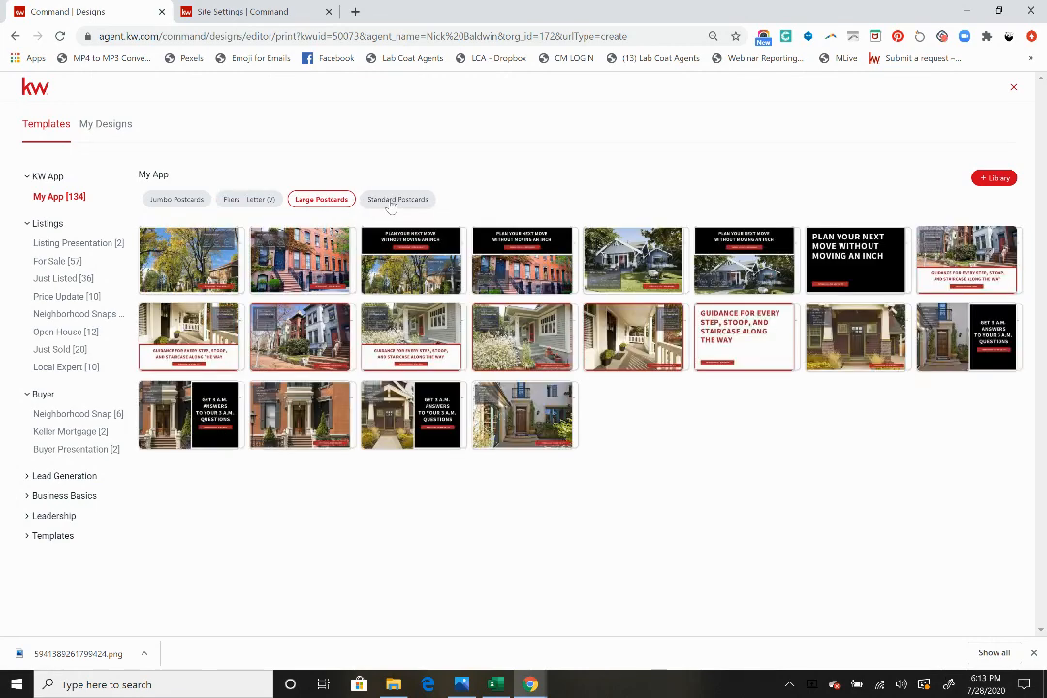
pyautogui.click(397, 199)
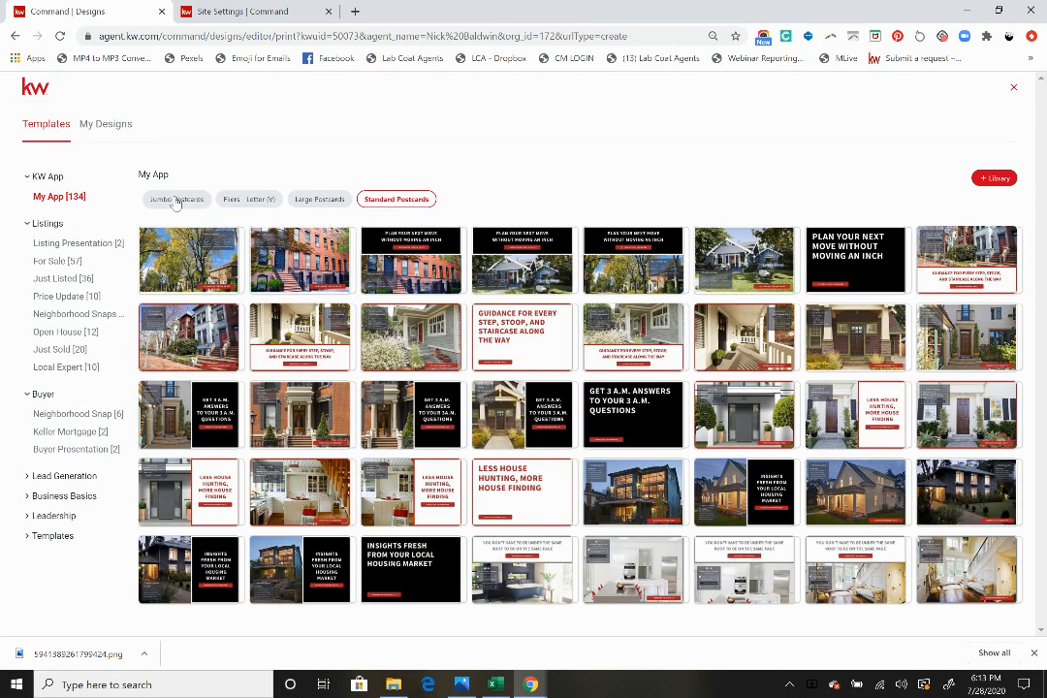
pyautogui.click(45, 124)
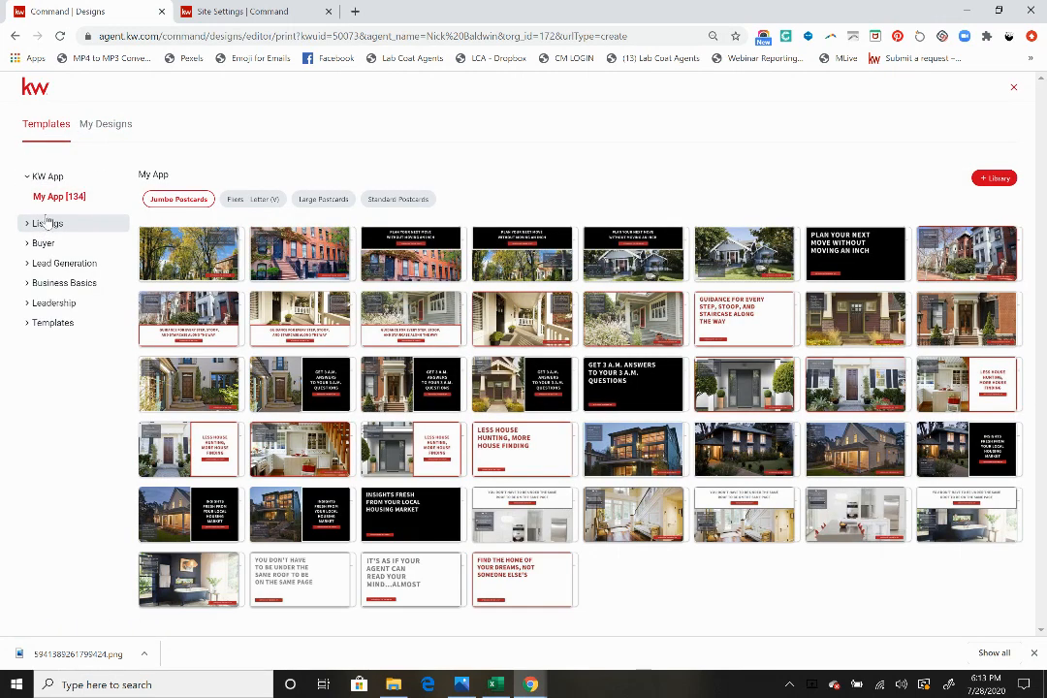
# - View the Local Expert door hangers, then the For Sale templates
pyautogui.click(44, 223)
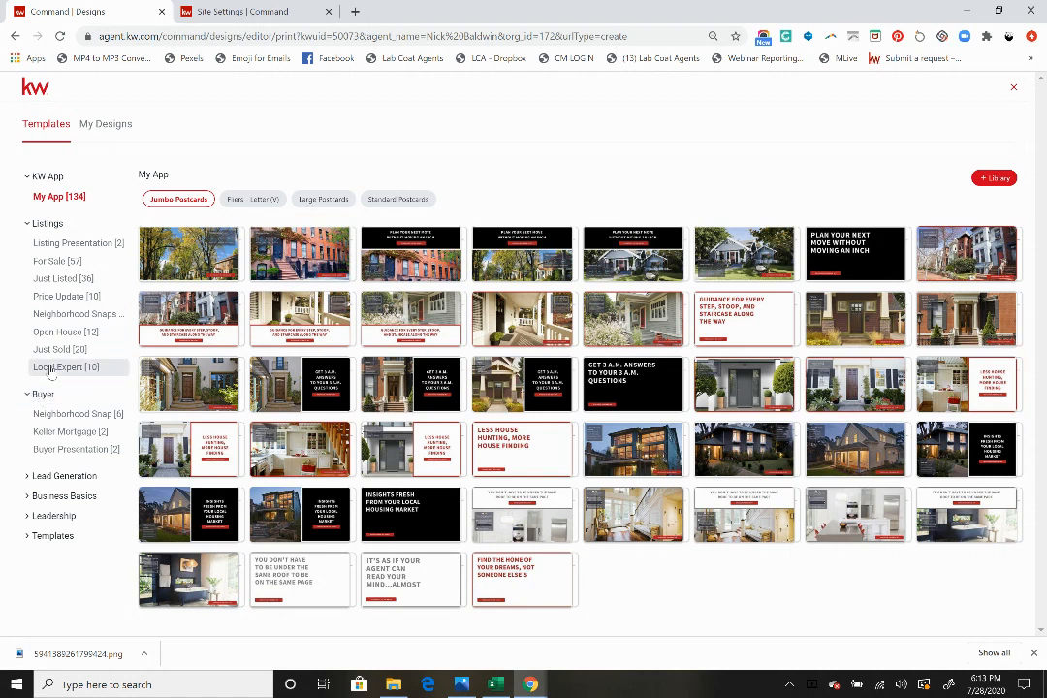
pyautogui.click(58, 368)
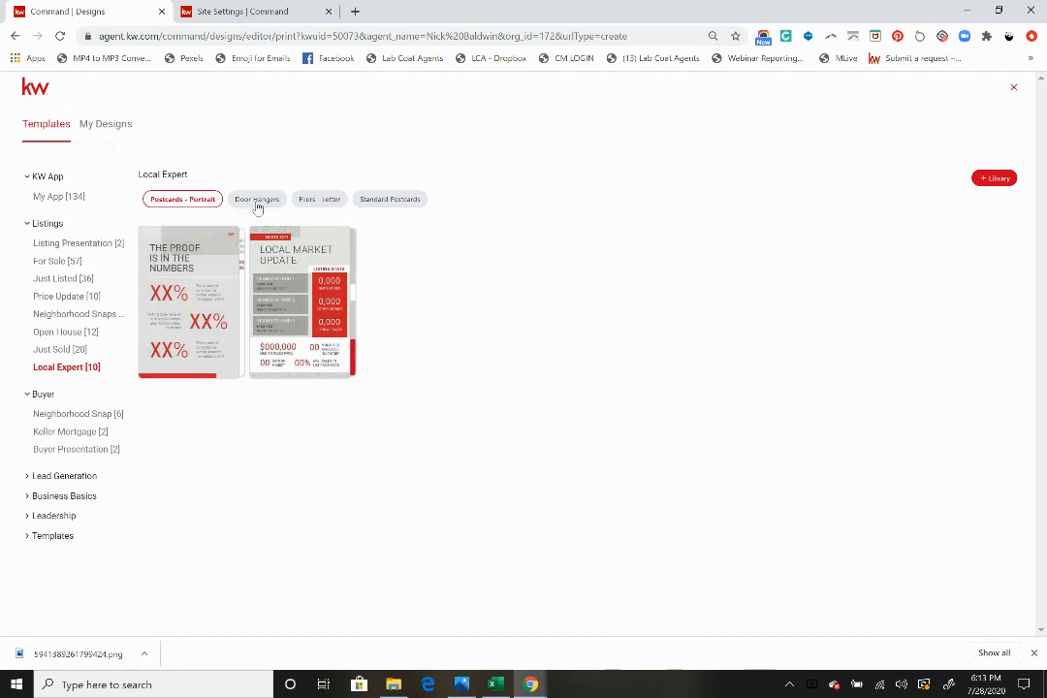
pyautogui.click(256, 198)
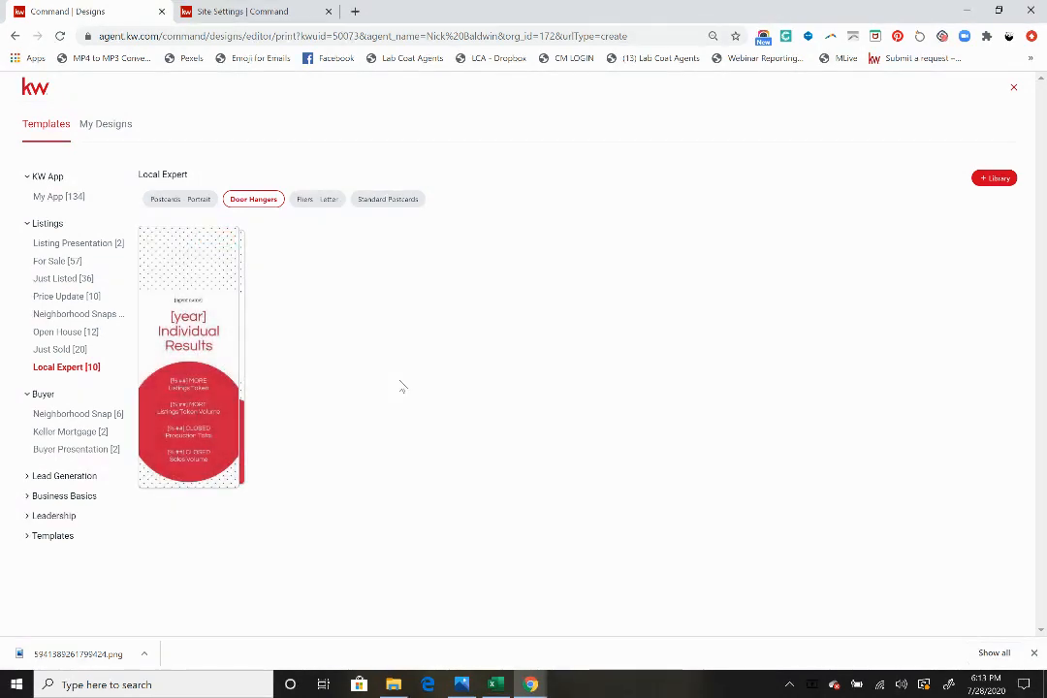
pyautogui.moveTo(368, 338)
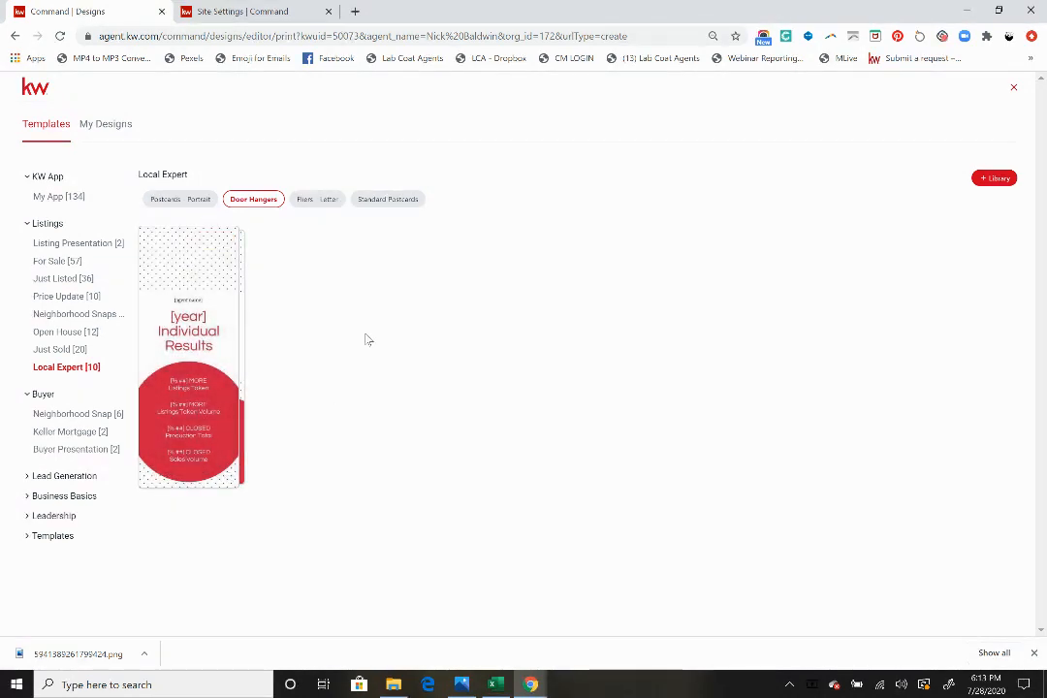
pyautogui.moveTo(68, 243)
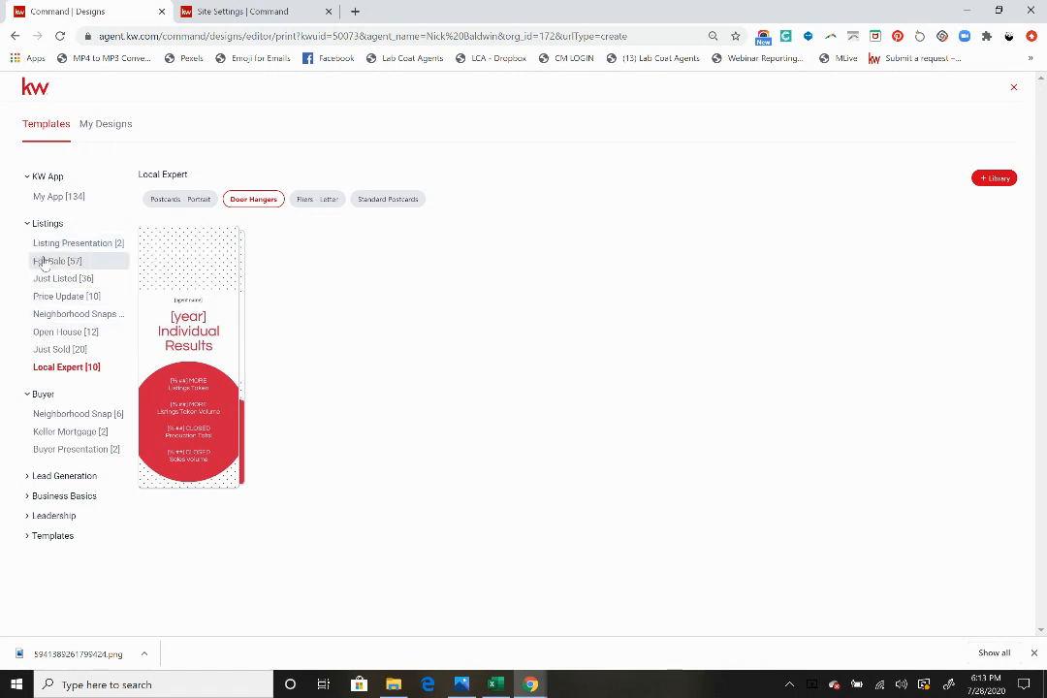
pyautogui.click(54, 260)
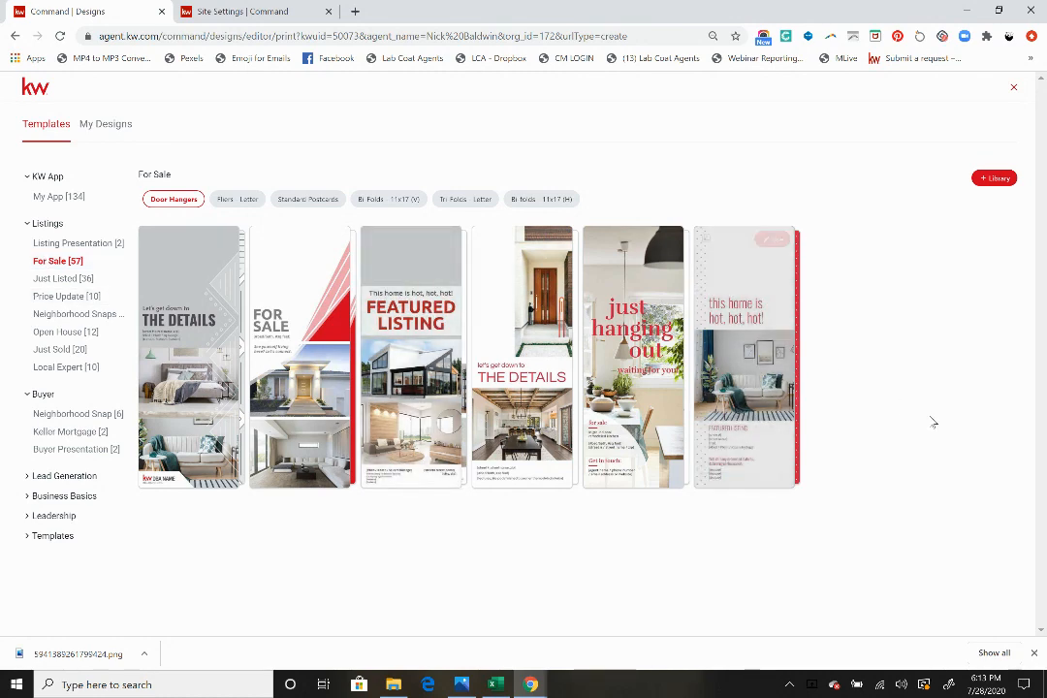
pyautogui.moveTo(760, 450)
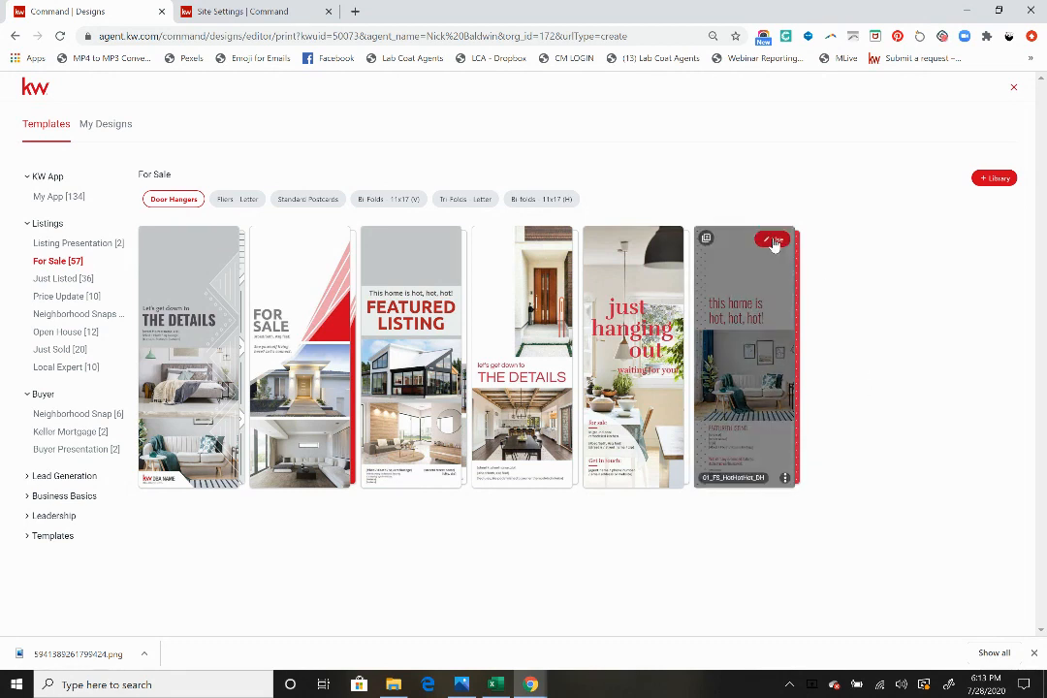
# - Start a design from the 'this home is hot, hot, hot!' door hanger and show Images
pyautogui.click(774, 239)
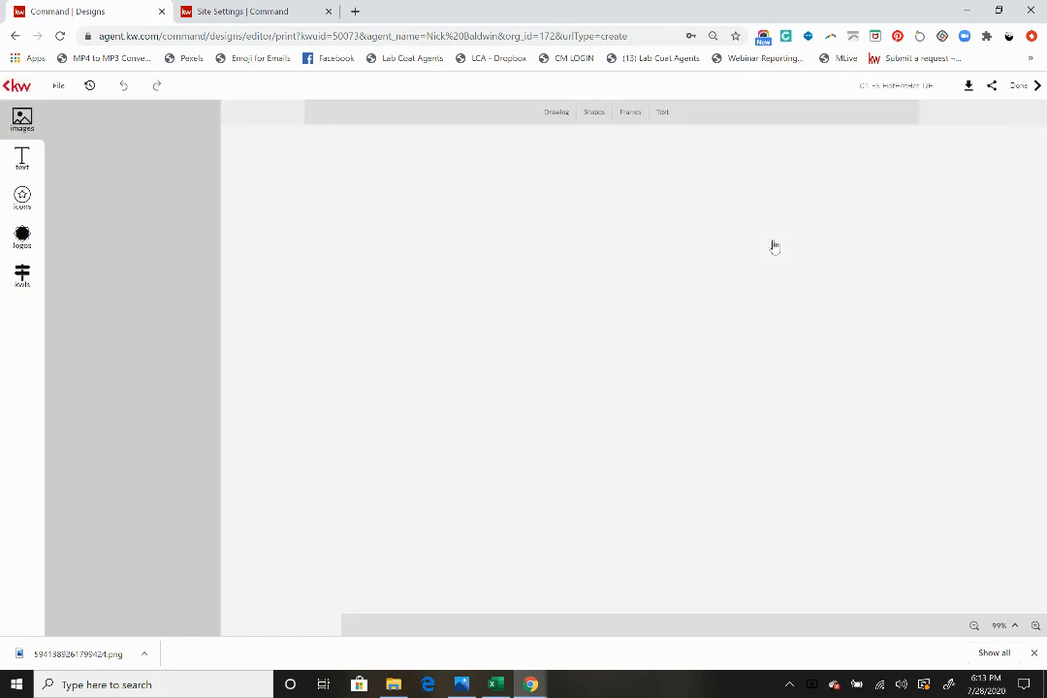
pyautogui.click(21, 115)
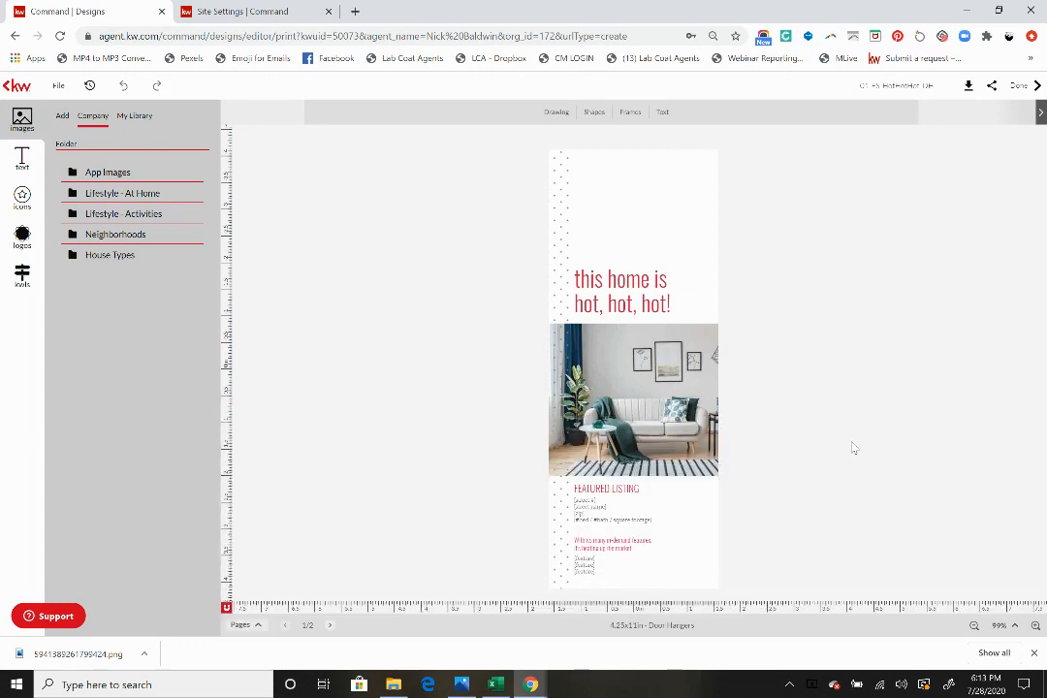
pyautogui.moveTo(850, 381)
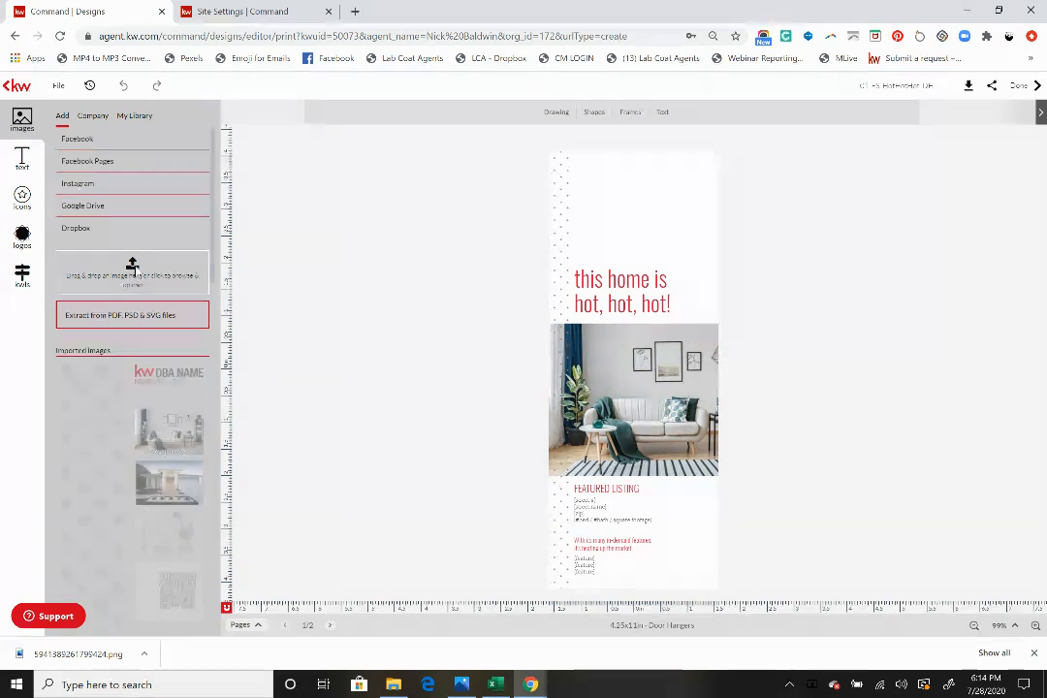
# - Add the captured QR code image to the door hanger's bottom-right corner
pyautogui.click(132, 274)
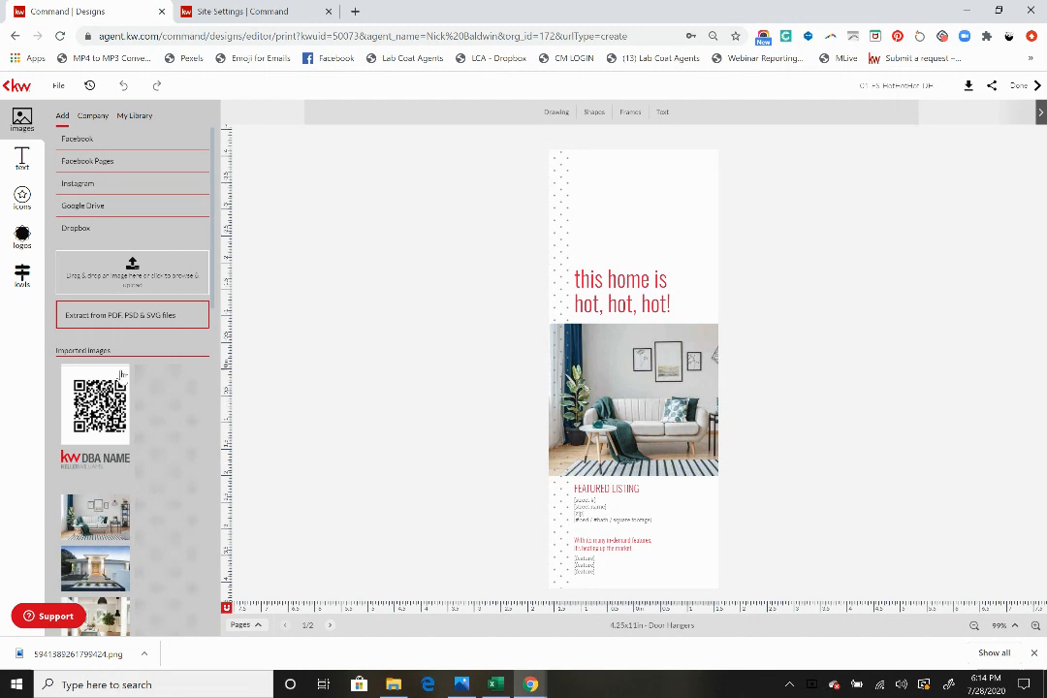
pyautogui.moveTo(72, 374)
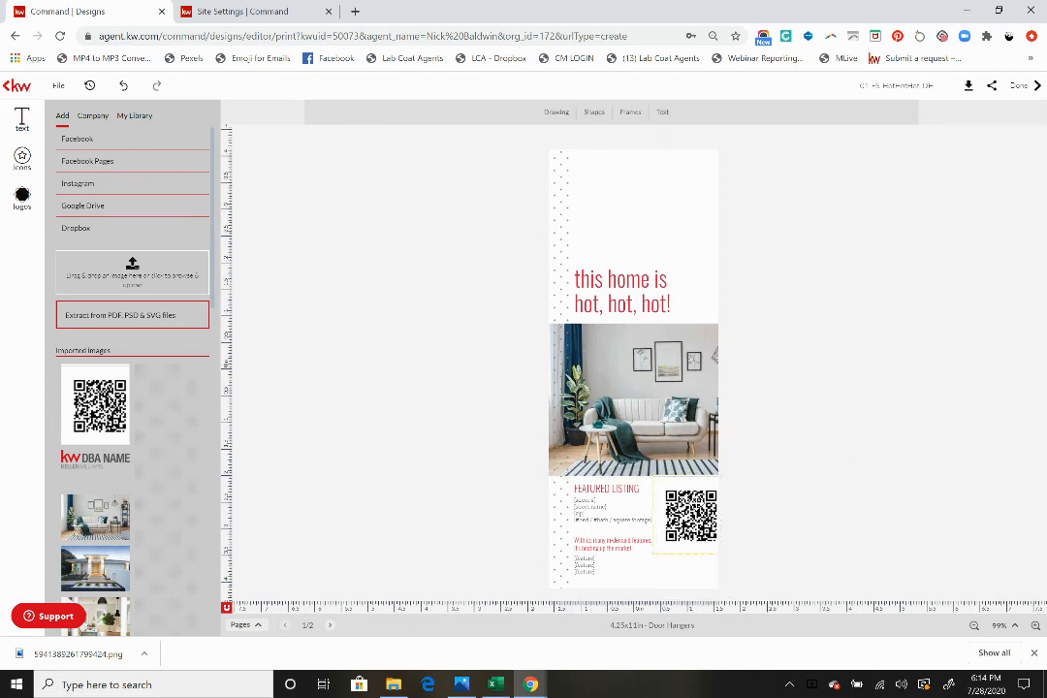
pyautogui.click(689, 528)
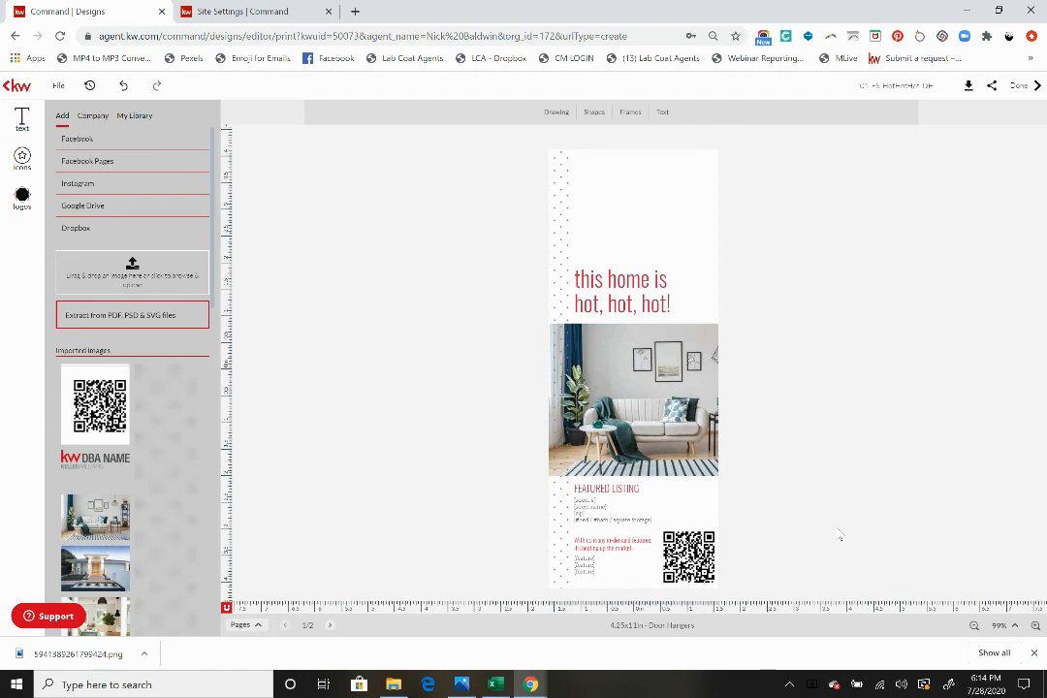
pyautogui.moveTo(190, 349)
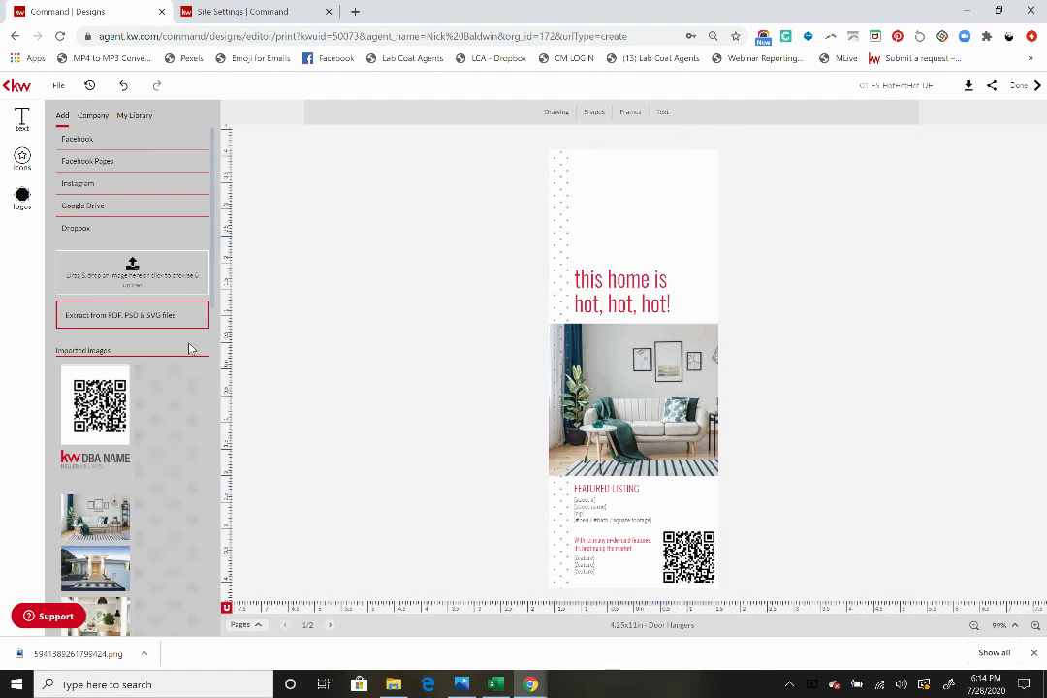
pyautogui.moveTo(29, 198)
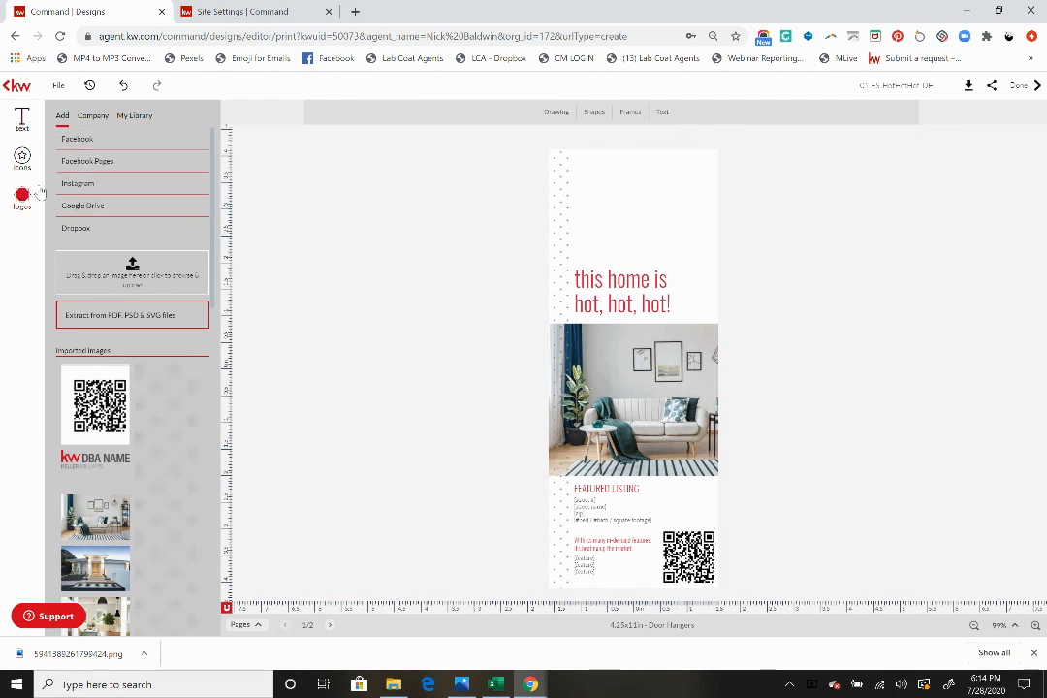
# - Browse the Company App Images to find a KWApp phone mockup
pyautogui.click(94, 116)
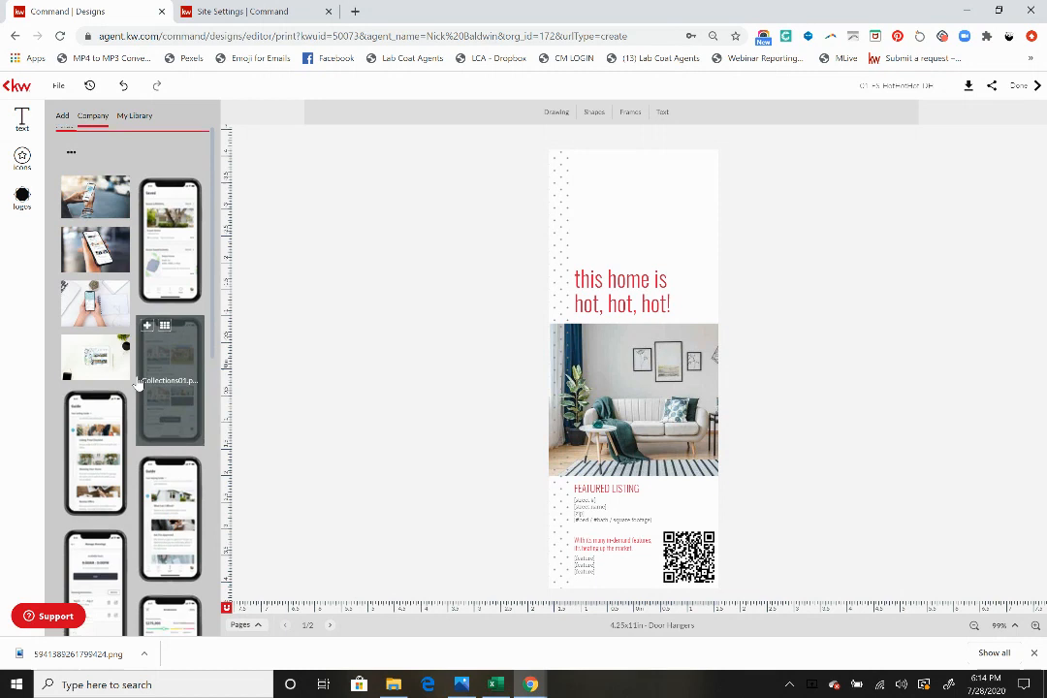
pyautogui.scroll(-3)
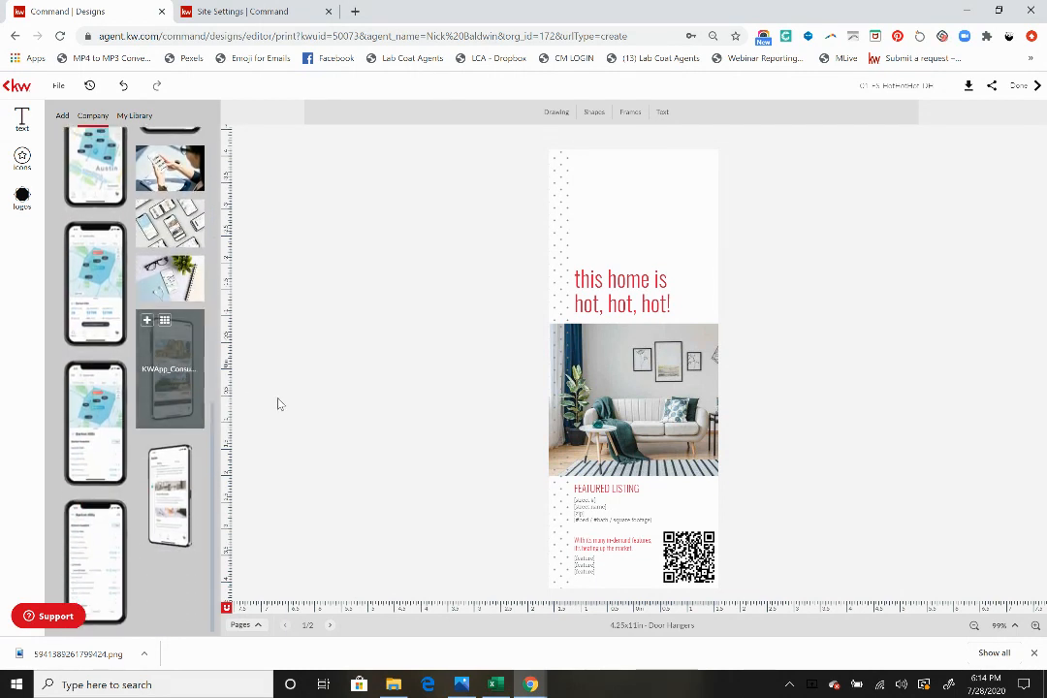
pyautogui.moveTo(146, 321)
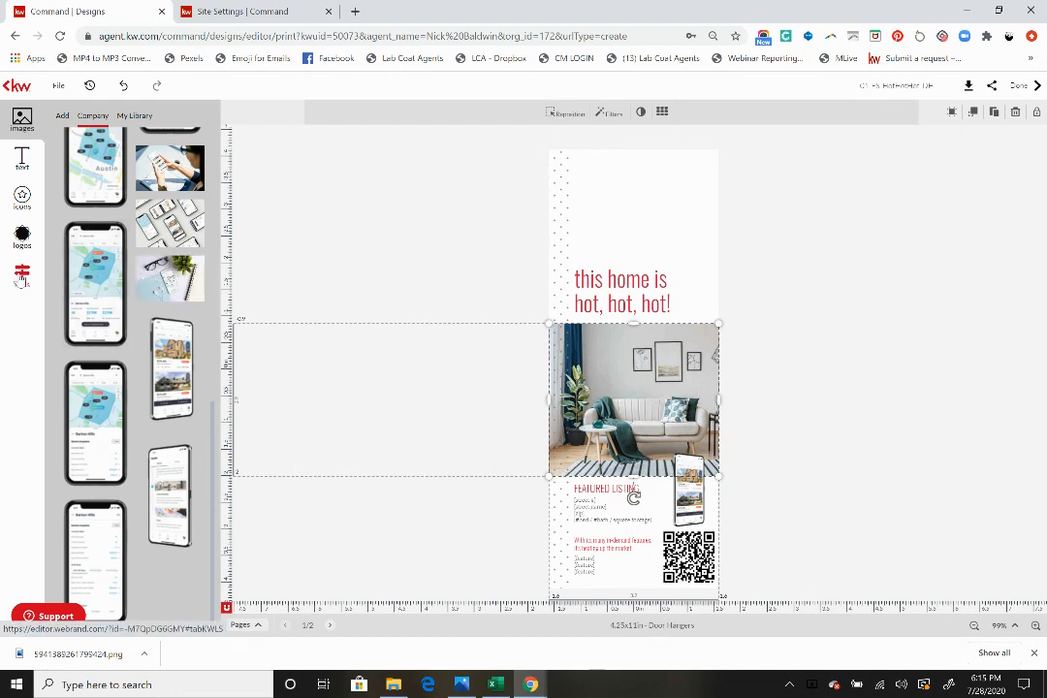
pyautogui.click(21, 276)
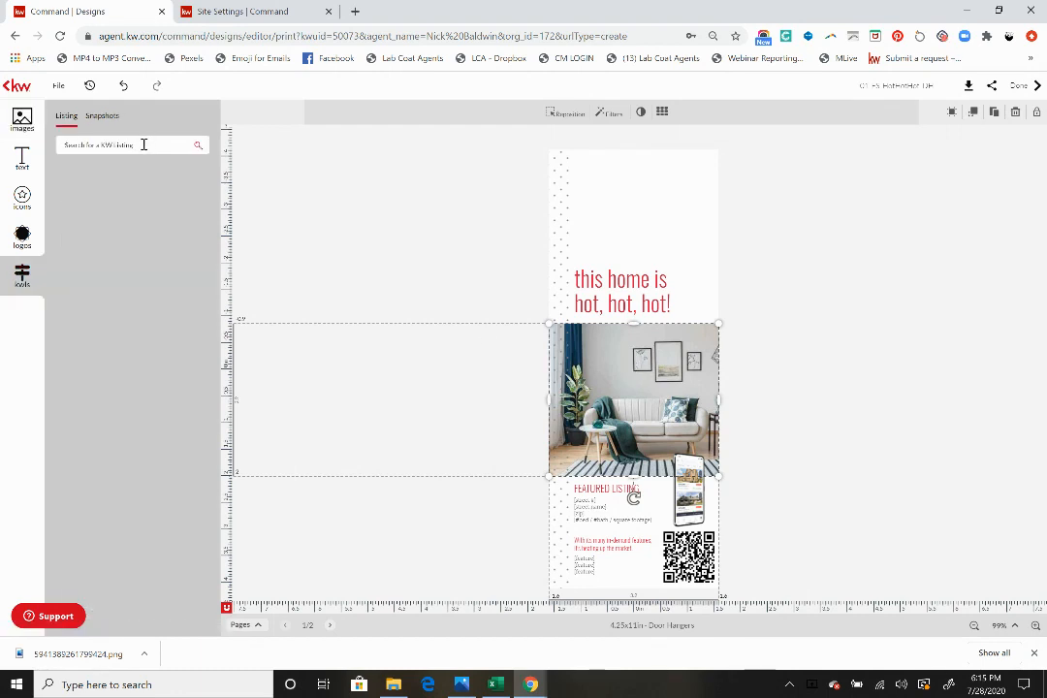
pyautogui.click(131, 144)
pyautogui.write('clarkston mi')
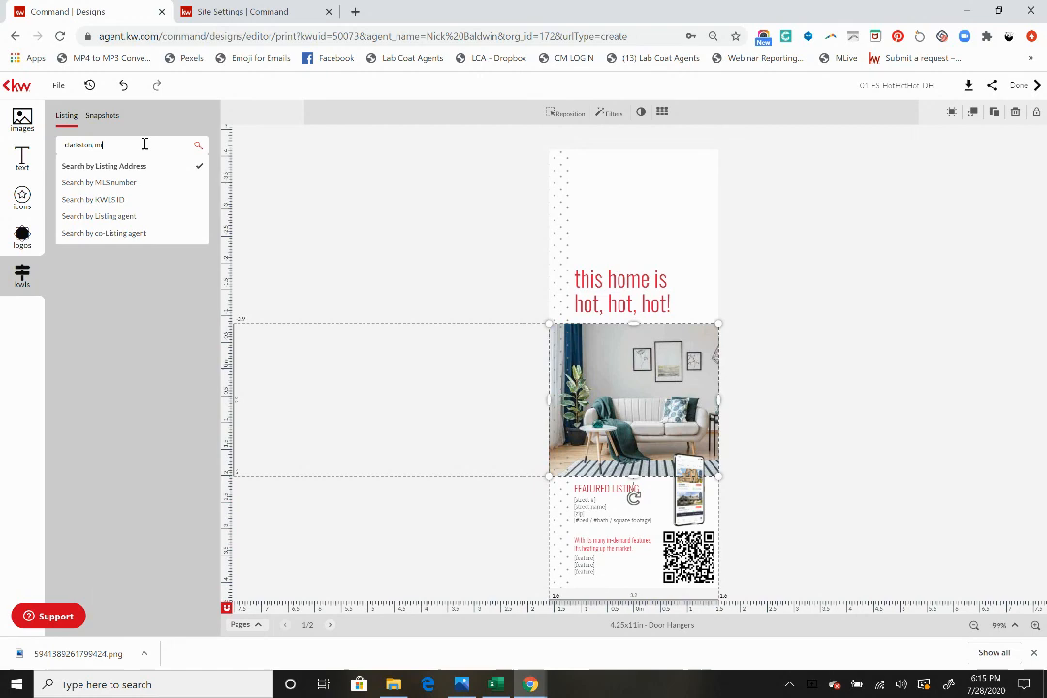
pyautogui.click(197, 145)
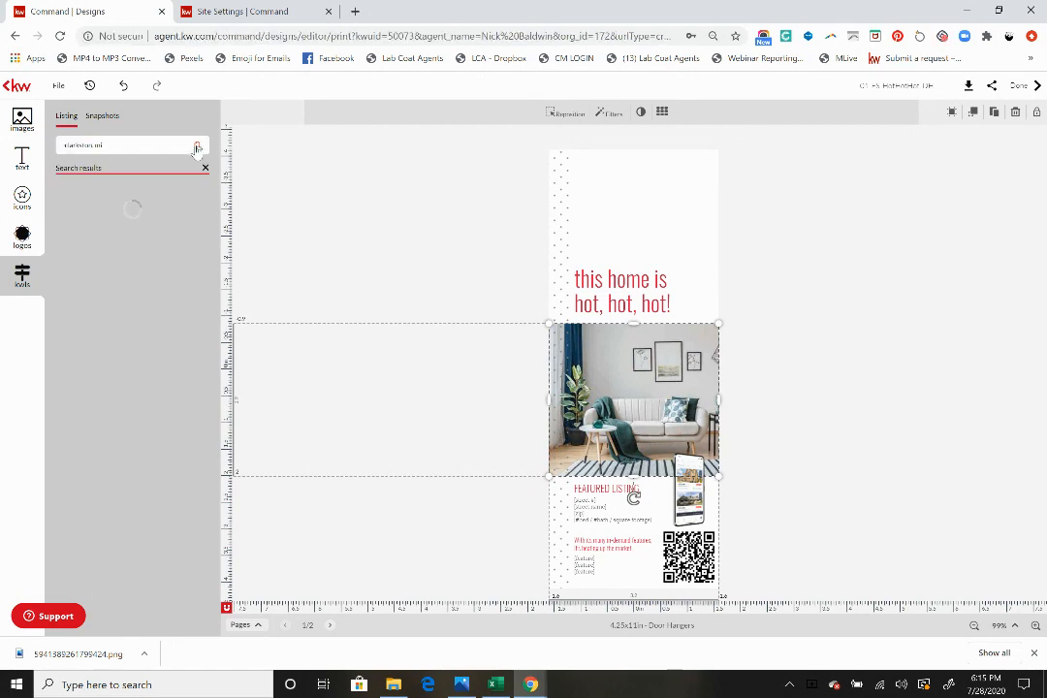
pyautogui.click(198, 145)
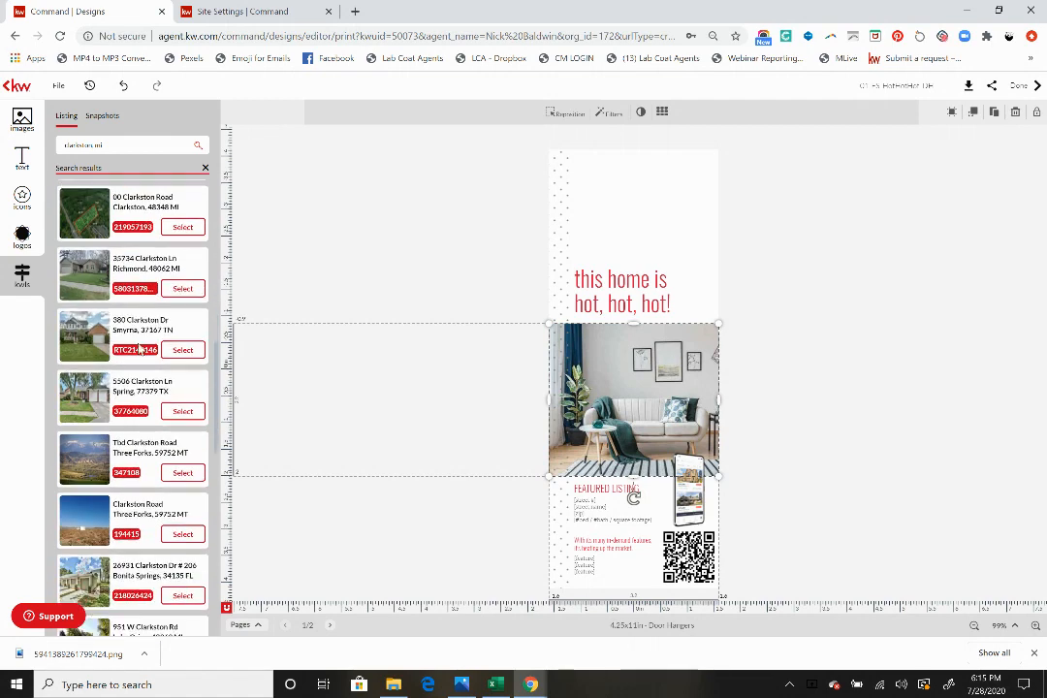
pyautogui.click(182, 349)
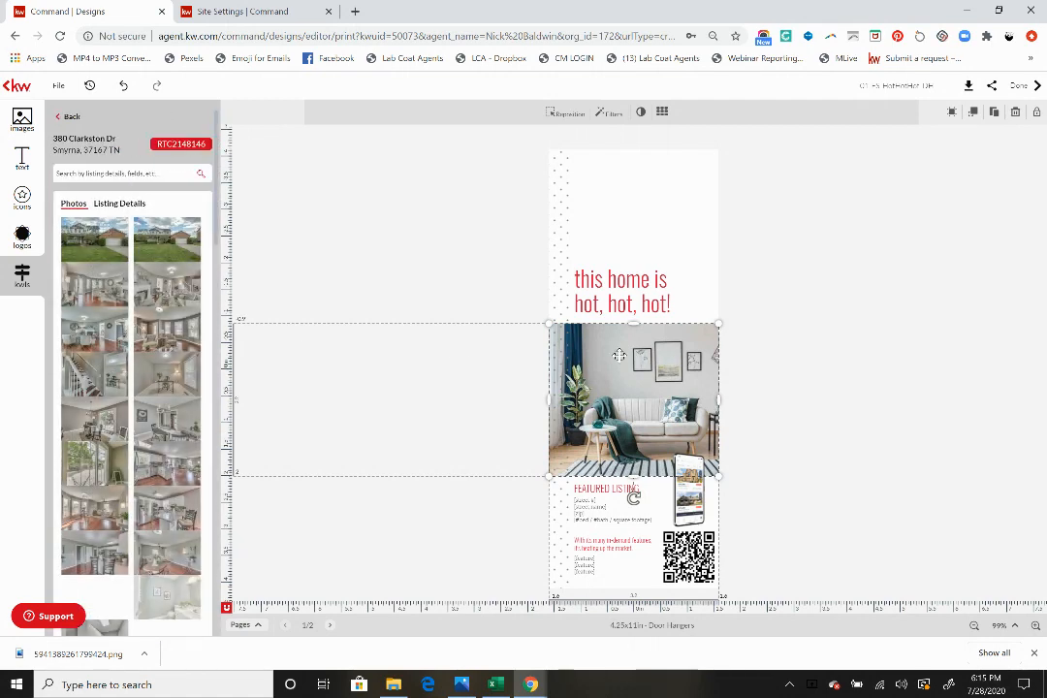
pyautogui.moveTo(94, 257)
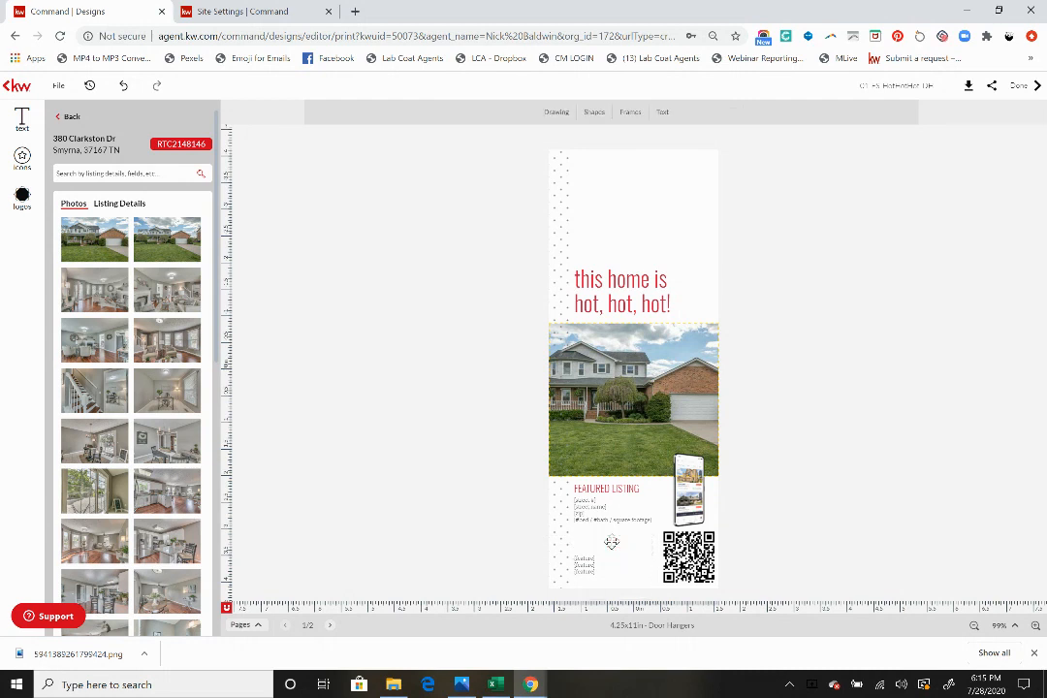
# - Add a subtitle text box reading 'Scan Code to See More & Get Our App'
pyautogui.click(586, 564)
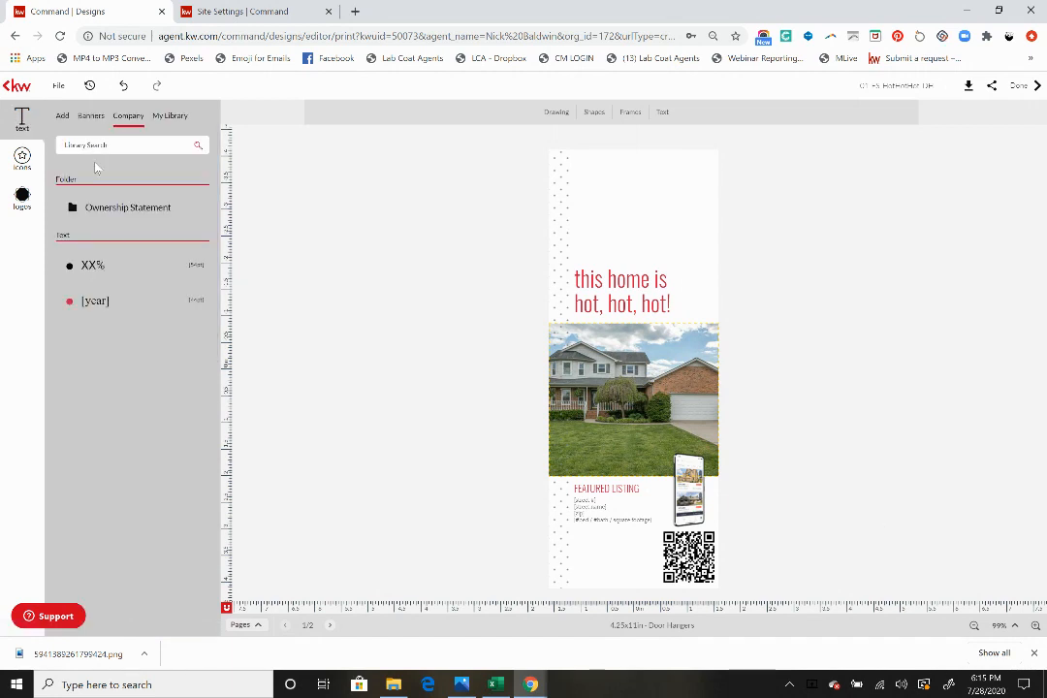
pyautogui.click(22, 121)
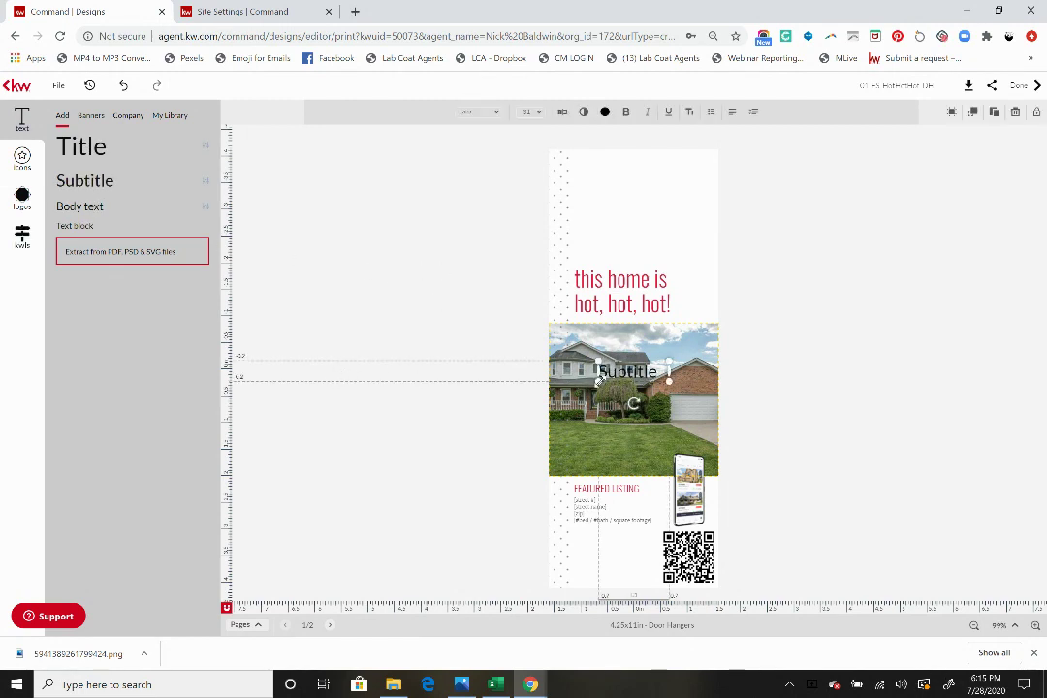
pyautogui.moveTo(628, 372); pyautogui.dragTo(611, 217)
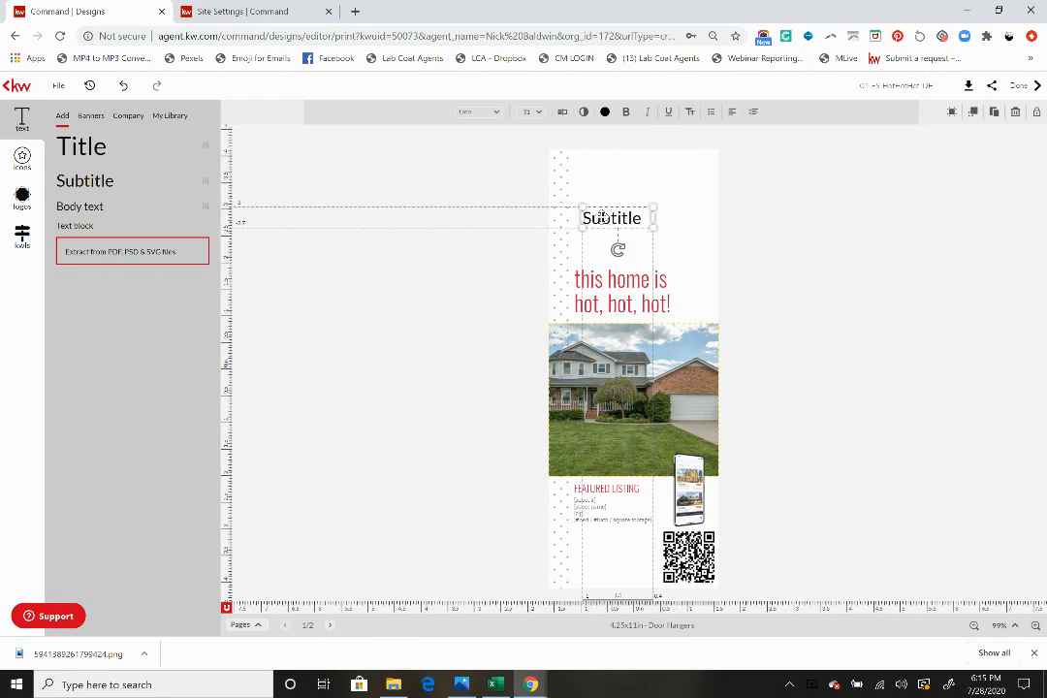
pyautogui.doubleClick(612, 217)
pyautogui.write('Scan')
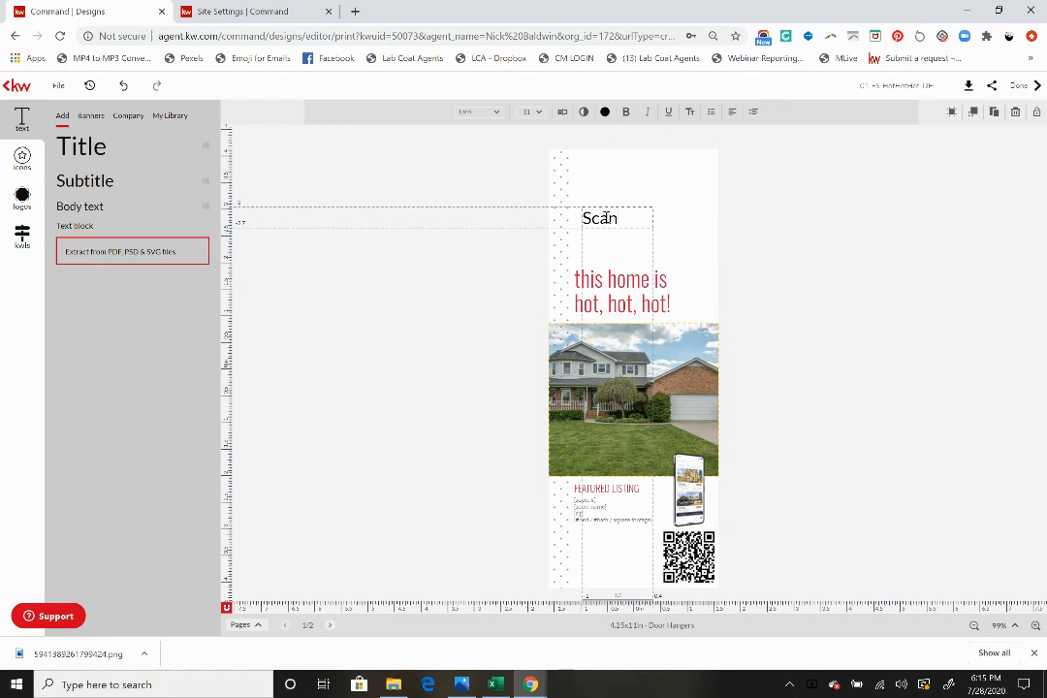
pyautogui.write('Code')
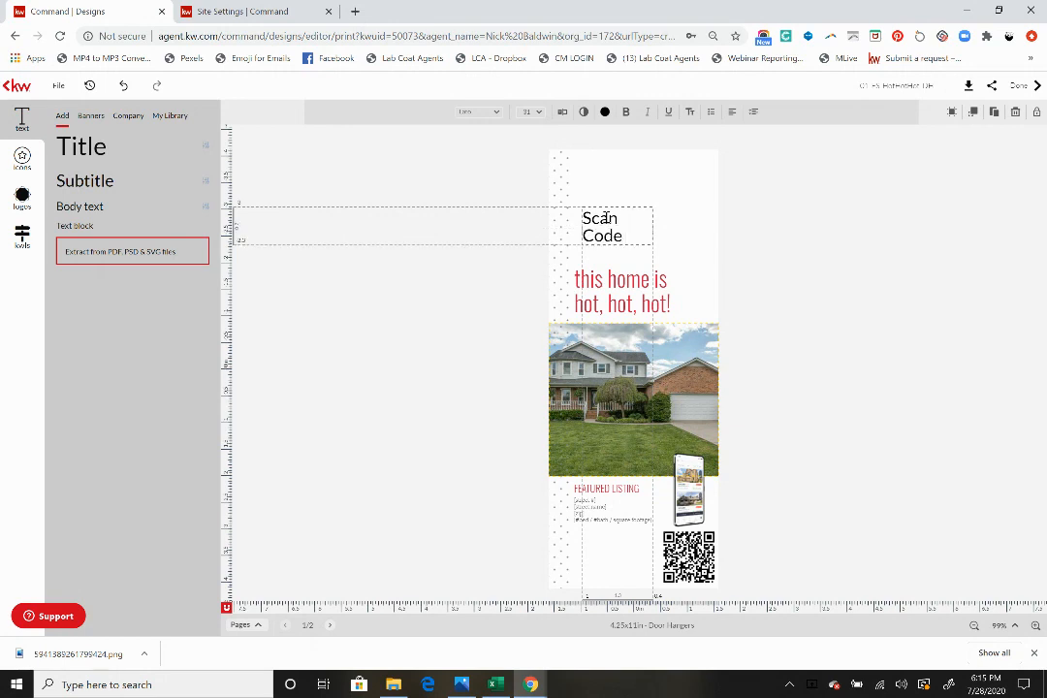
pyautogui.write('t')
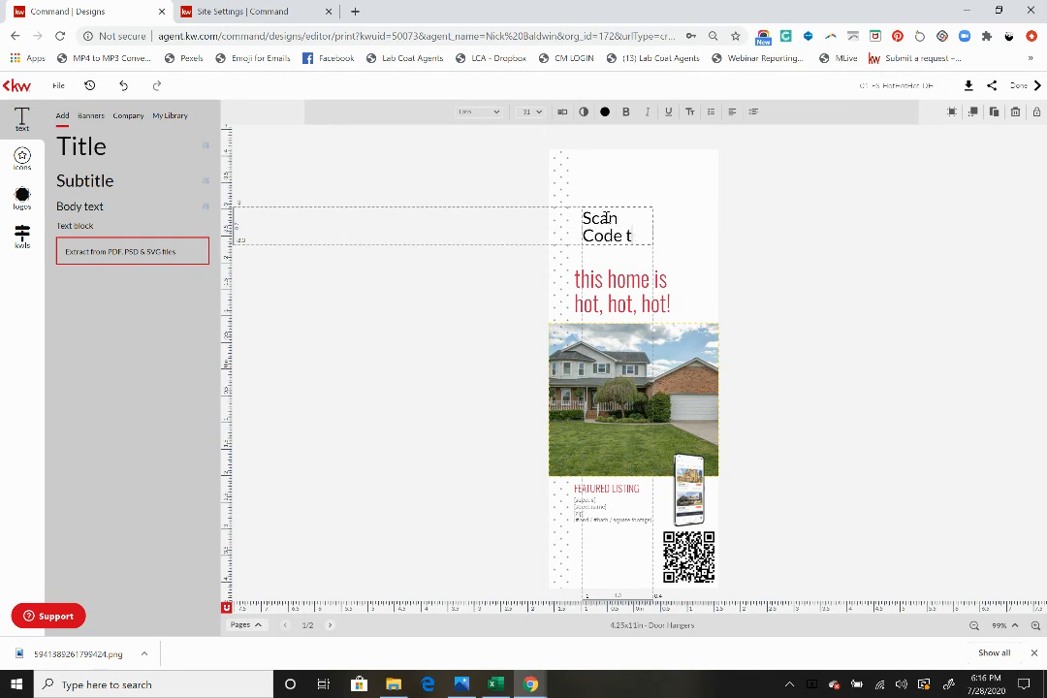
pyautogui.write('o')
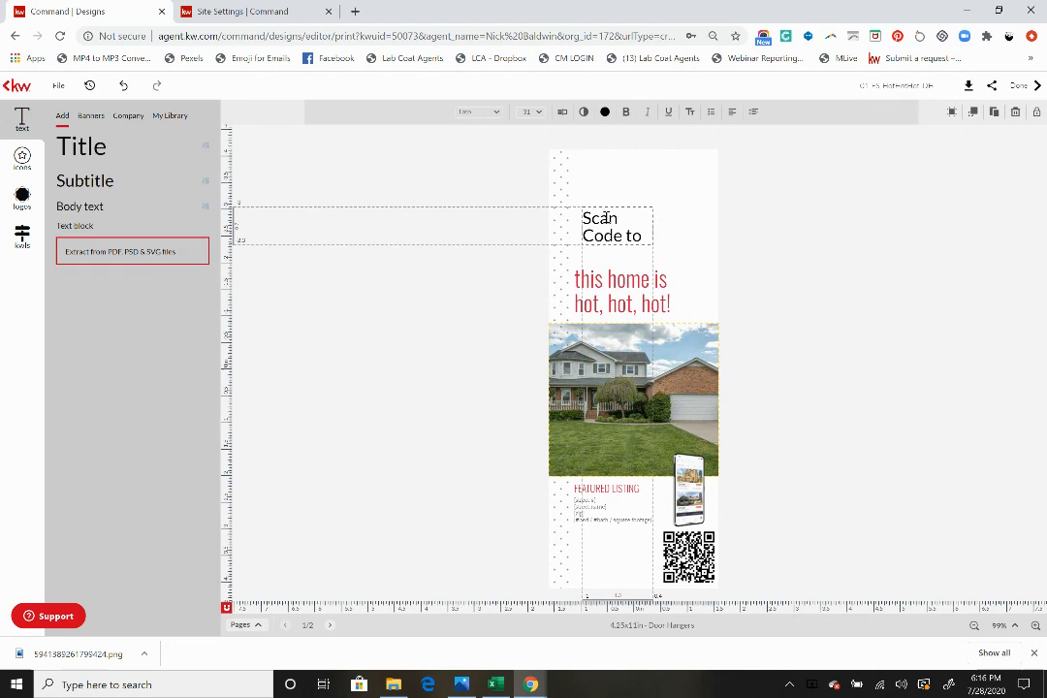
pyautogui.write('See More')
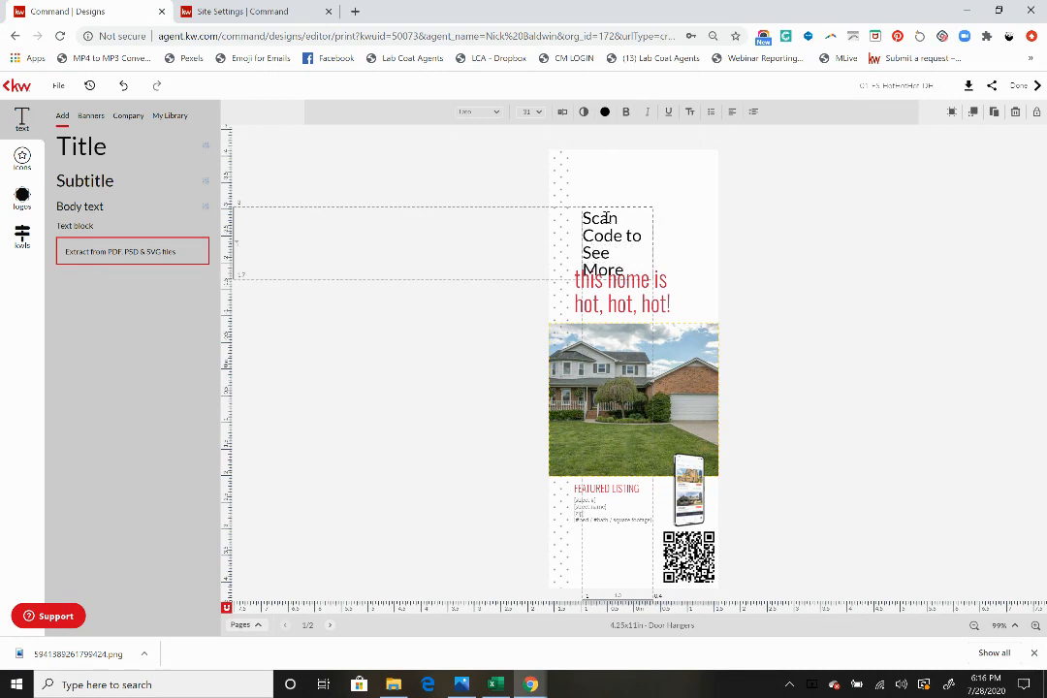
pyautogui.write('& Gte Our App')
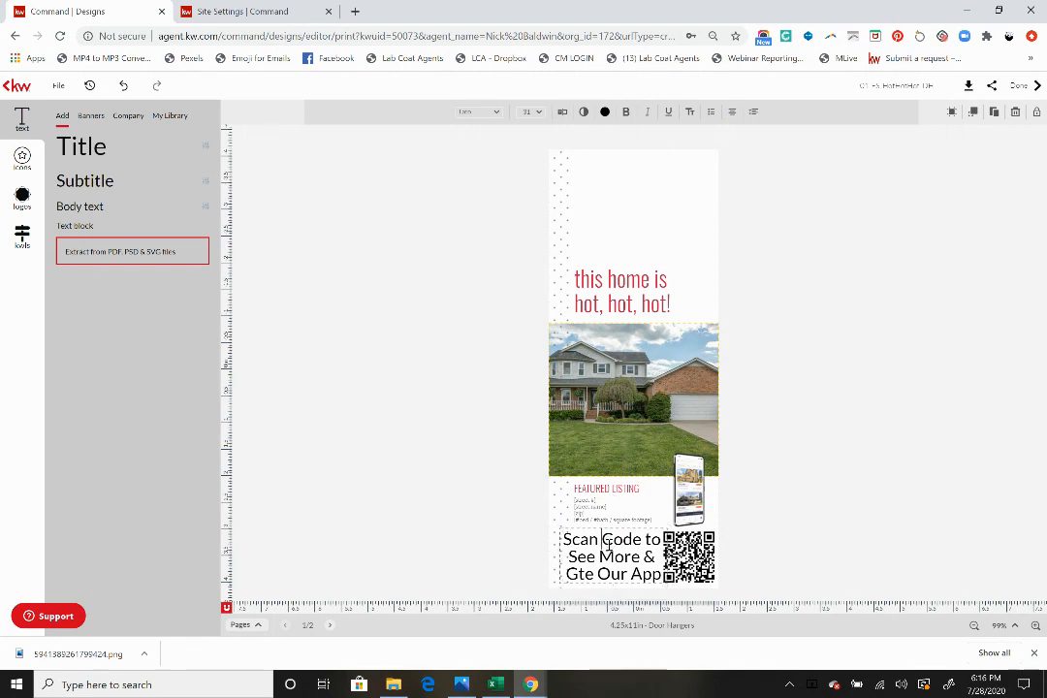
# - Give the Scan Code text a decorative script font and preview the door hanger
pyautogui.tripleClick(610, 556)
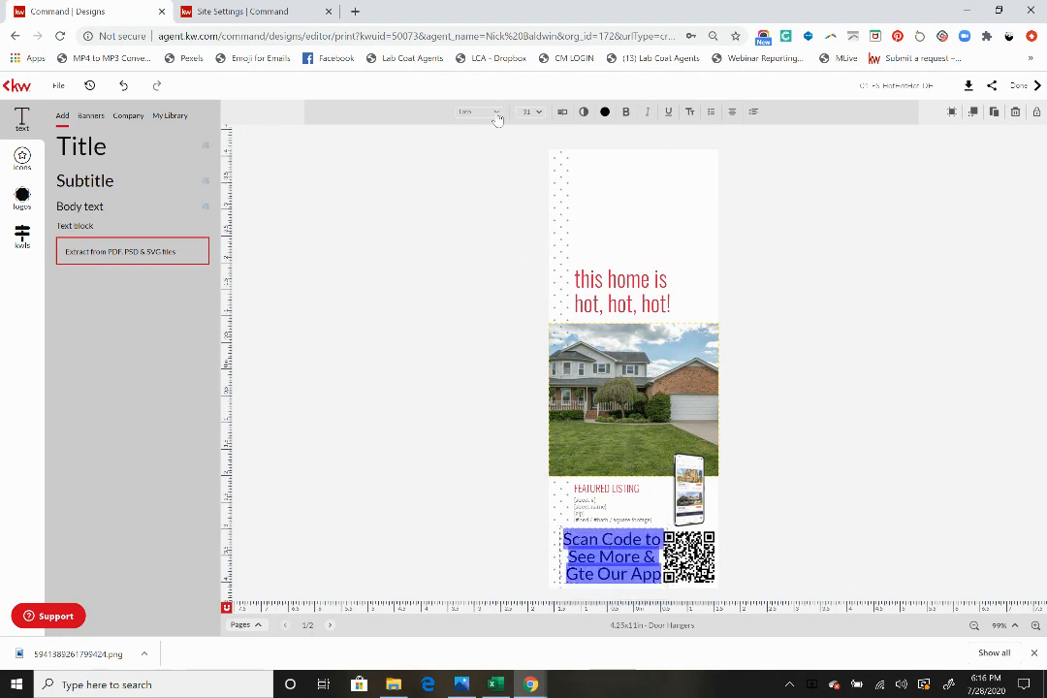
pyautogui.click(477, 111)
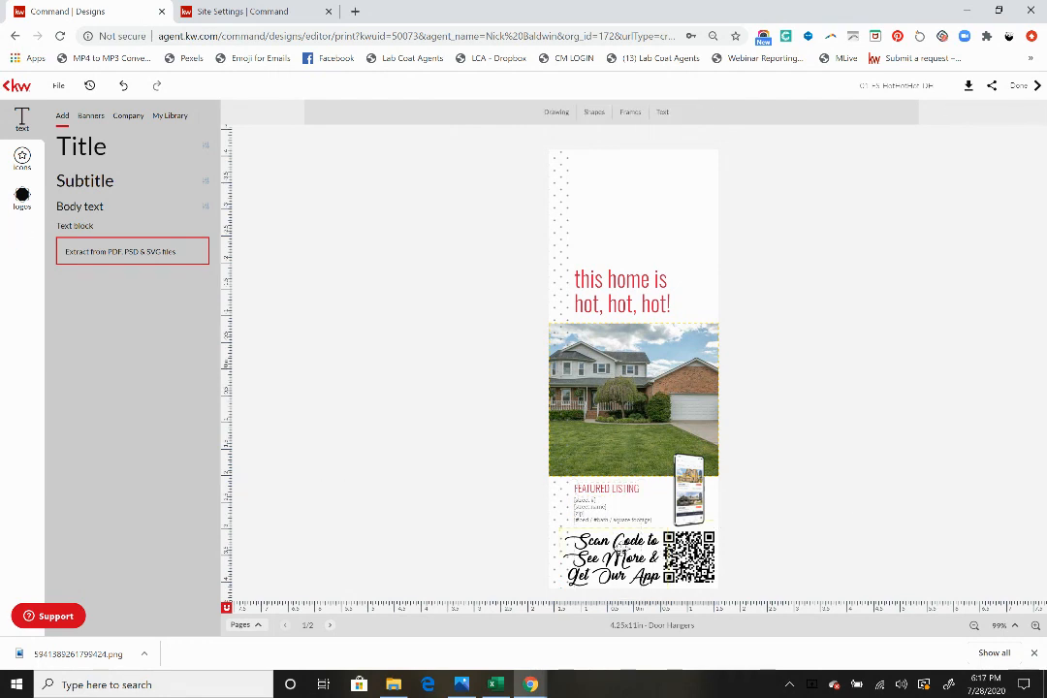
pyautogui.click(607, 556)
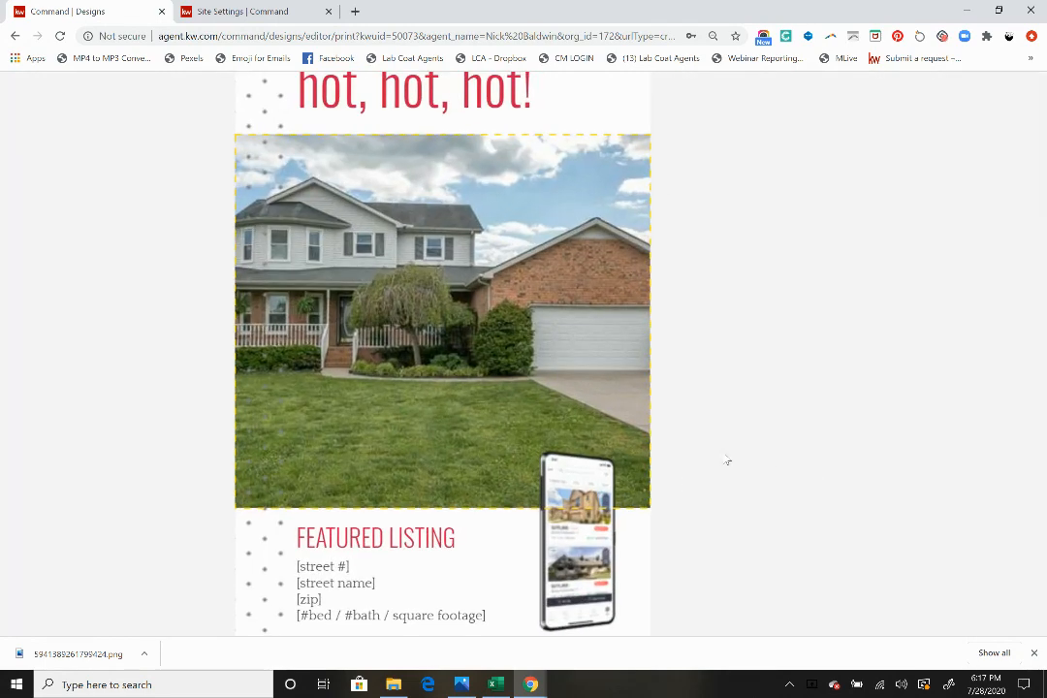
# - Scroll down the full-size preview to review the door hanger's QR code and app prompt
pyautogui.scroll(-3)
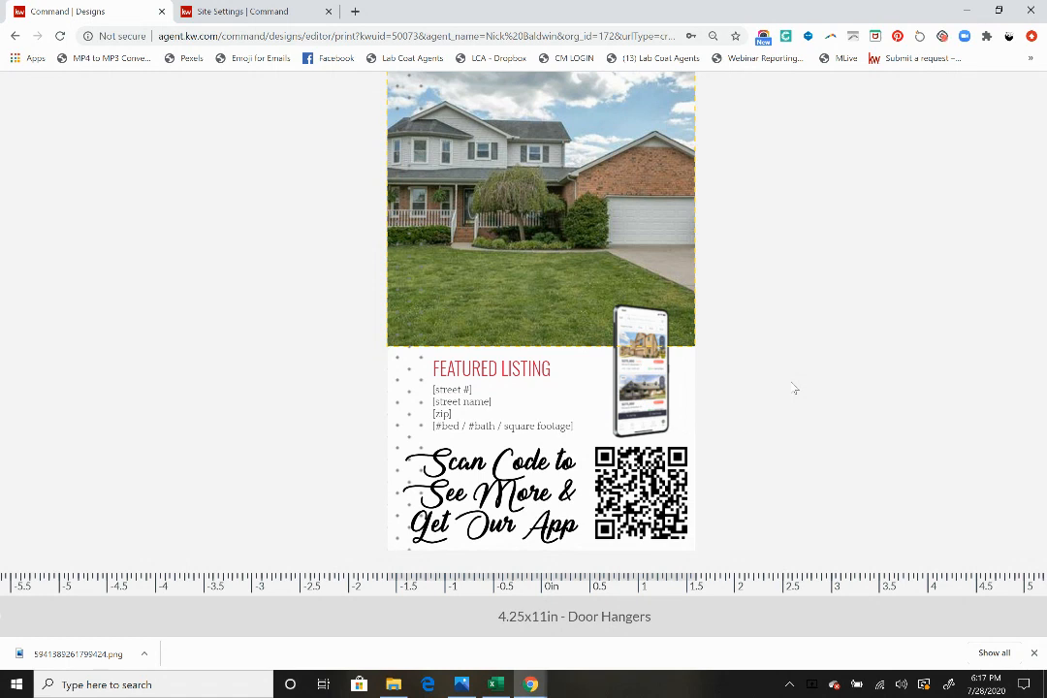
pyautogui.moveTo(599, 238)
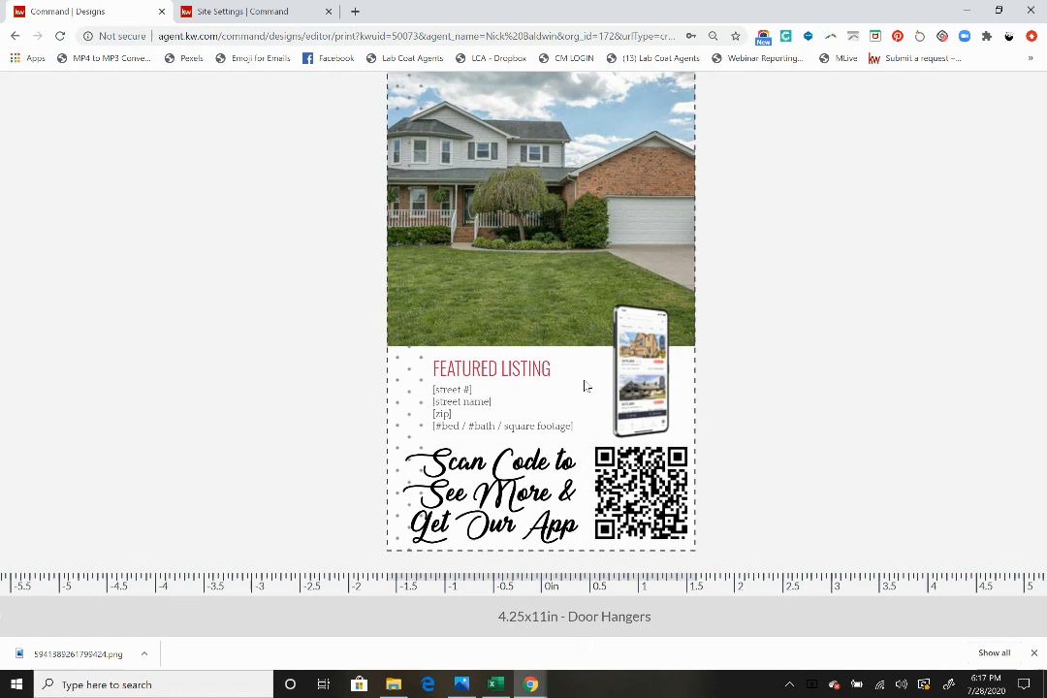
pyautogui.moveTo(904, 411)
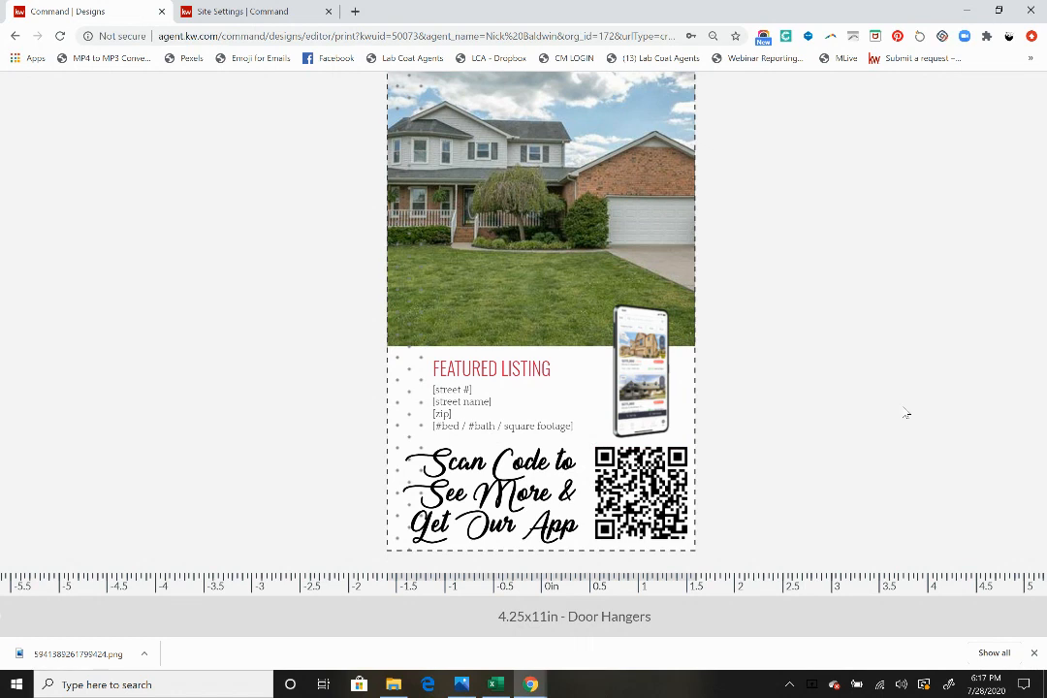